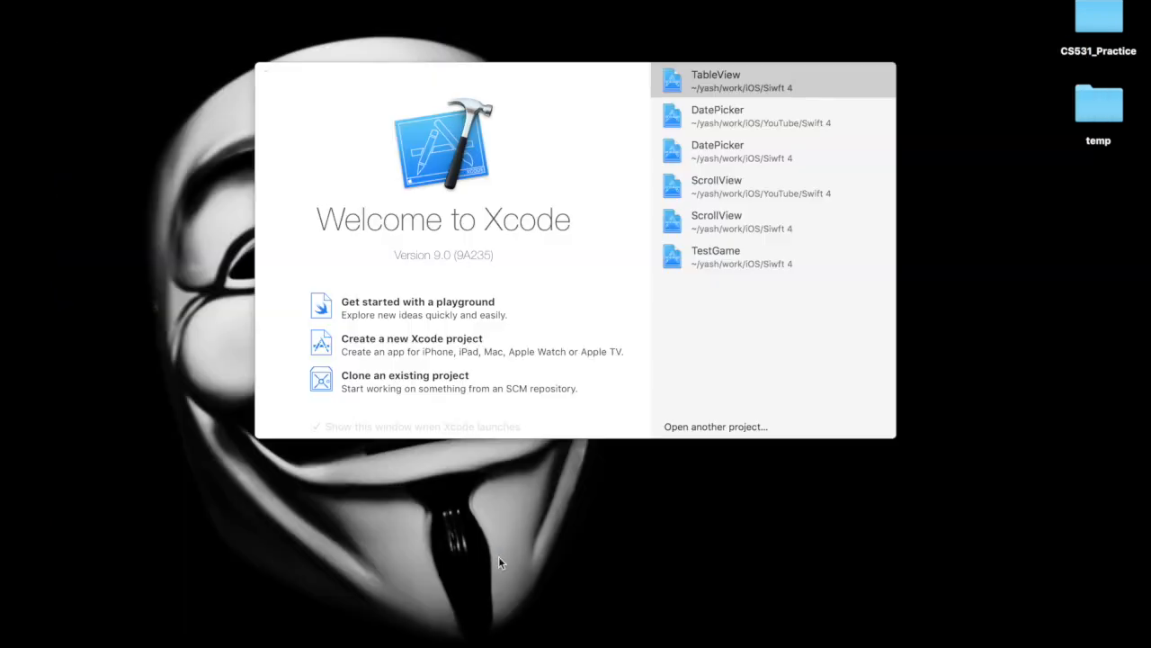
Create a Single View App project named TableView and save it in the Swift 4 folder.
{"action": "left_click", "coordinate": [411, 344]}
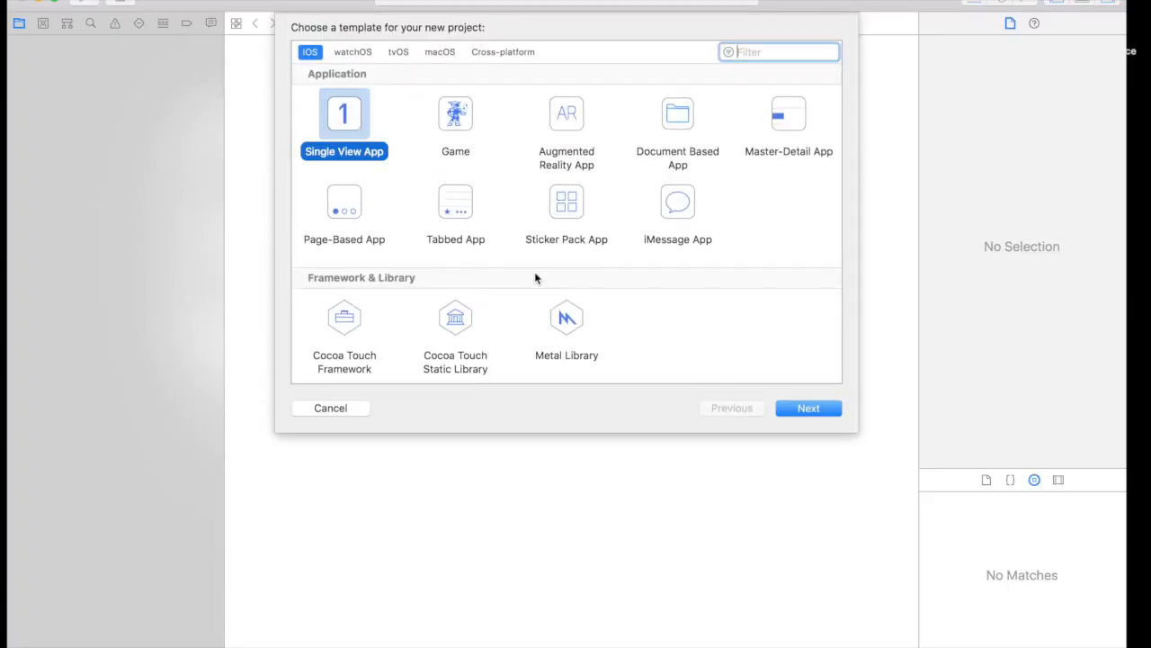
{"action": "left_click", "coordinate": [808, 407]}
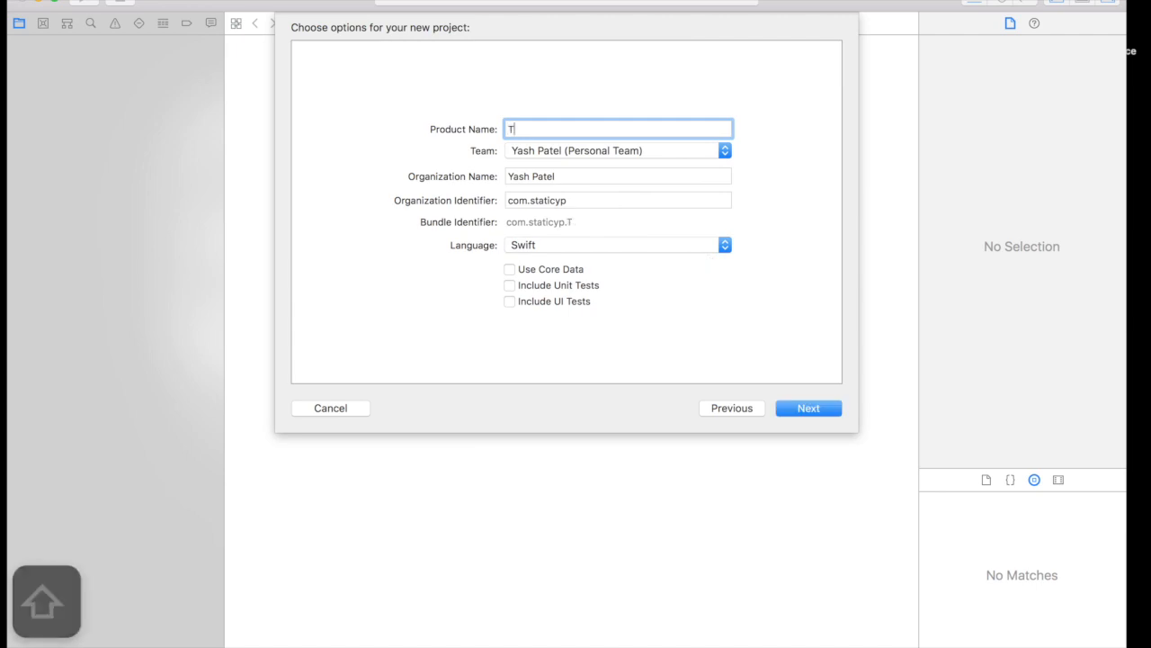
{"action": "type", "text": "ableView"}
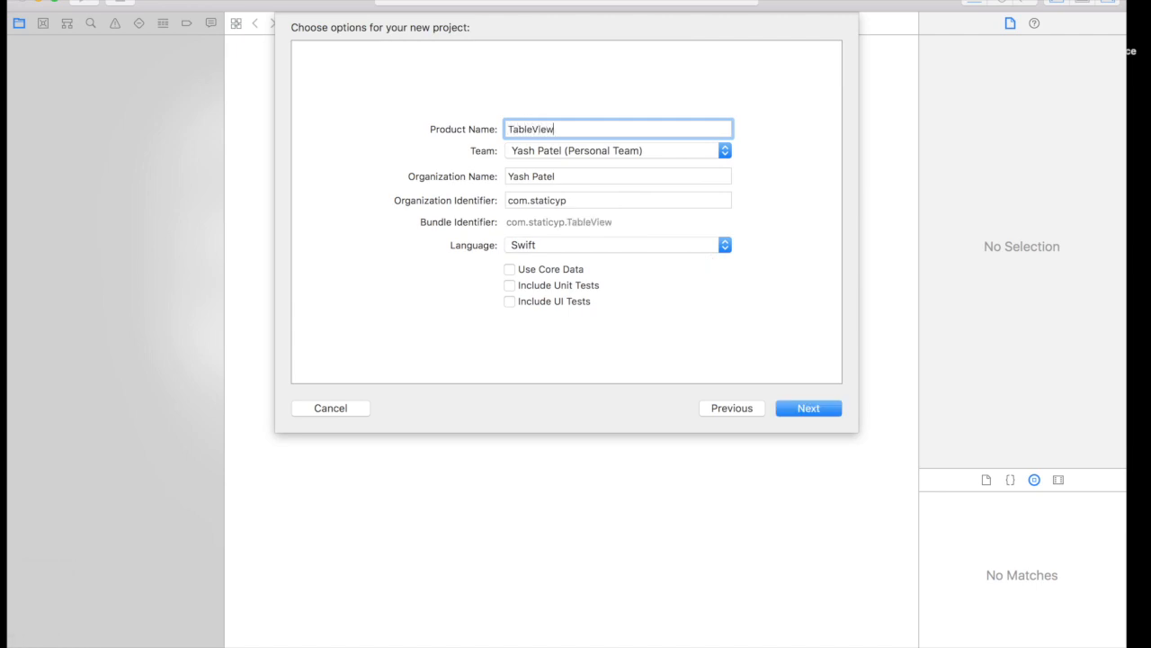
{"action": "left_click", "coordinate": [808, 408]}
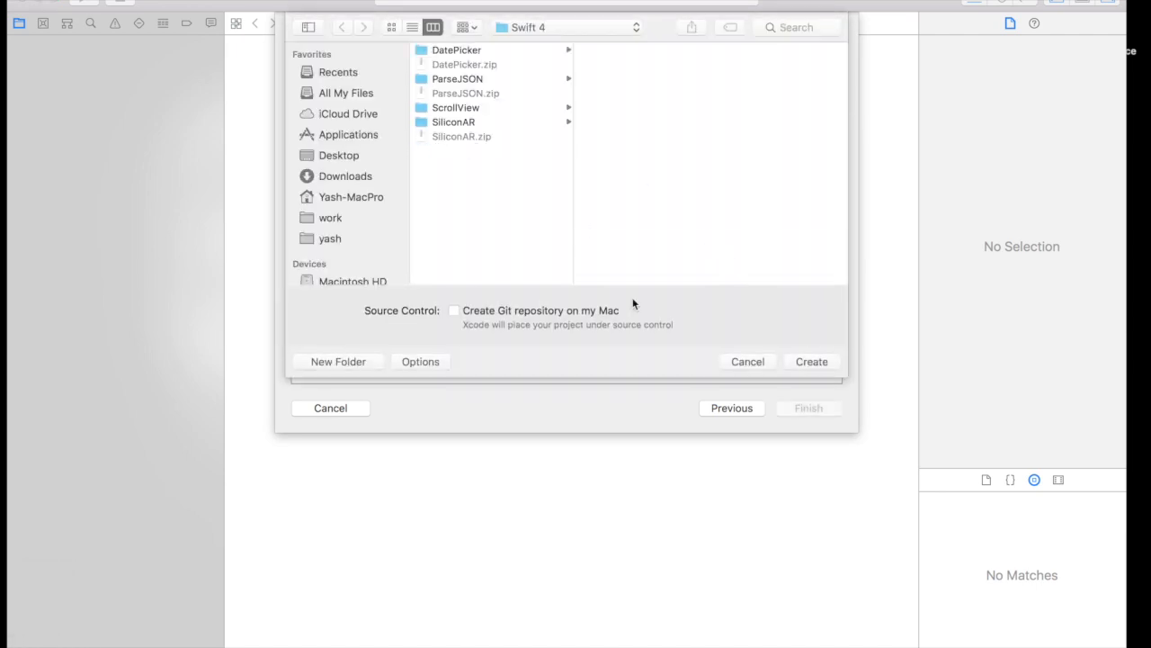
{"action": "left_click", "coordinate": [811, 360]}
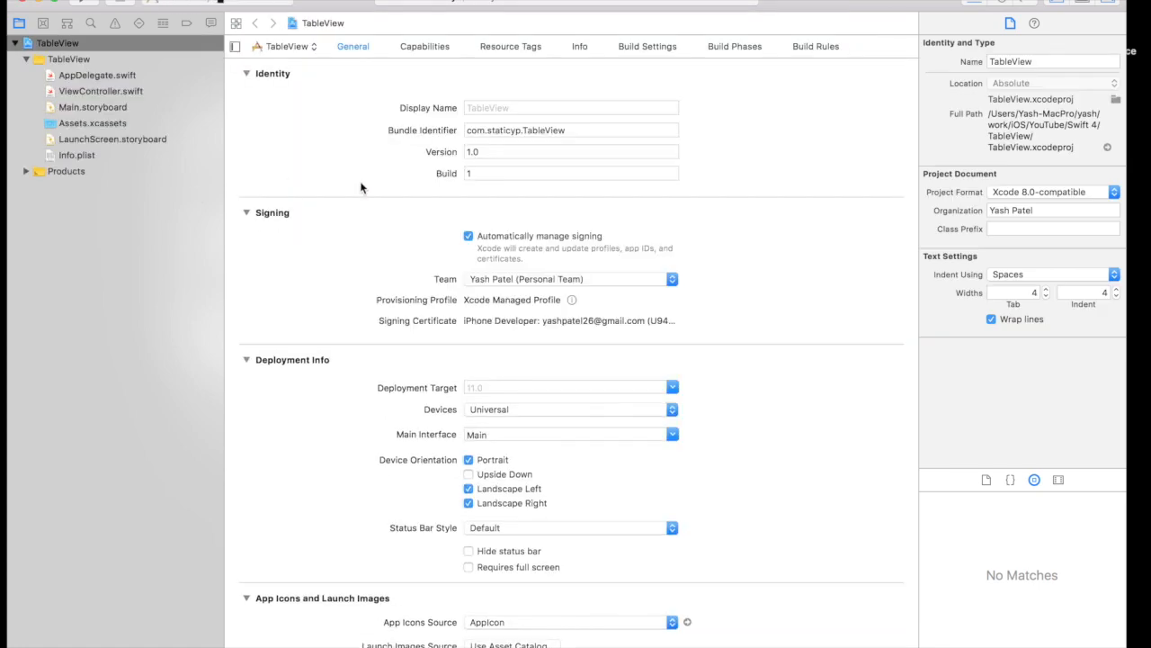
Place a Table View from the Object Library onto the view controller in Main.storyboard.
{"action": "left_click", "coordinate": [93, 106]}
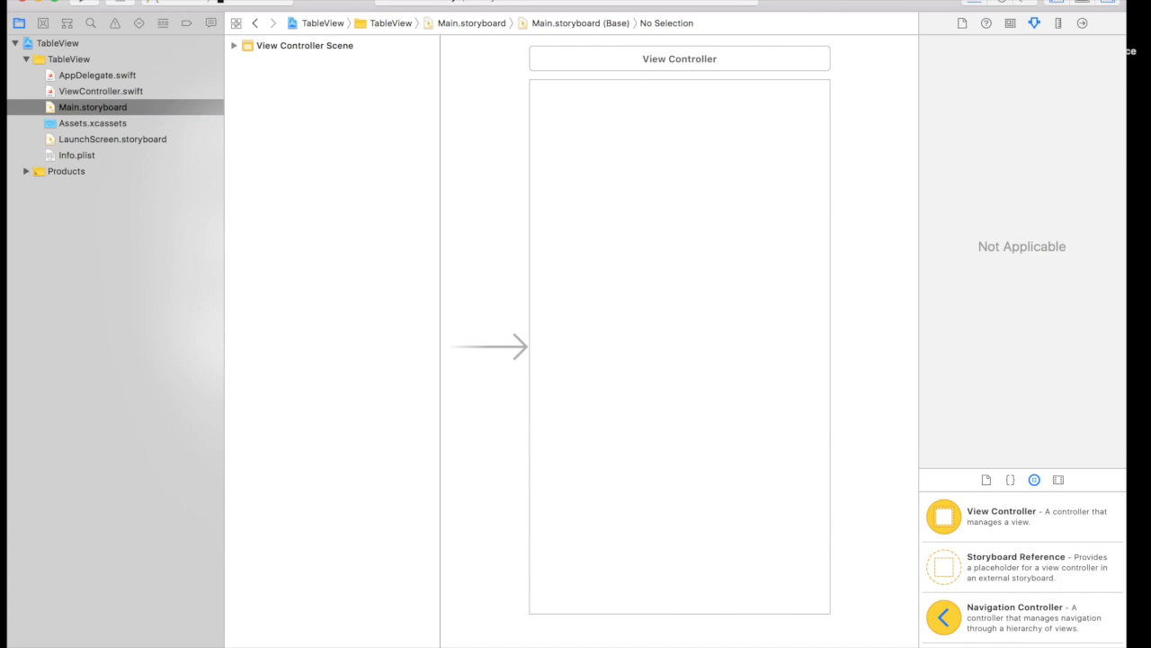
{"action": "scroll", "scroll_direction": "down", "scroll_amount": 3}
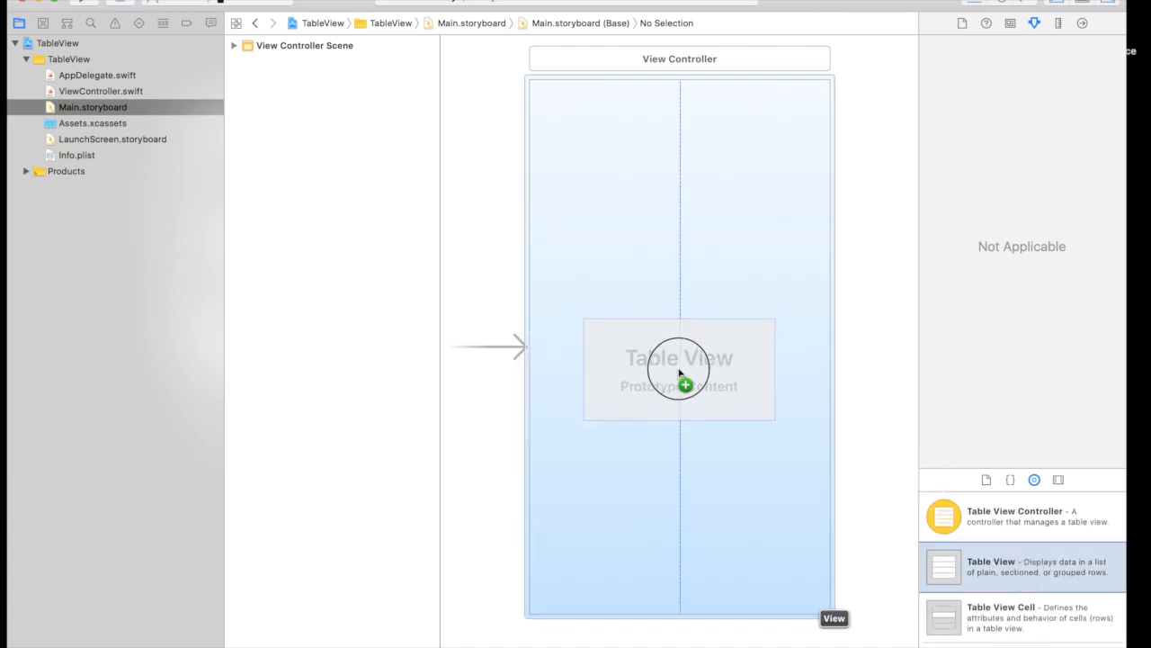
{"action": "left_click", "coordinate": [679, 369]}
{"action": "type", "text": "0"}
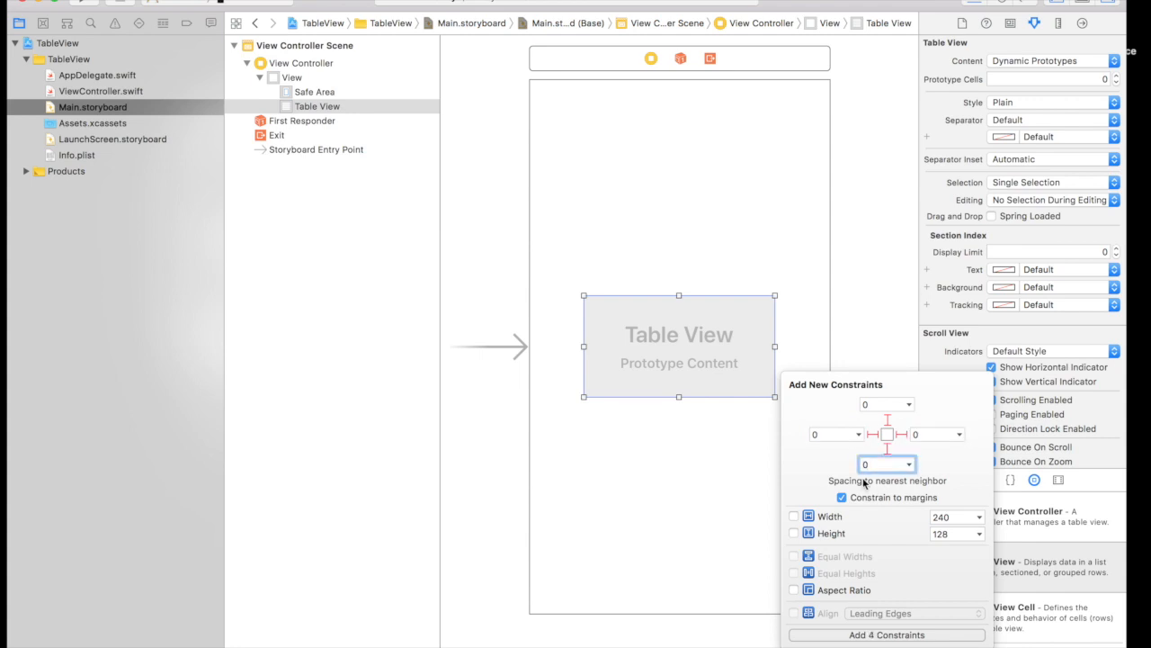
Add 4 edge constraints without margins so the table view fills the view, then check the layout.
{"action": "left_click", "coordinate": [841, 498]}
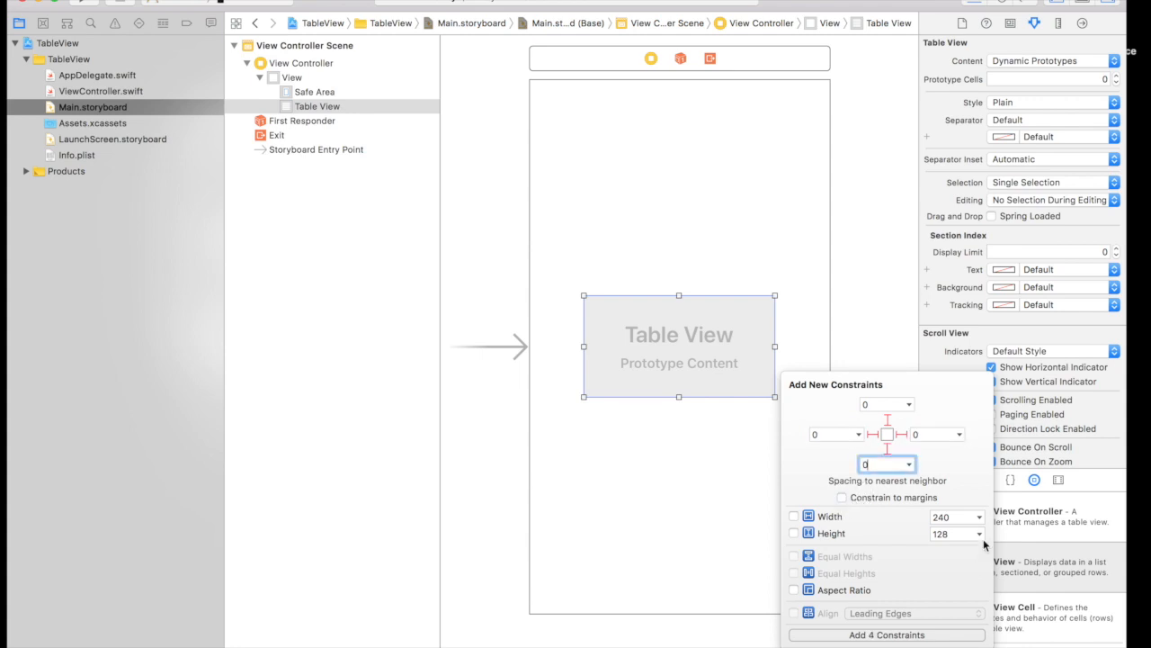
{"action": "left_click", "coordinate": [886, 634]}
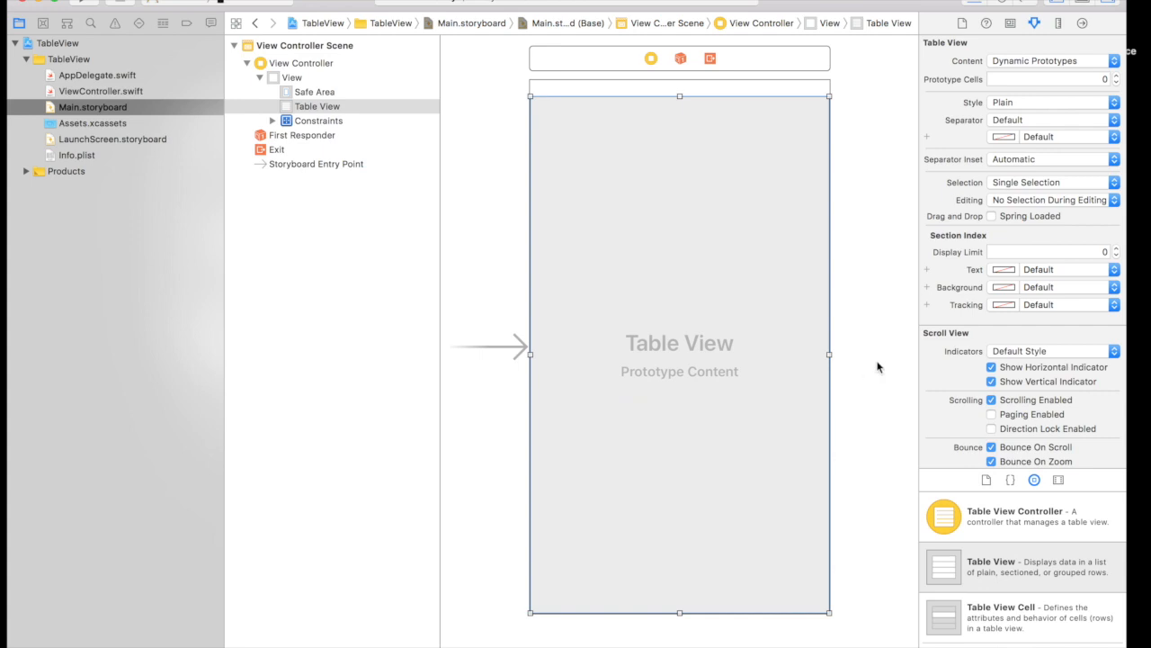
{"action": "left_click", "coordinate": [880, 367]}
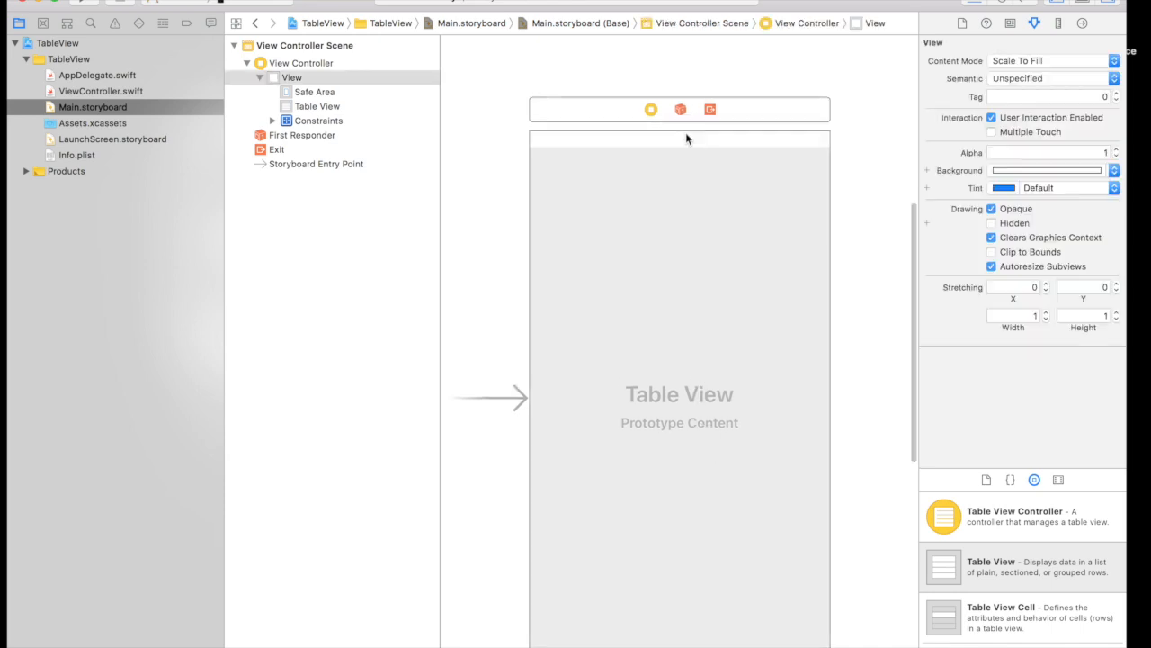
{"action": "mouse_move", "coordinate": [696, 150]}
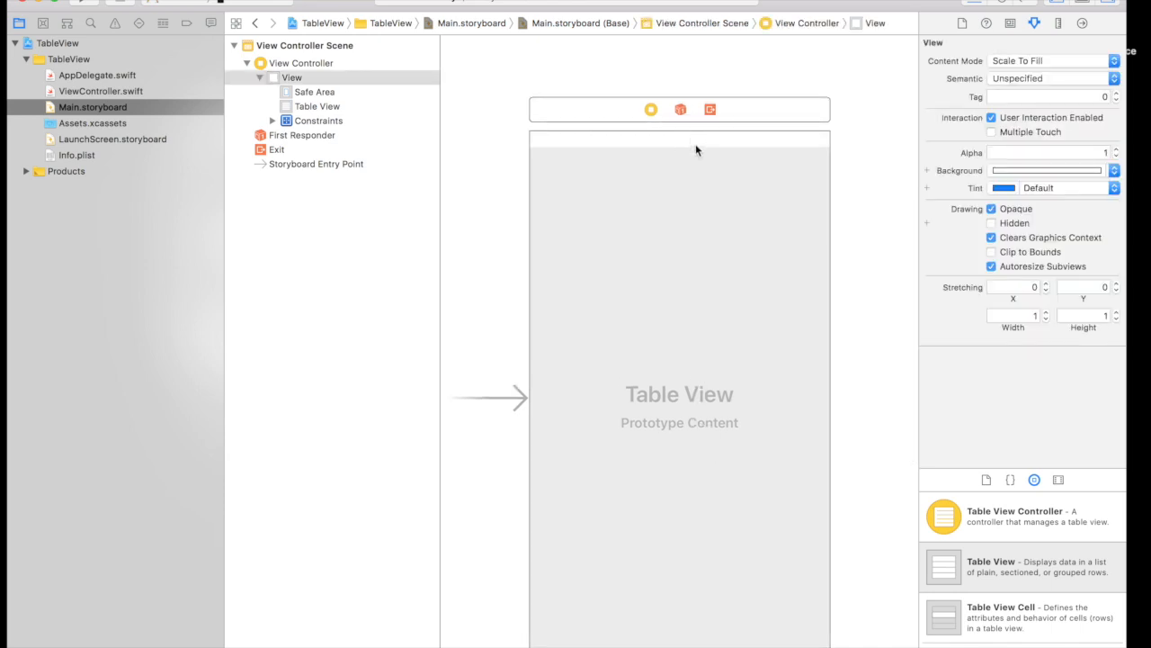
{"action": "mouse_move", "coordinate": [694, 171]}
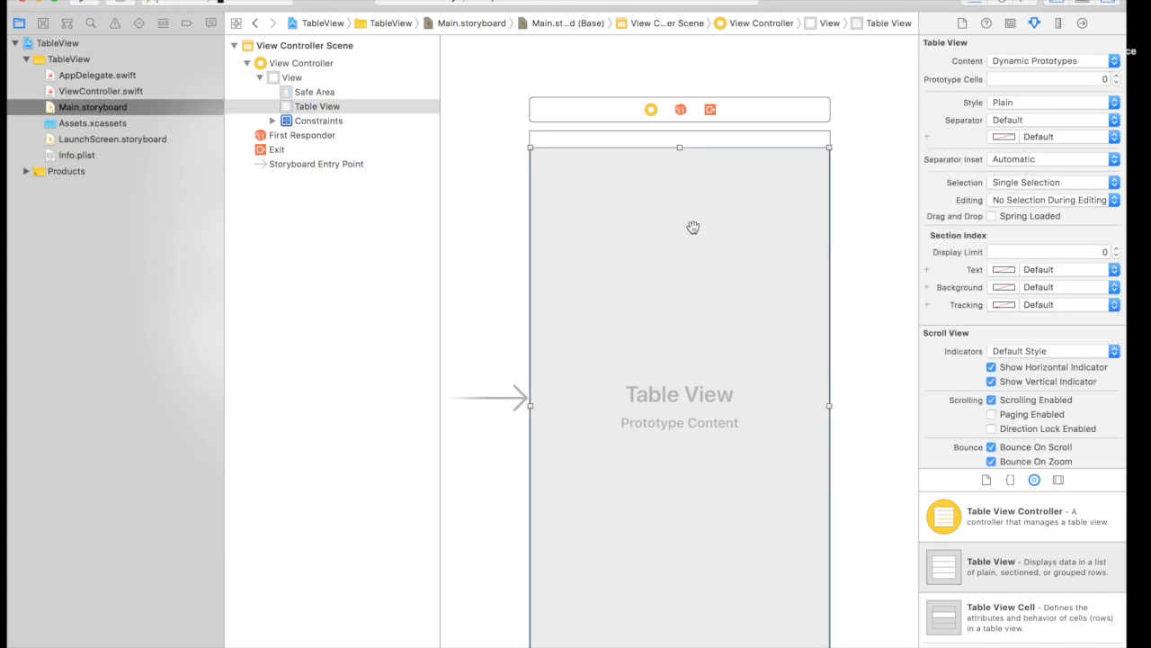
{"action": "mouse_move", "coordinate": [676, 189]}
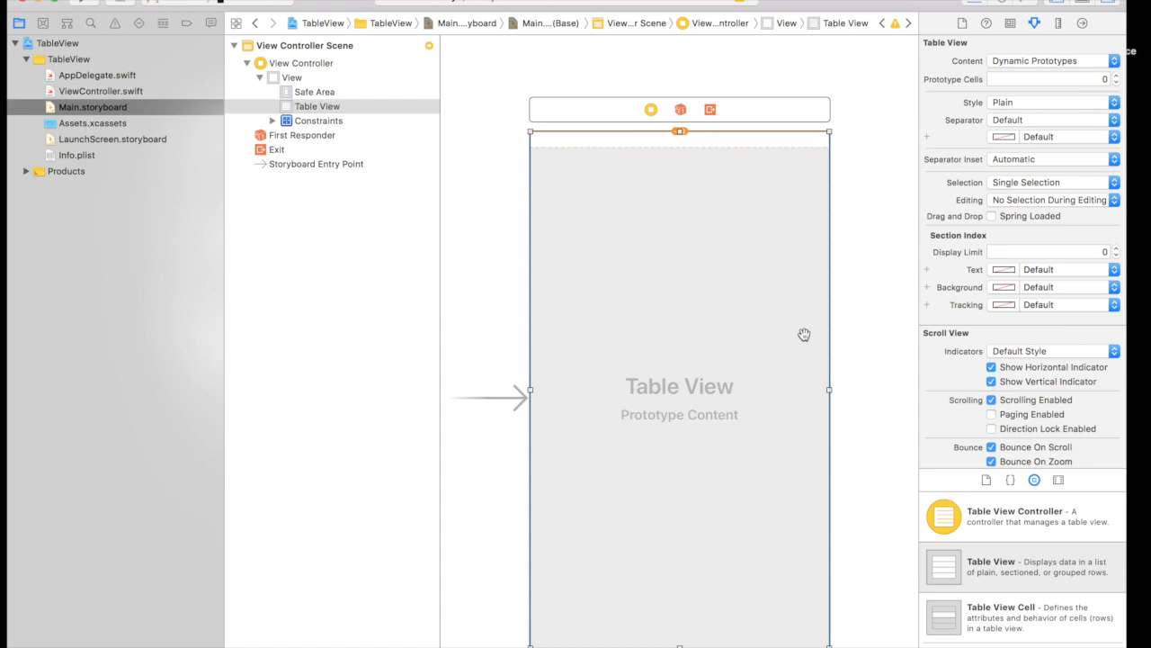
{"action": "left_click", "coordinate": [292, 77]}
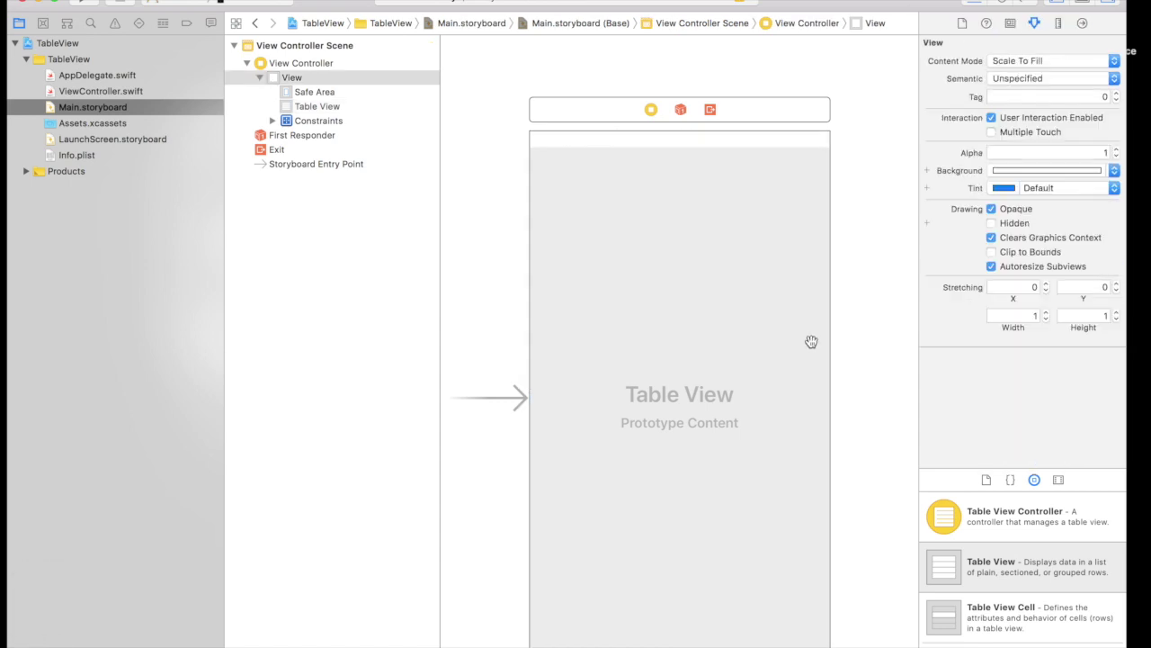
{"action": "mouse_move", "coordinate": [811, 341]}
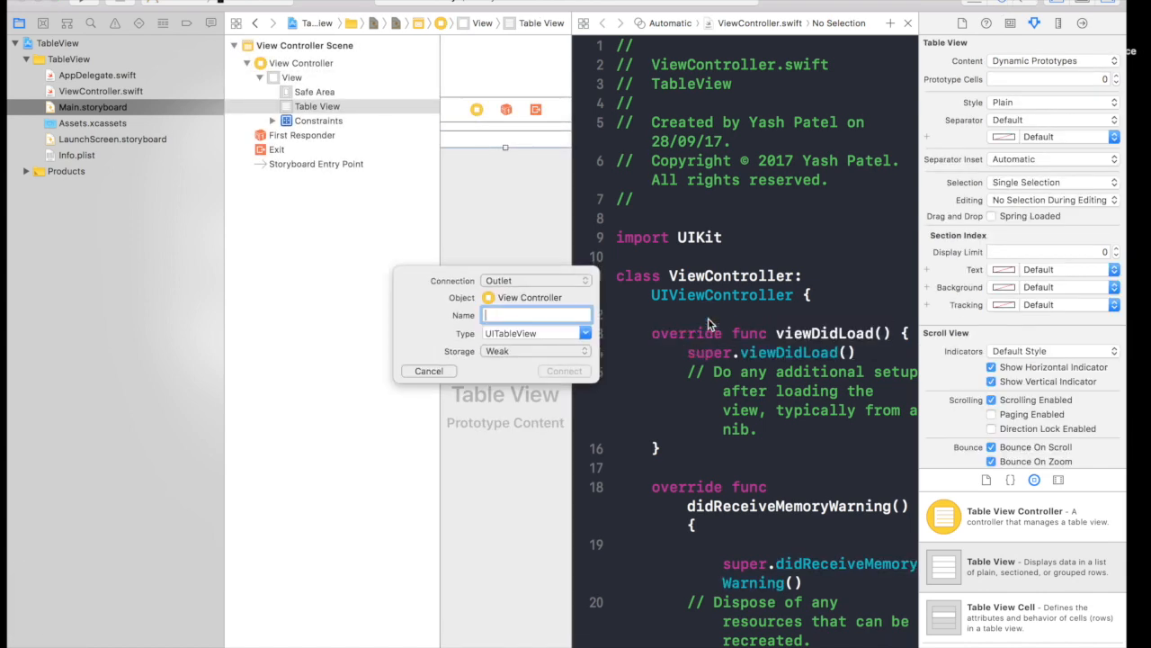
Name the new table view outlet companyTableView and connect it in ViewController.swift.
{"action": "type", "text": "com"}
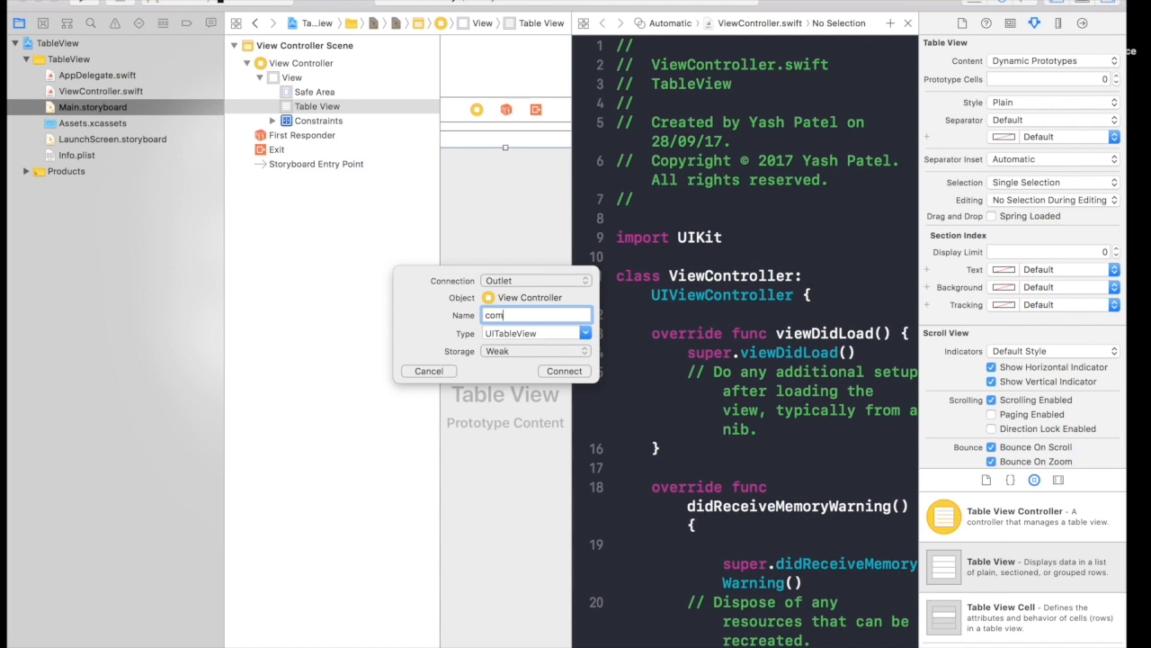
{"action": "type", "text": "pany"}
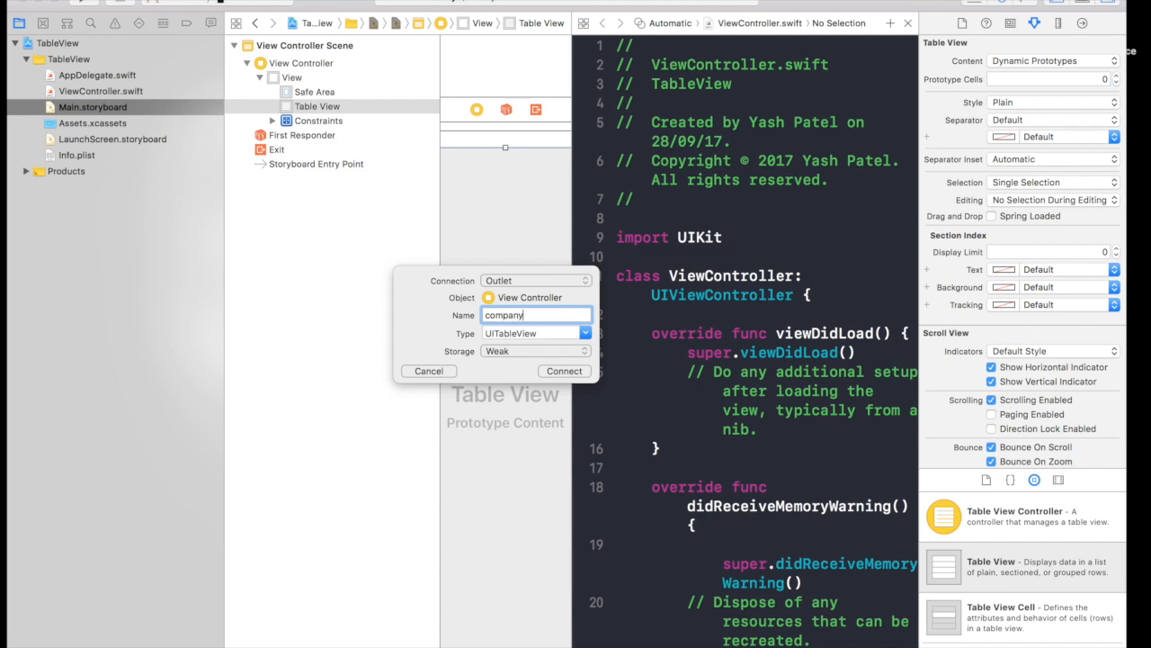
{"action": "type", "text": "TableVi"}
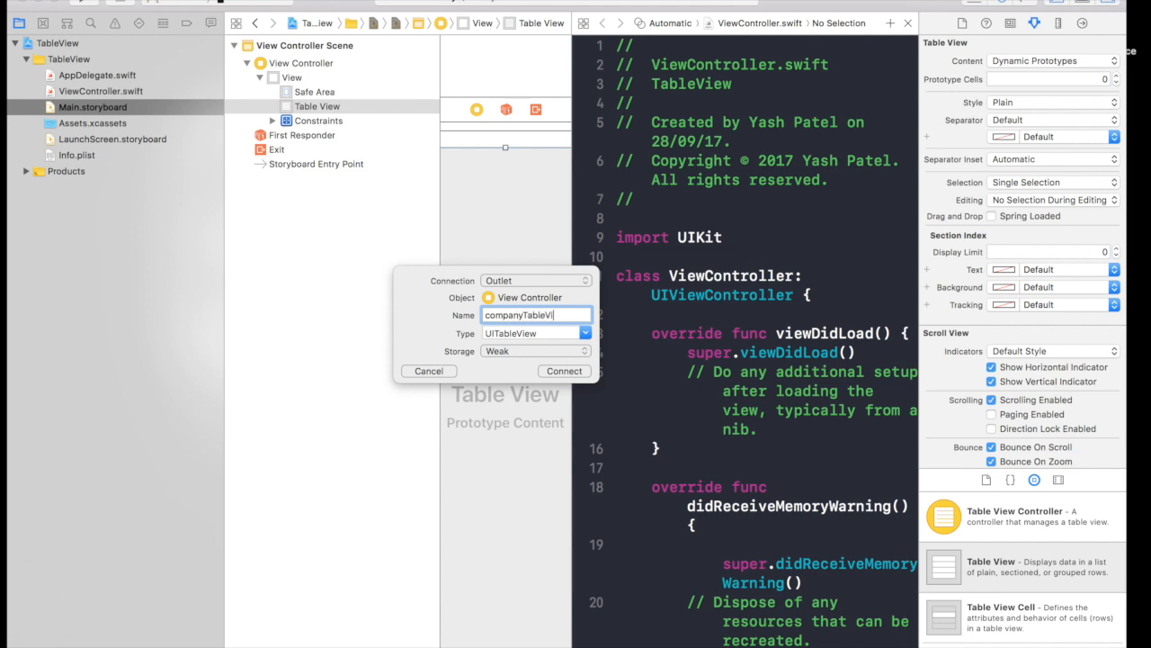
{"action": "left_click", "coordinate": [564, 371]}
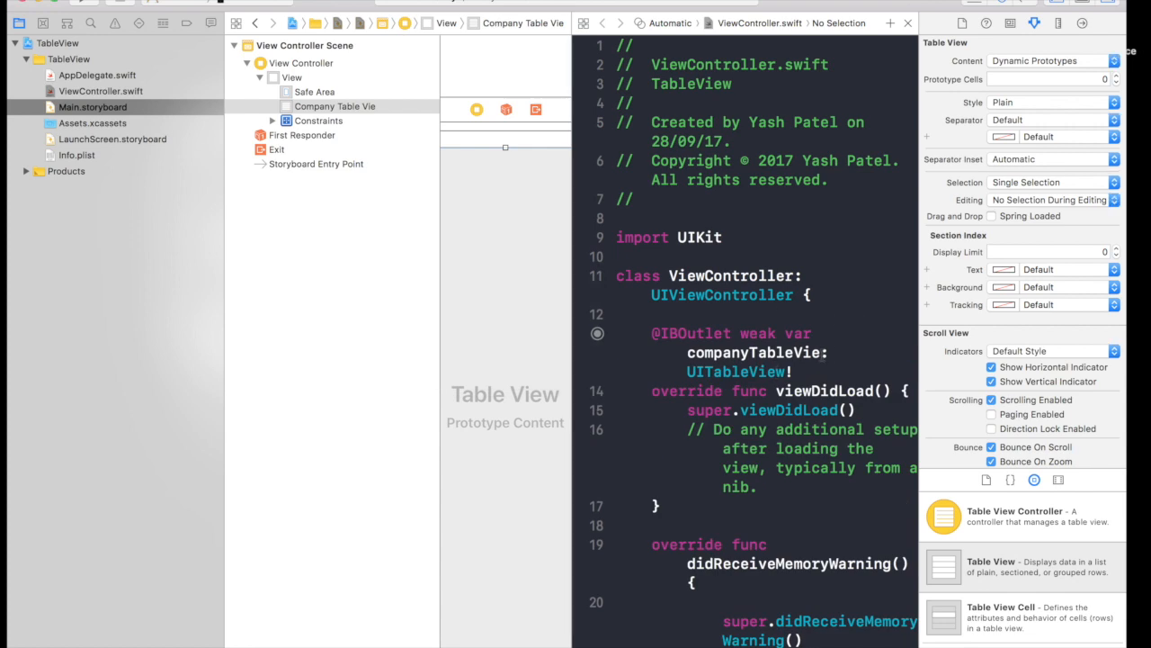
{"action": "mouse_move", "coordinate": [586, 351]}
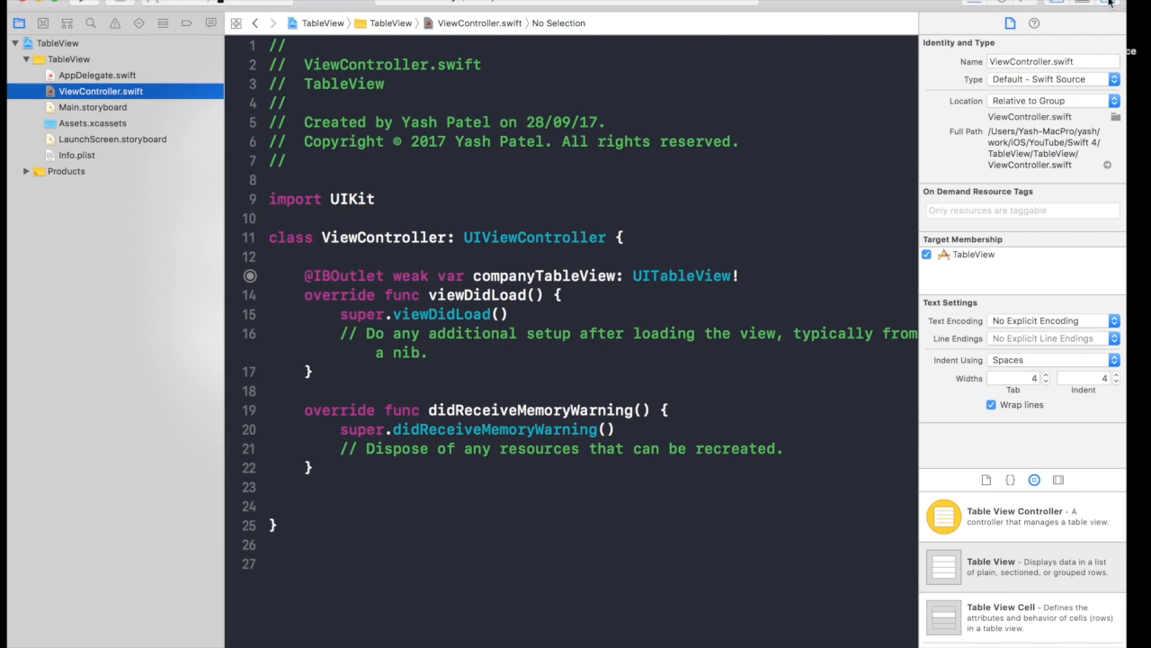
Replace the viewDidLoad setup comment with companyTableView.delegate = self and companyTableView.dataSource = self.
{"action": "left_click", "coordinate": [1108, 3]}
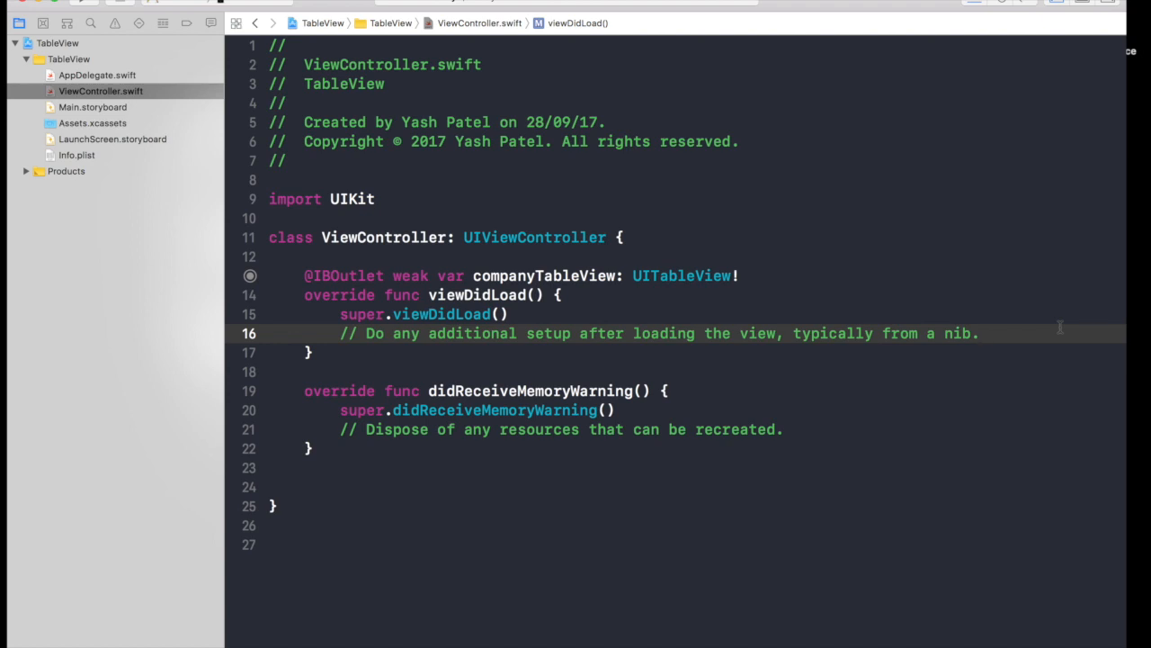
{"action": "left_click", "coordinate": [979, 333]}
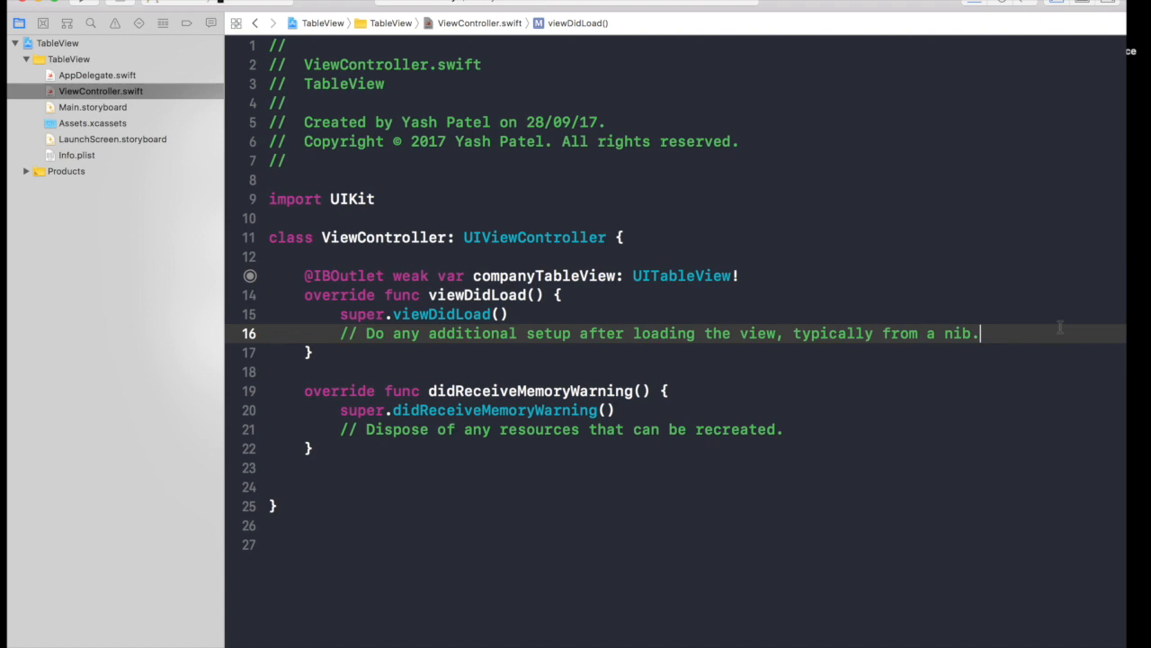
{"action": "triple_click", "coordinate": [630, 332]}
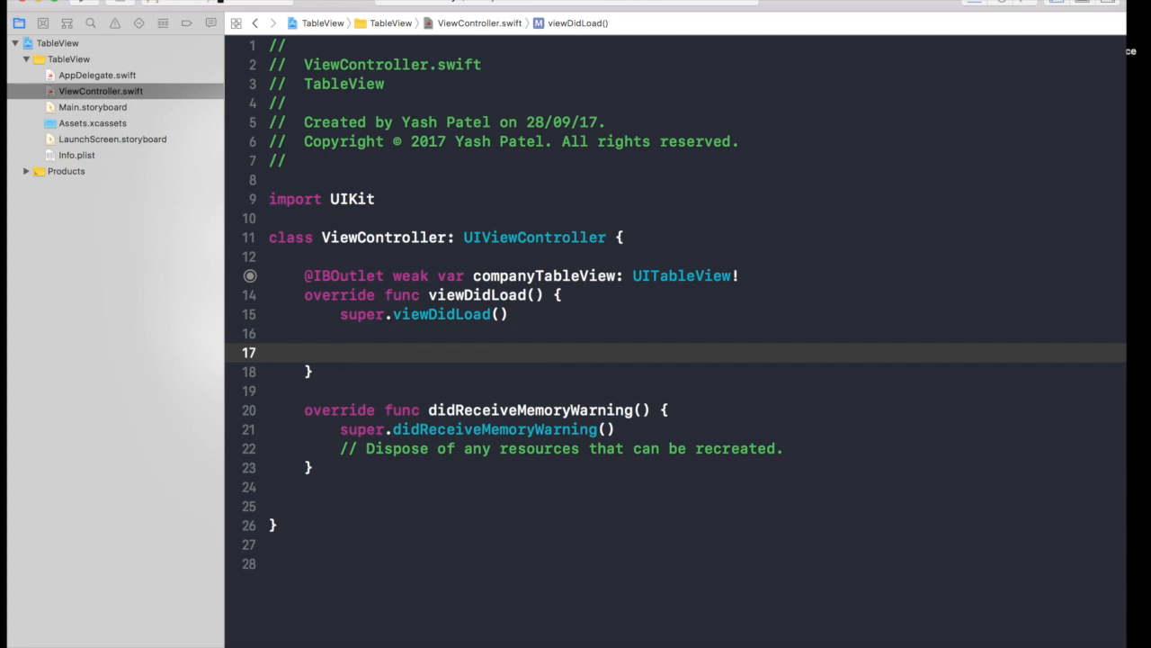
{"action": "type", "text": "com"}
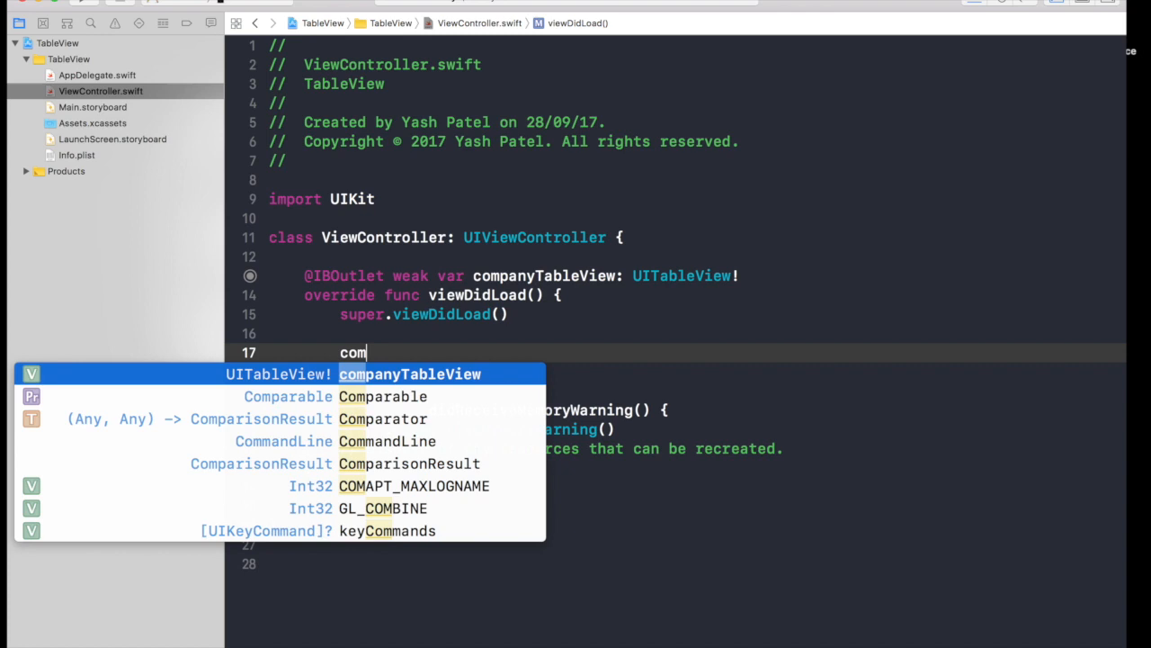
{"action": "type", "text": "companyTableView.de3legate"}
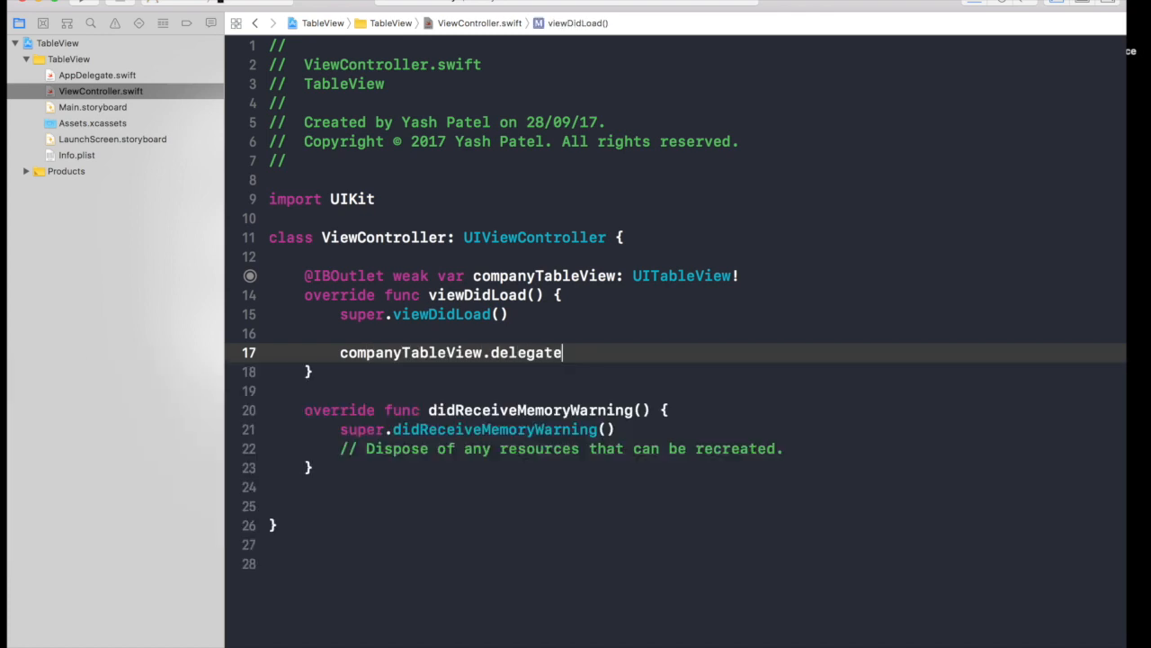
{"action": "type", "text": "= self"}
{"action": "type", "text": "c"}
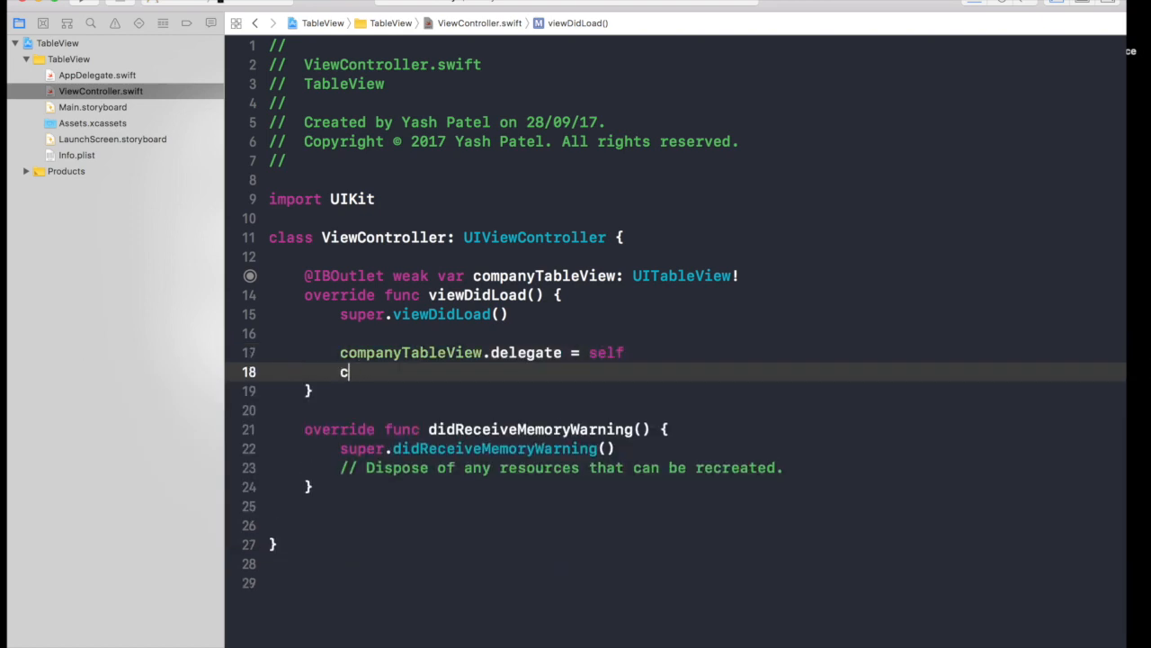
{"action": "type", "text": "ompanyTableView.dataSource = self"}
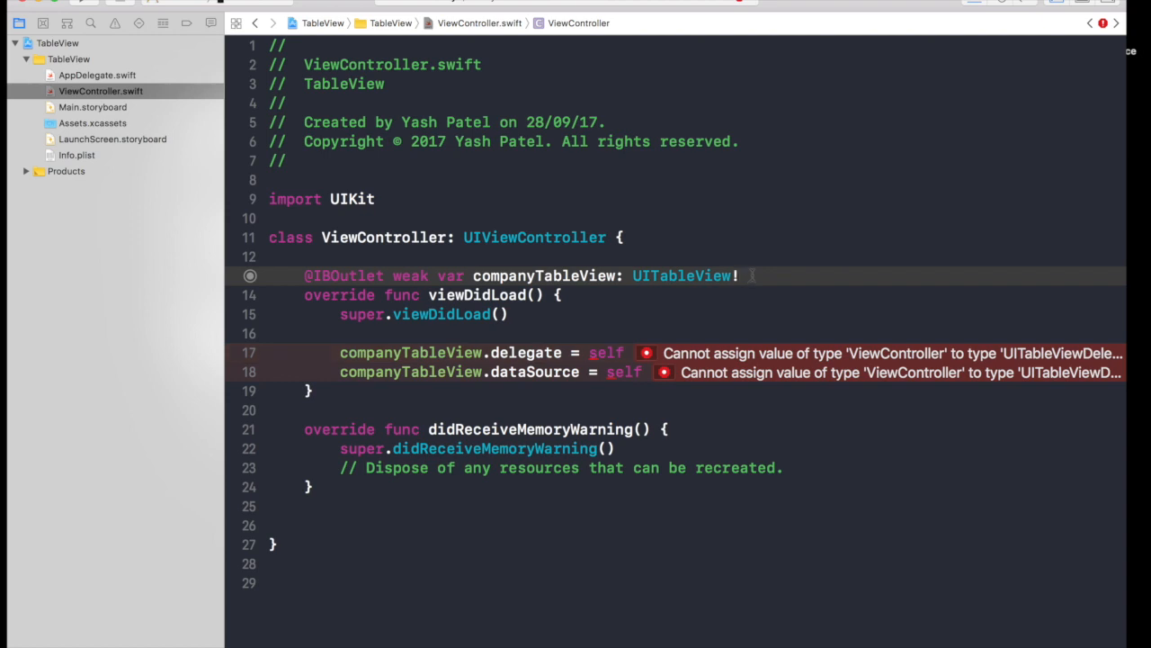
Declare UITableViewDataSource, UITableViewDelegate on ViewController and reveal the conformance error's Fix-it.
{"action": "key", "text": "Return"}
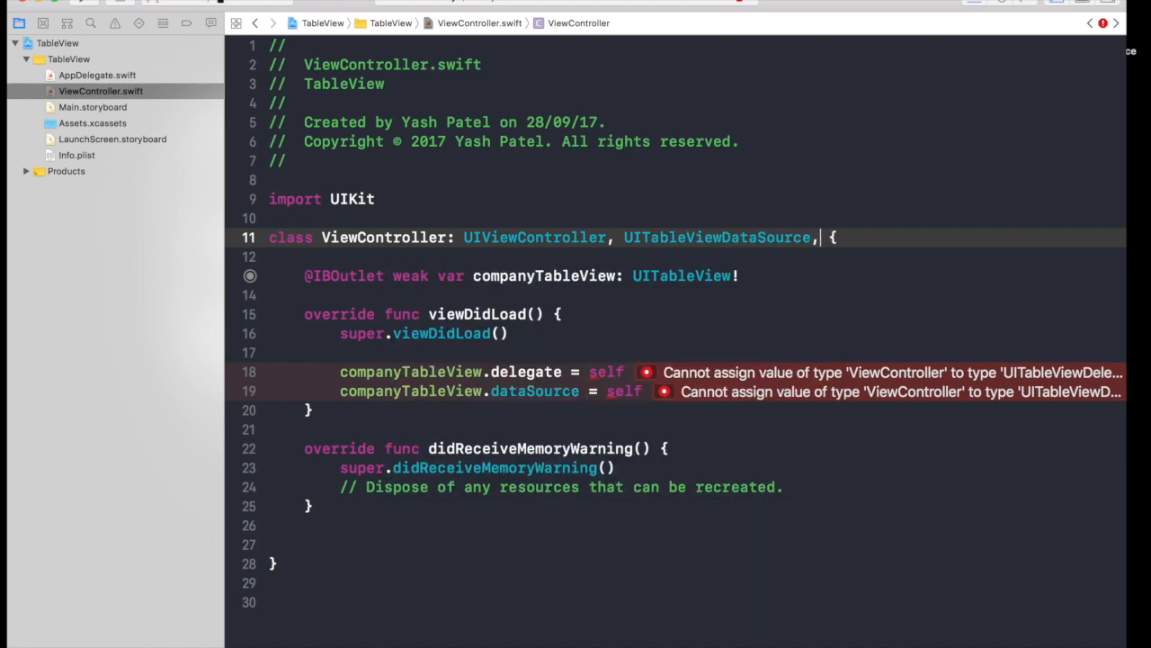
{"action": "type", "text": "UITableViewDelegate"}
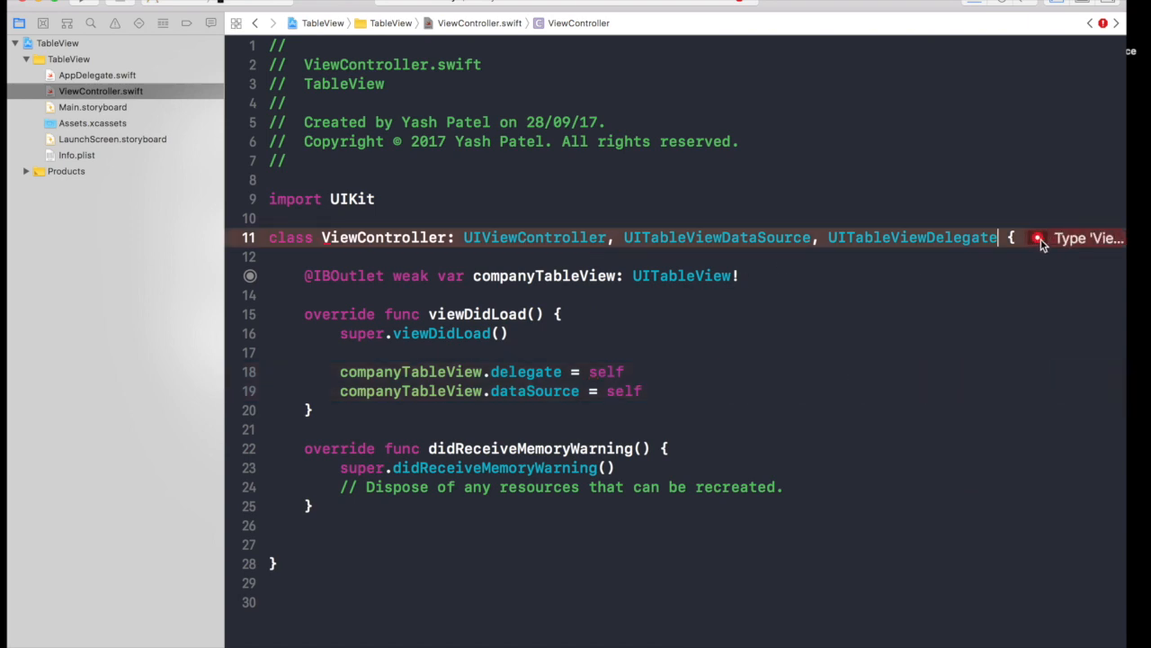
{"action": "mouse_move", "coordinate": [1042, 246]}
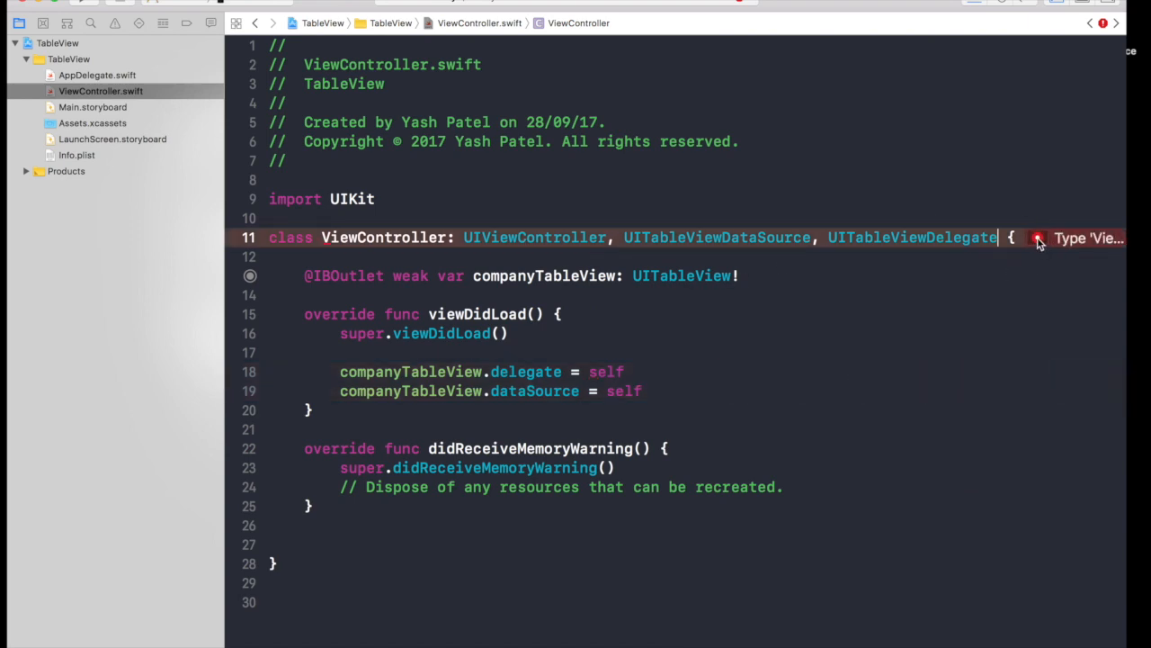
{"action": "left_click", "coordinate": [1039, 238]}
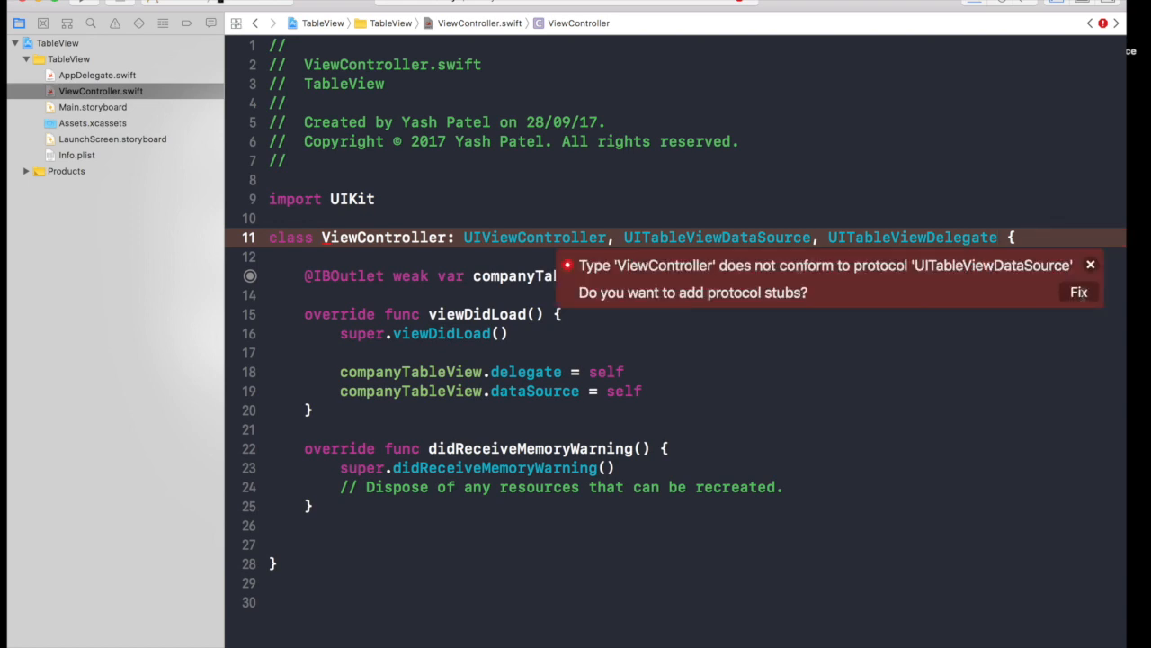
Insert the numberOfRowsInSection and cellForRowAt protocol stubs via Fix.
{"action": "left_click", "coordinate": [1077, 292]}
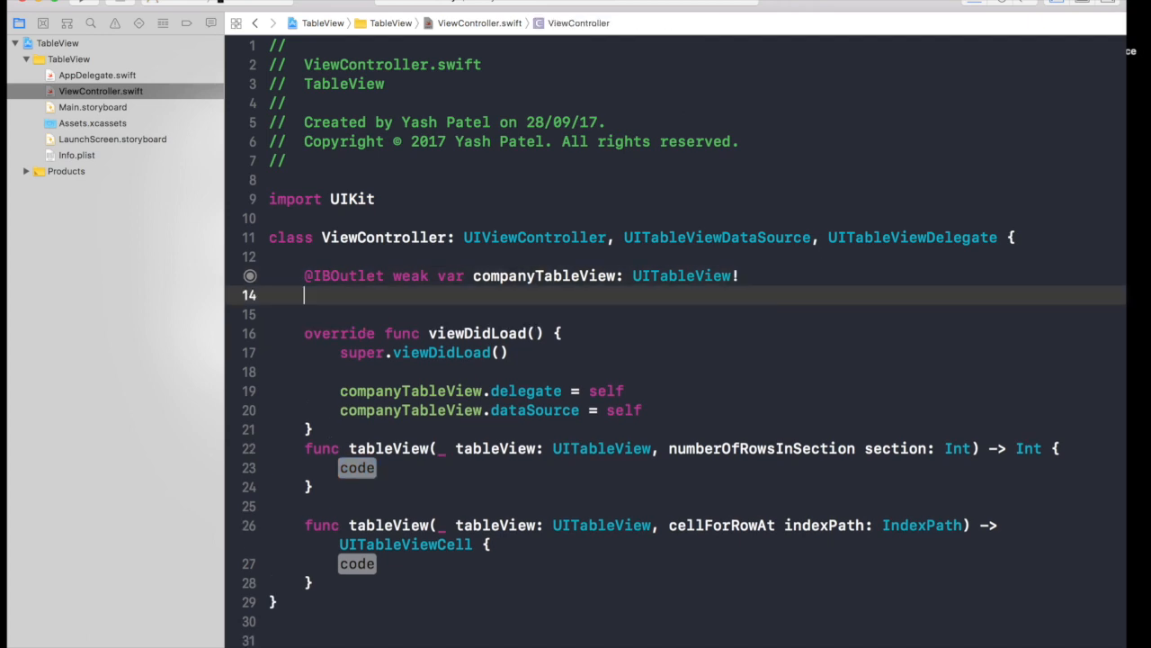
Write let companyName = ["Apple", "Alphabet", "Amazon"] below the outlet.
{"action": "type", "text": "let companyNam"}
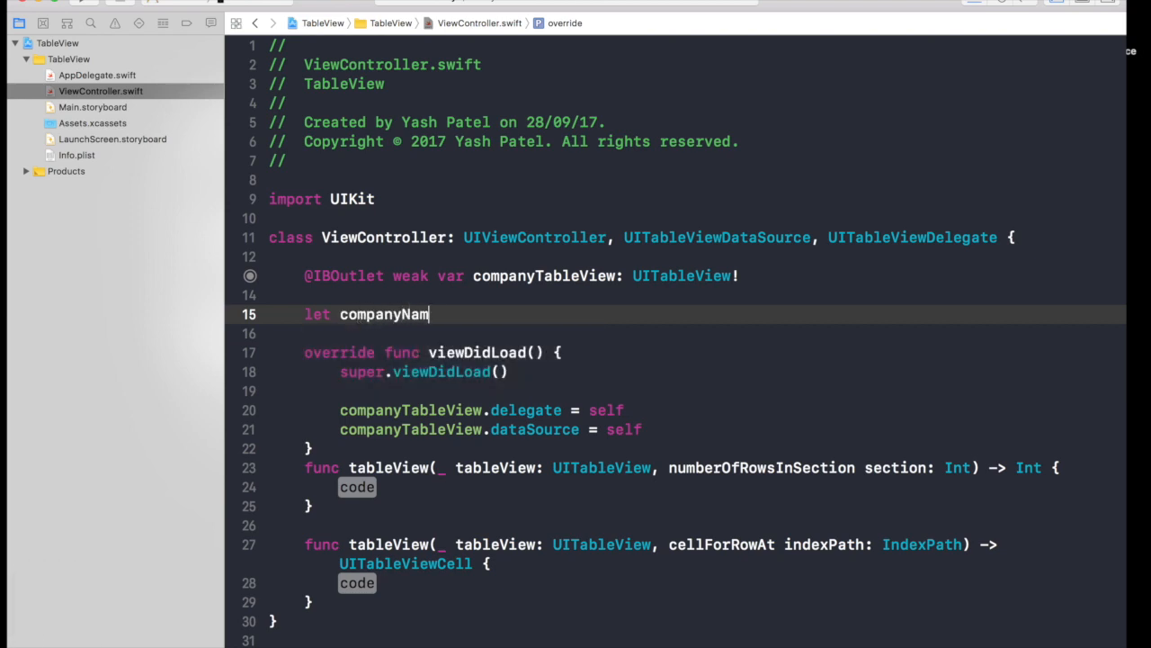
{"action": "type", "text": "e = []"}
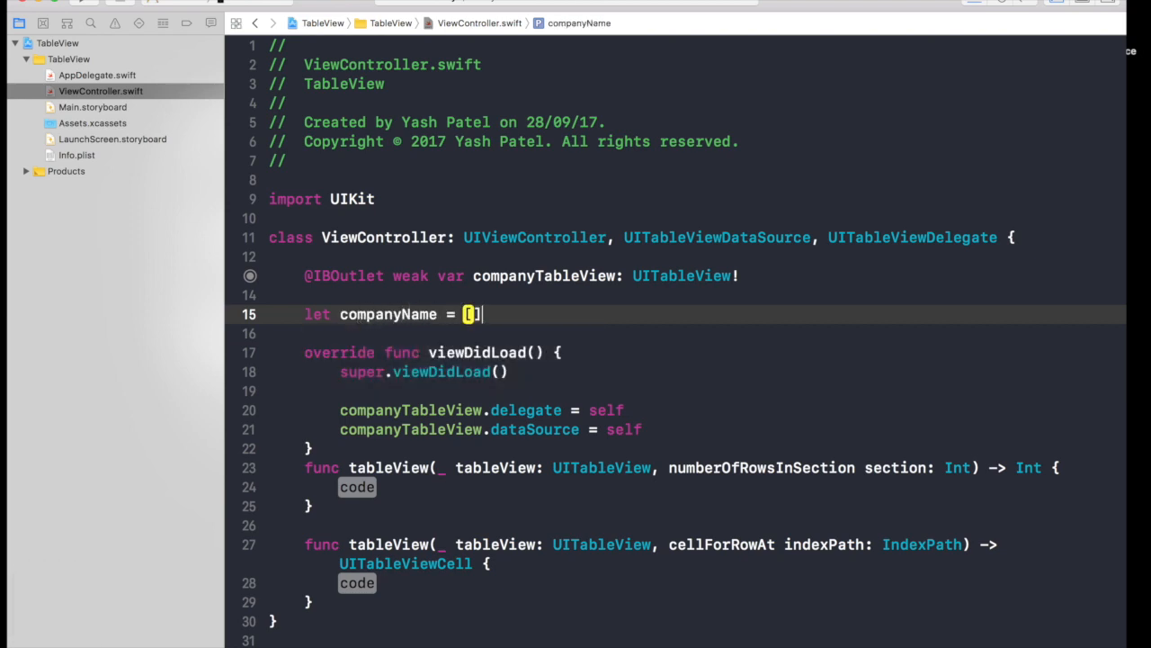
{"action": "type", "text": "\"Ap"}
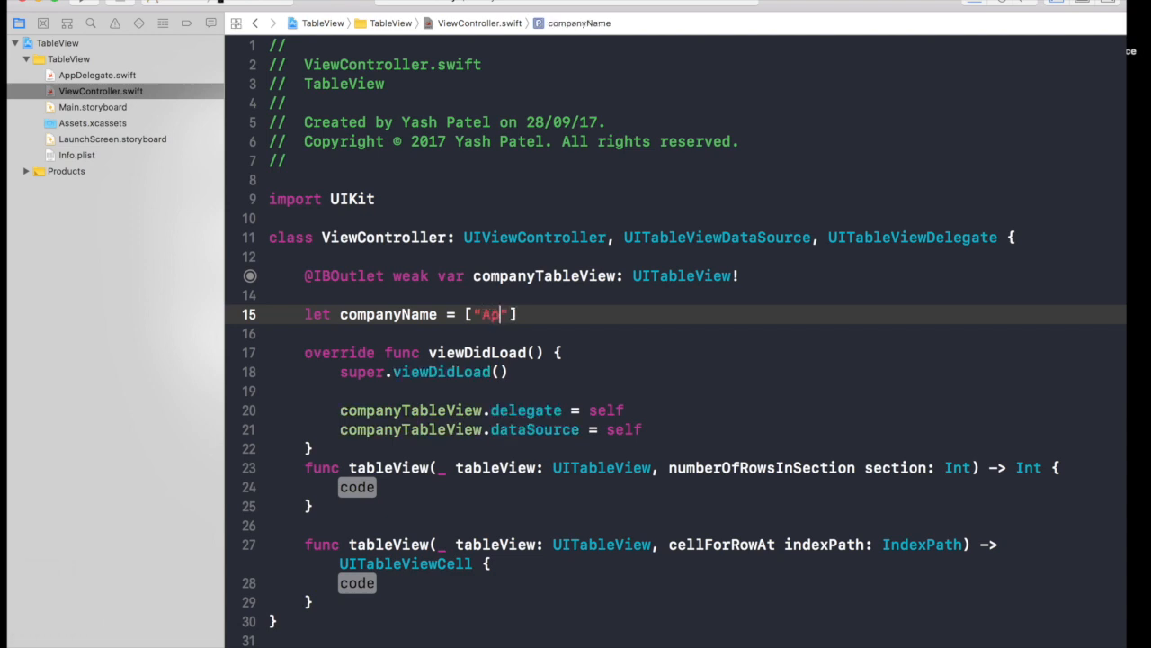
{"action": "type", "text": "ple\","}
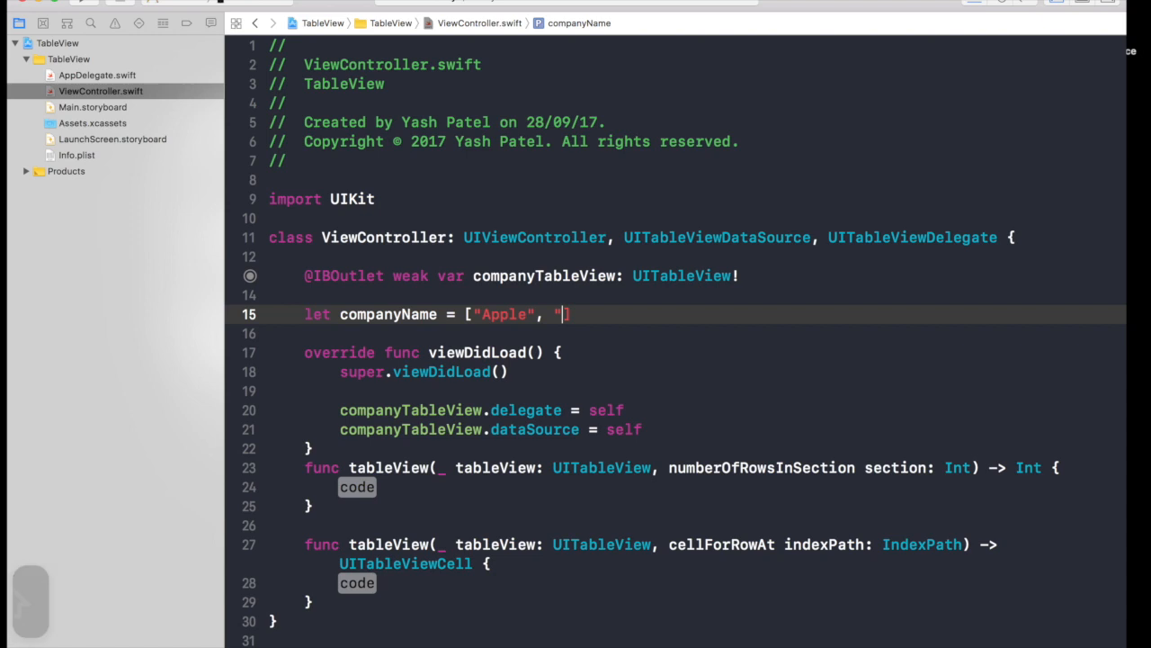
{"action": "type", "text": "Alph"}
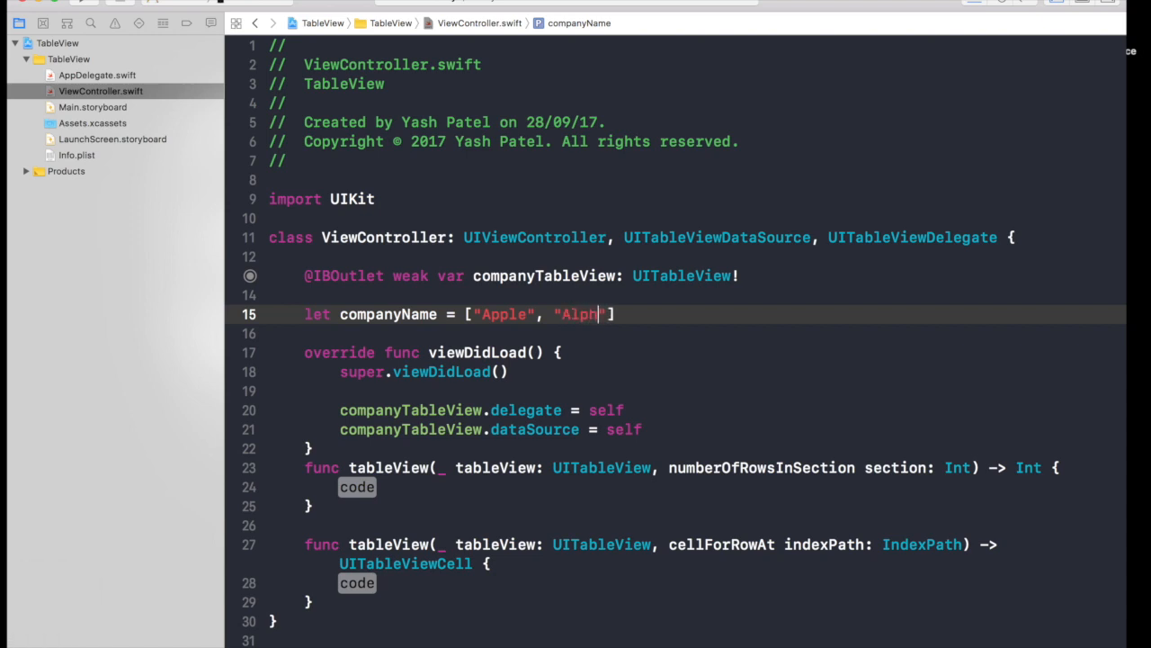
{"action": "type", "text": "abet"}
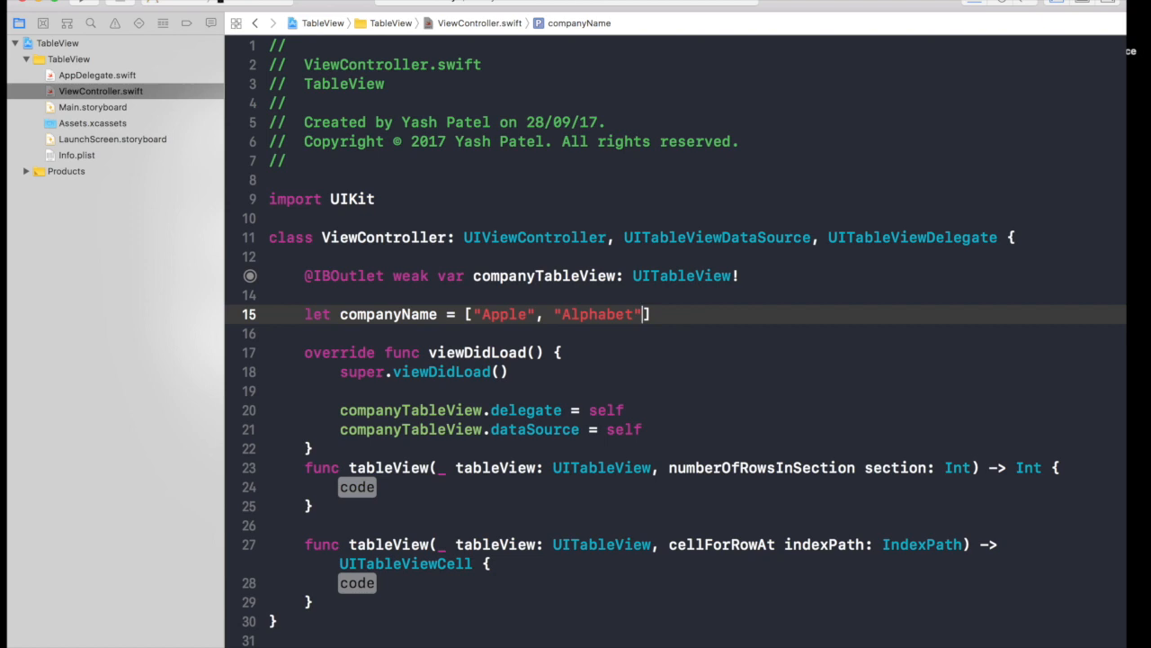
{"action": "type", "text": ", \"A\""}
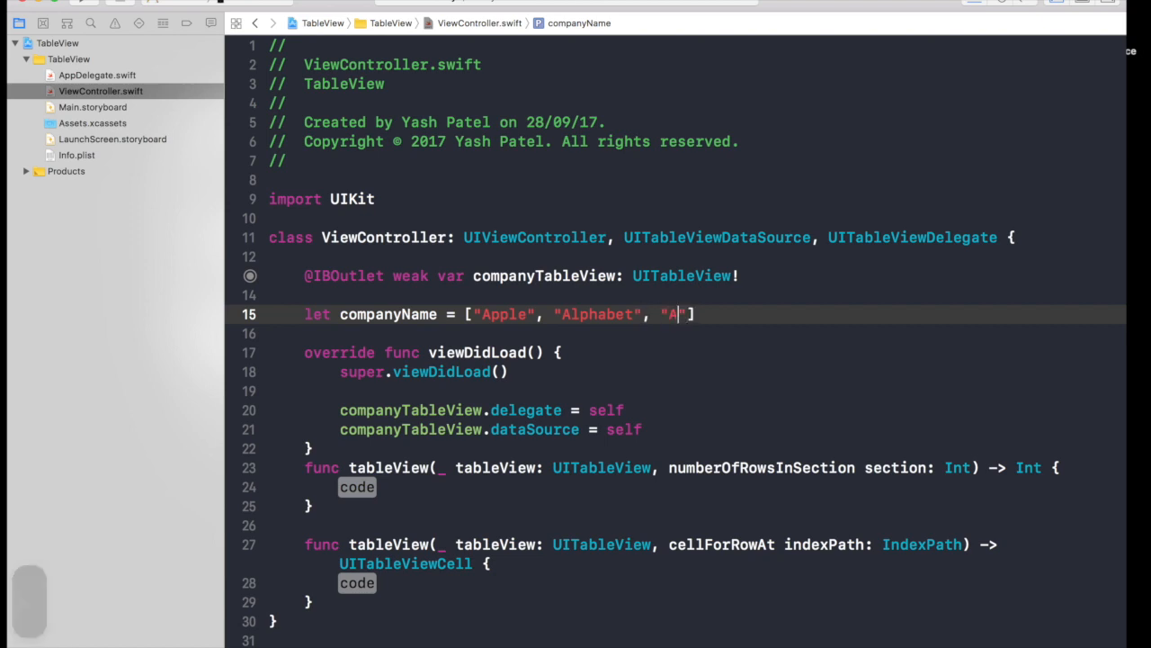
{"action": "type", "text": "mazon"}
{"action": "type", "text": "l"}
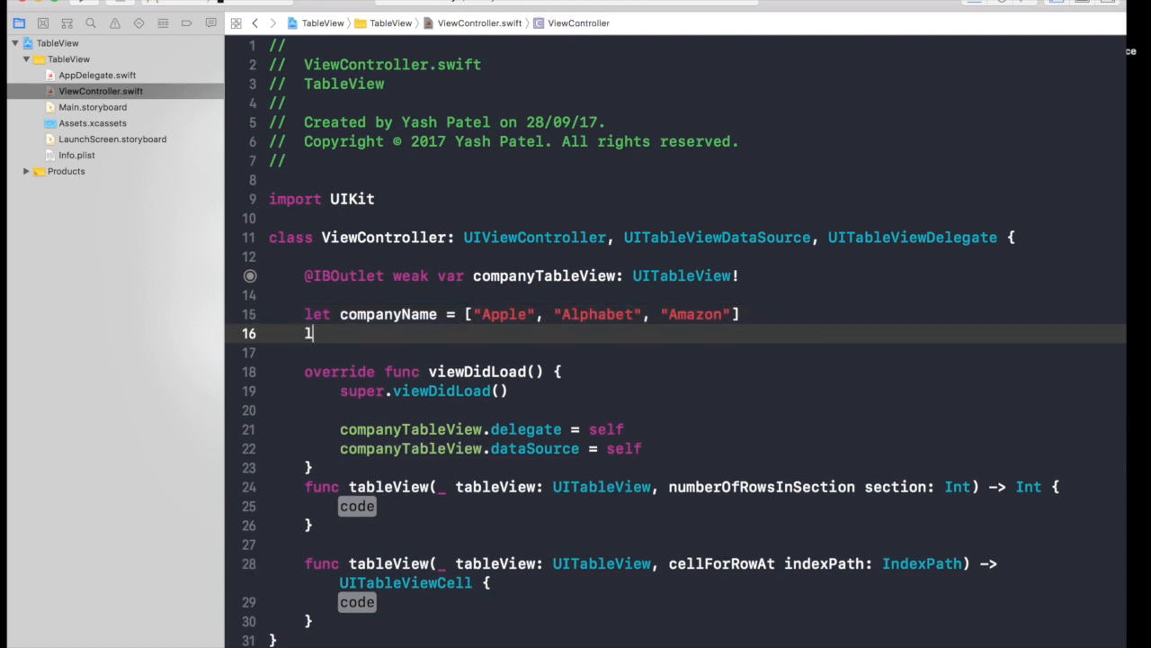
Write let share = [99.99, 87.89, 12.34] below companyName.
{"action": "type", "text": "et share ="}
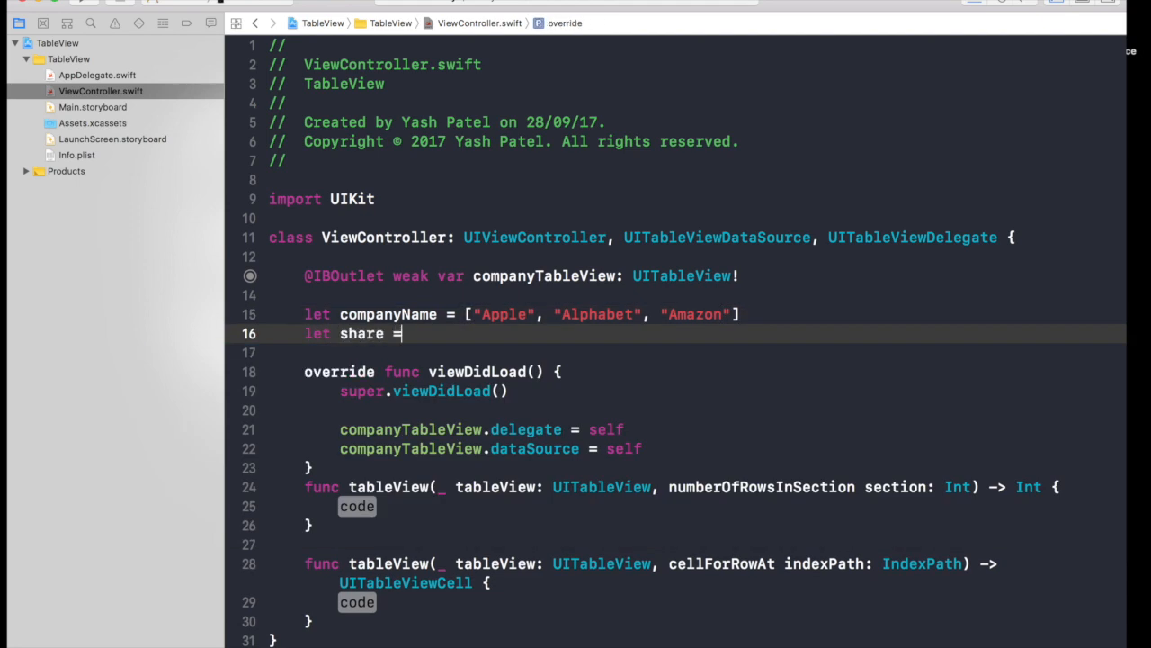
{"action": "type", "text": "["}
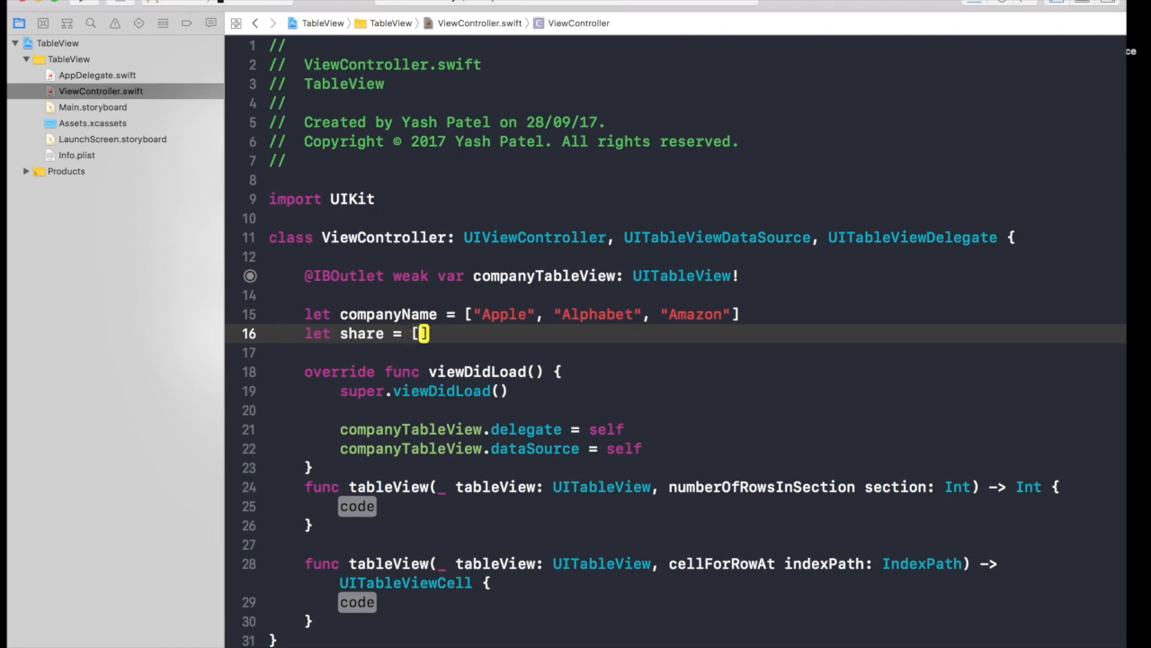
{"action": "type", "text": "99.9"}
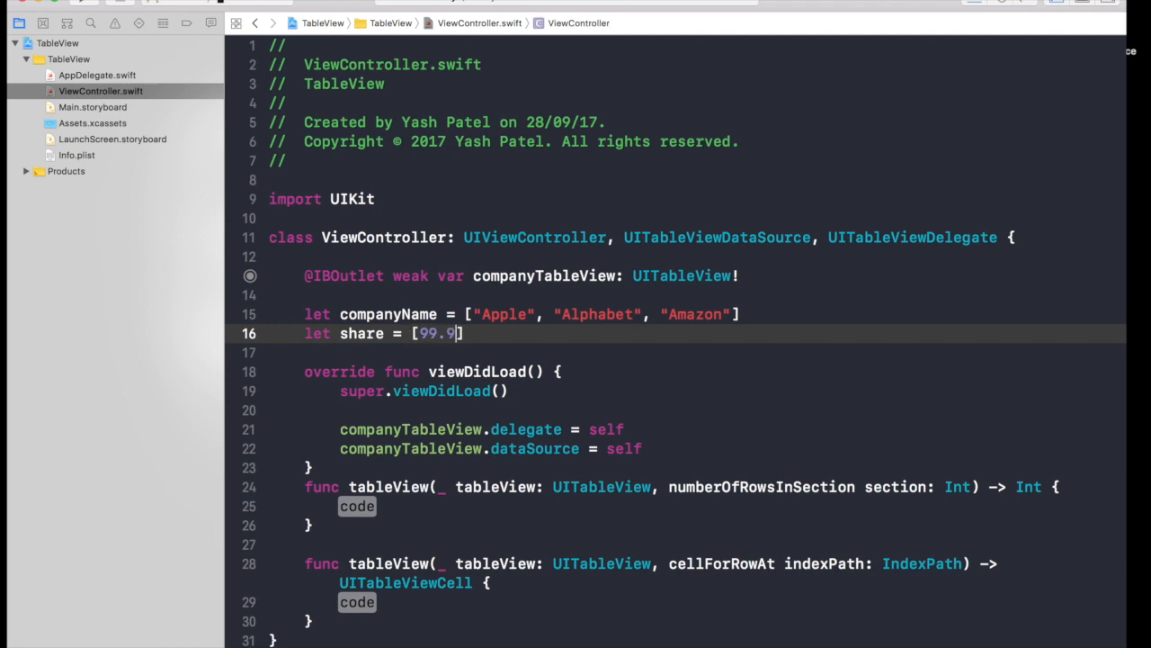
{"action": "type", "text": "9,"}
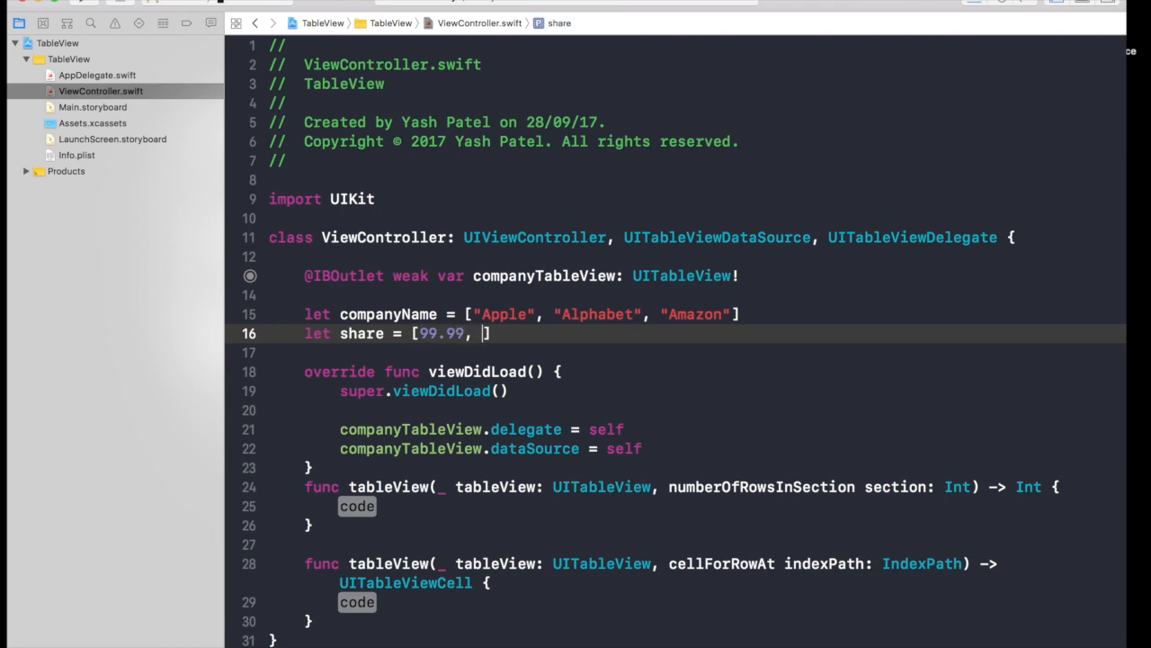
{"action": "type", "text": "87.89."}
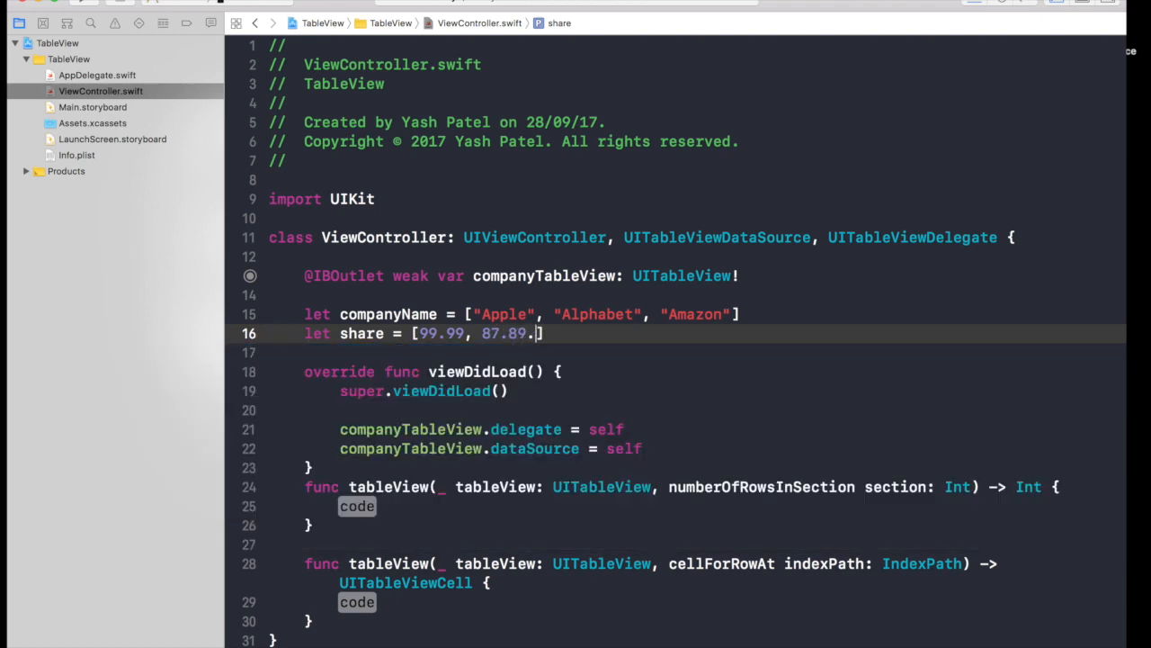
{"action": "type", "text": ","}
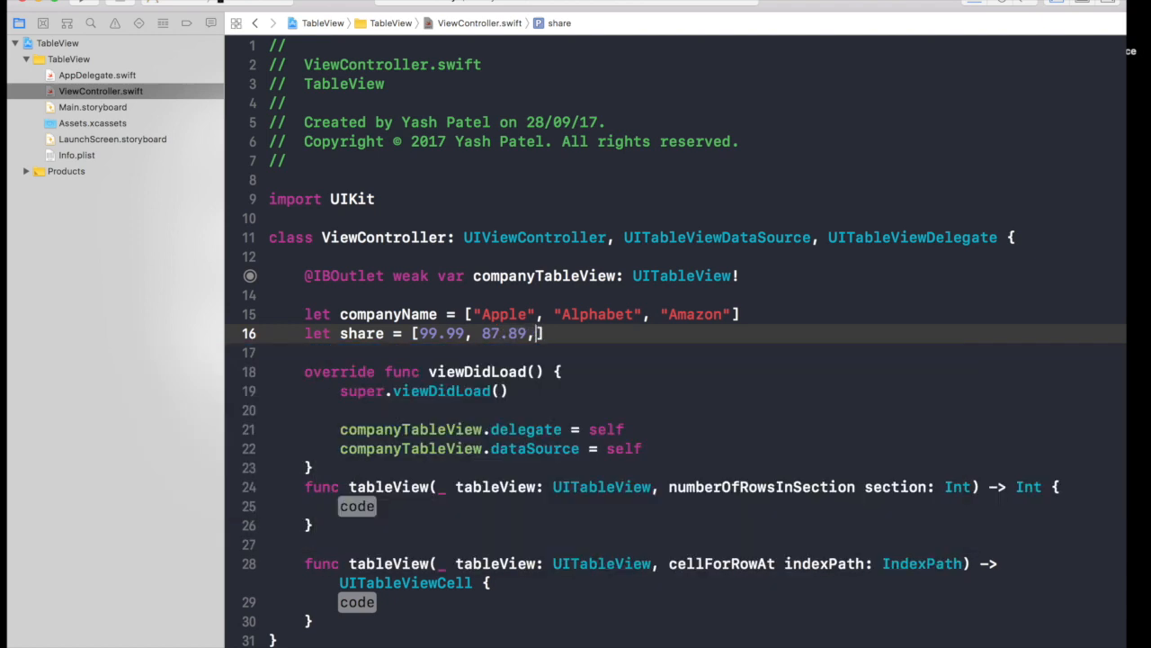
{"action": "type", "text": "12.34"}
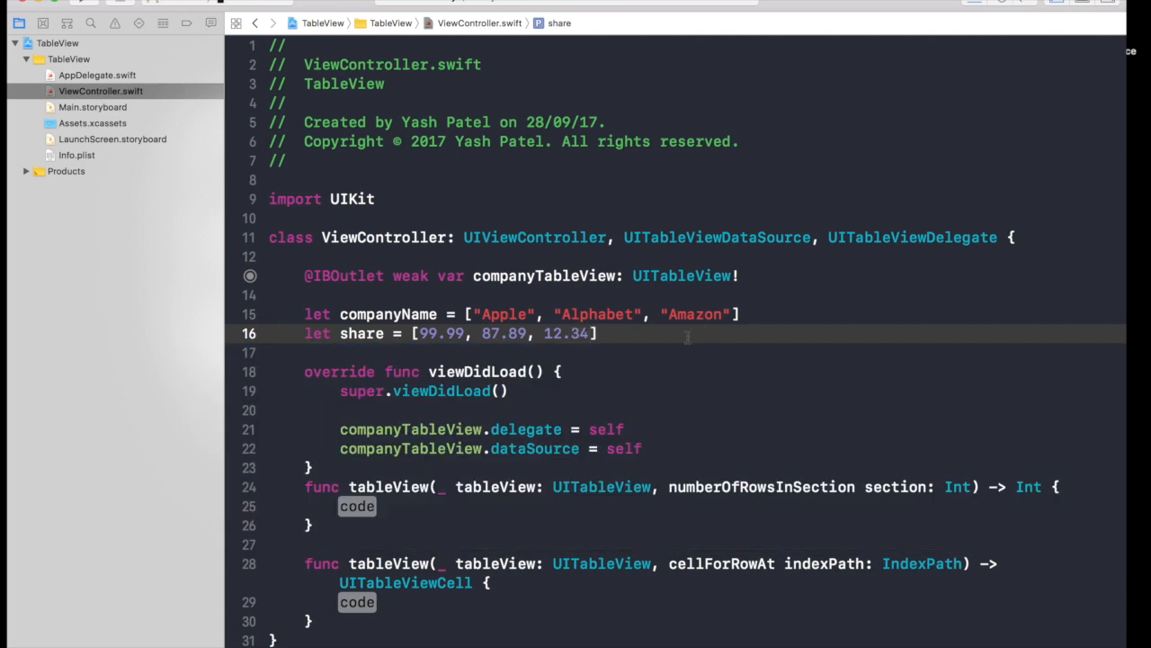
{"action": "scroll", "scroll_direction": "up", "scroll_amount": 3}
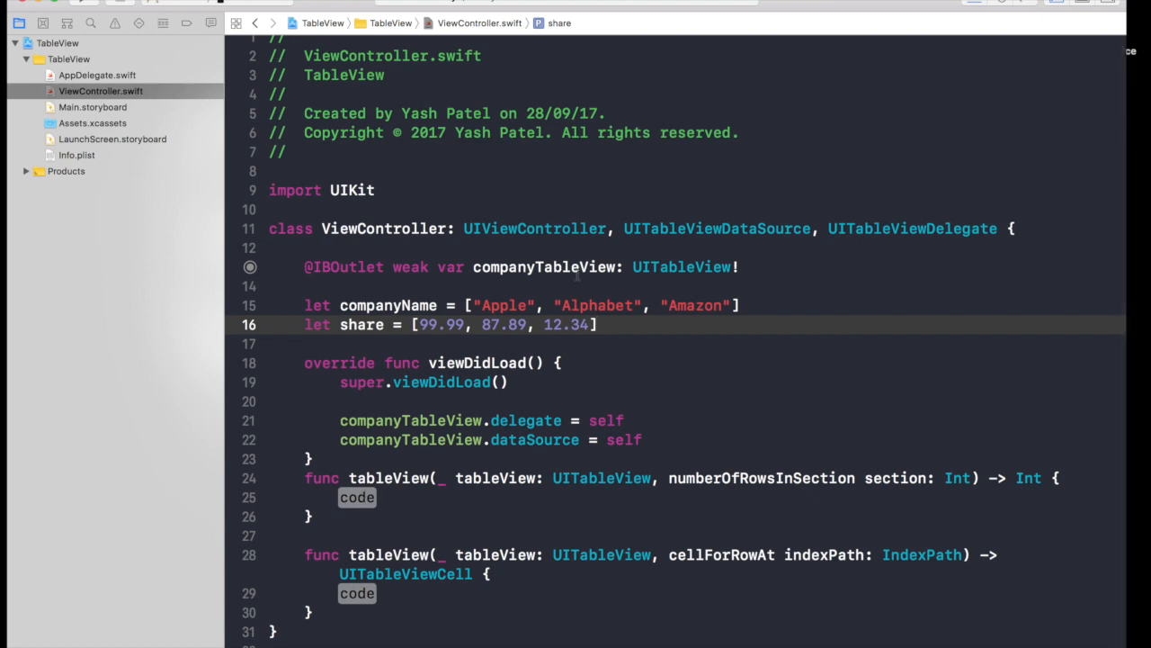
Replace the numberOfRowsInSection placeholder with return companyName.count.
{"action": "left_click", "coordinate": [597, 325]}
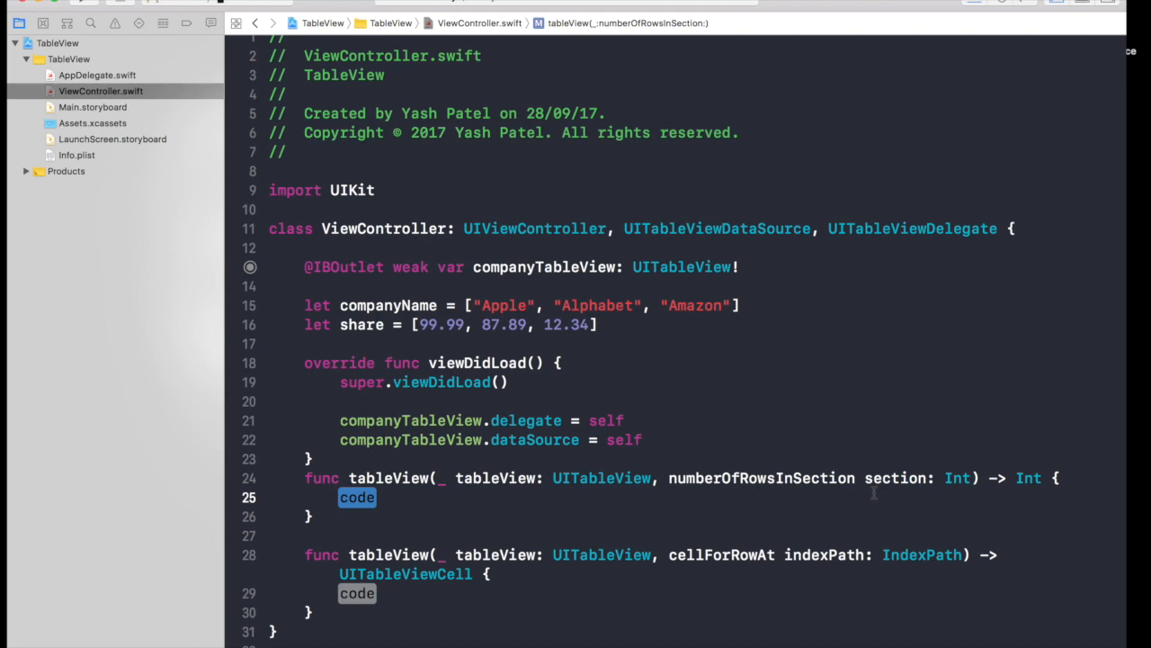
{"action": "mouse_move", "coordinate": [343, 304]}
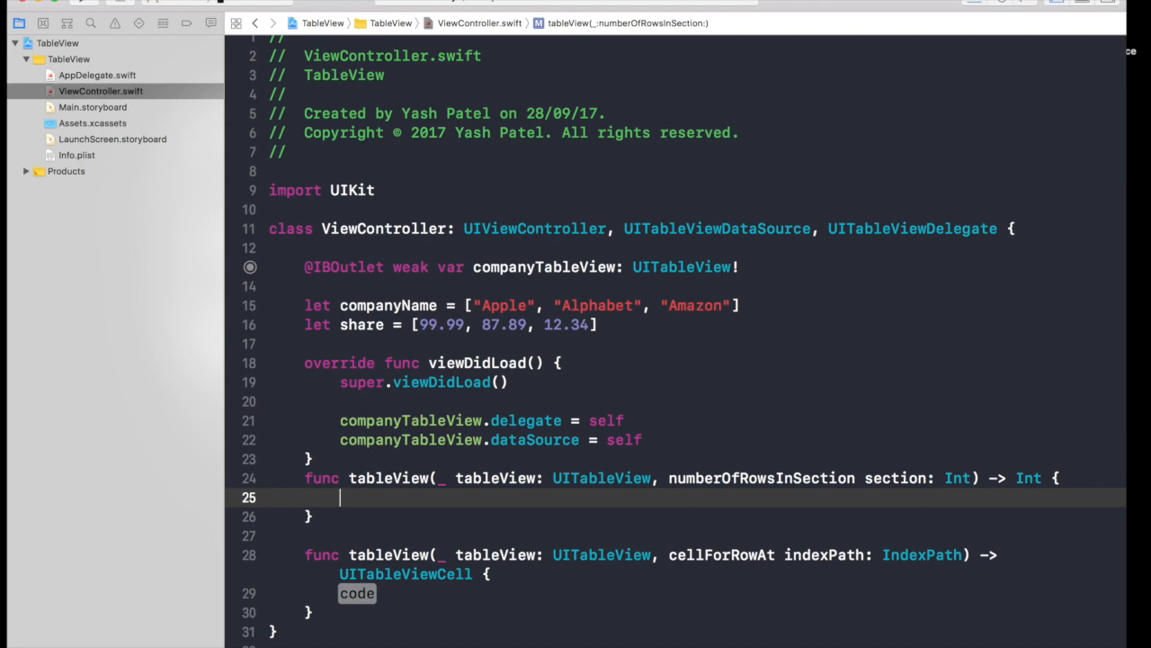
{"action": "type", "text": "return companyName"}
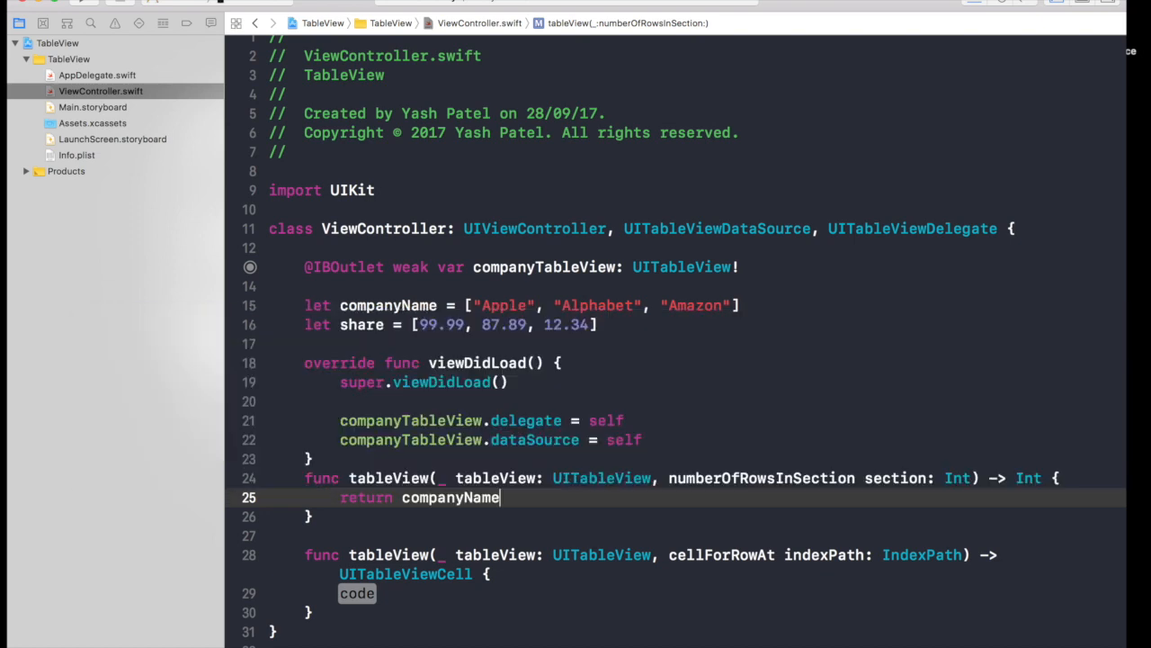
{"action": "type", "text": ".count"}
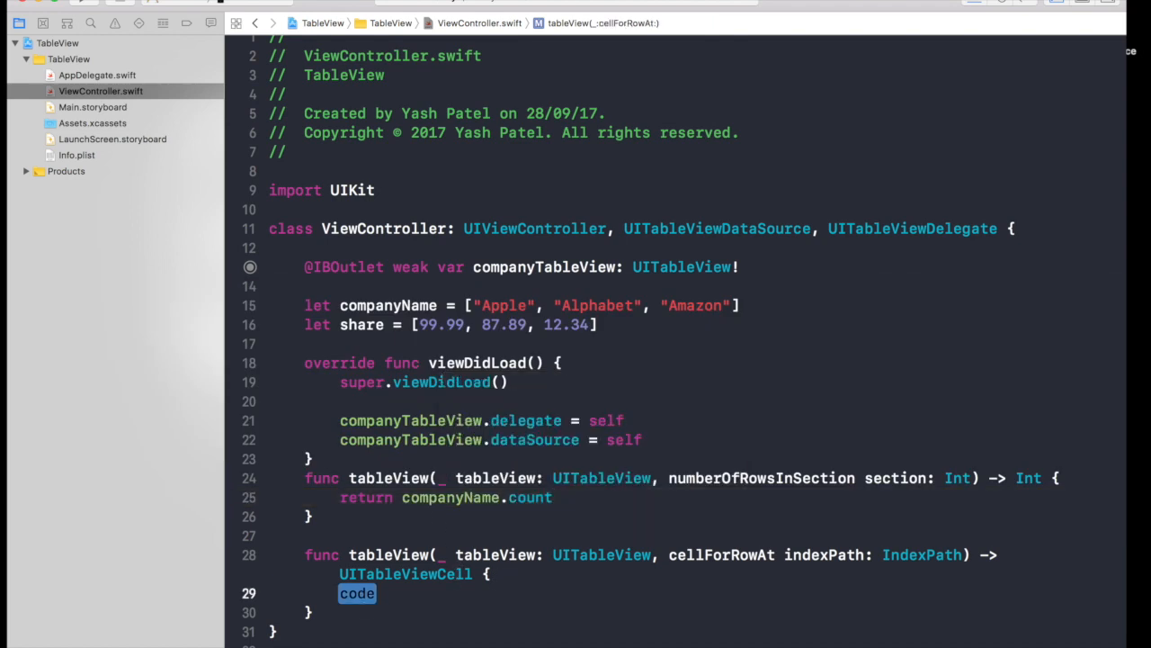
Select the prototype Table View Cell in the Main.storyboard outline.
{"action": "left_click", "coordinate": [92, 107]}
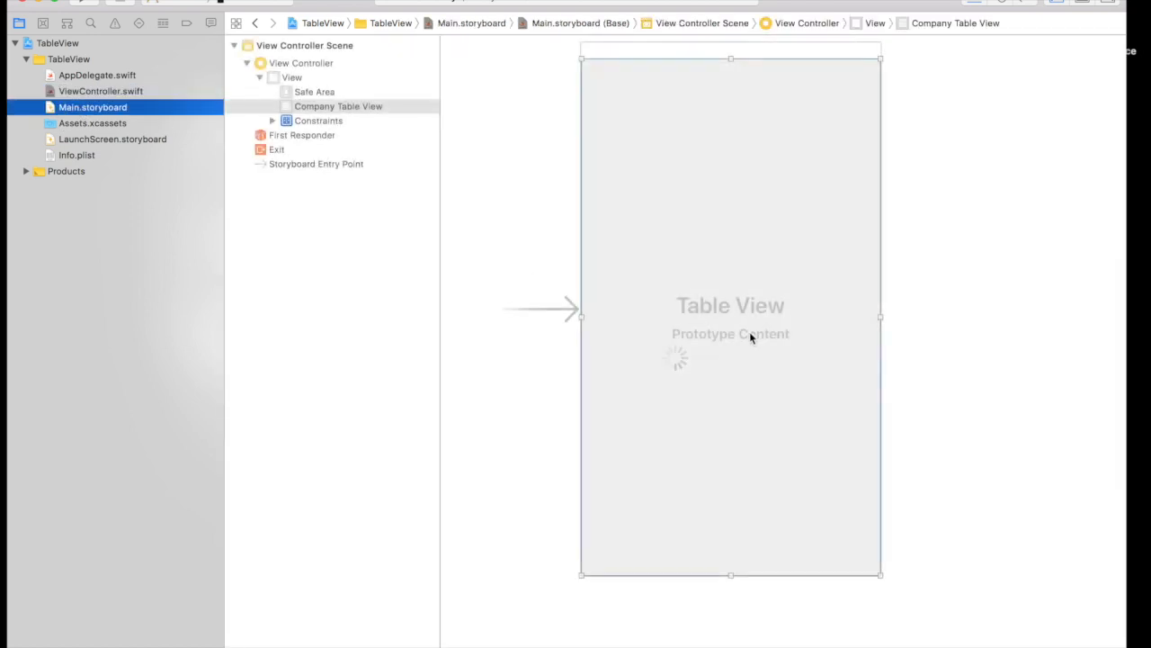
{"action": "left_click", "coordinate": [730, 305]}
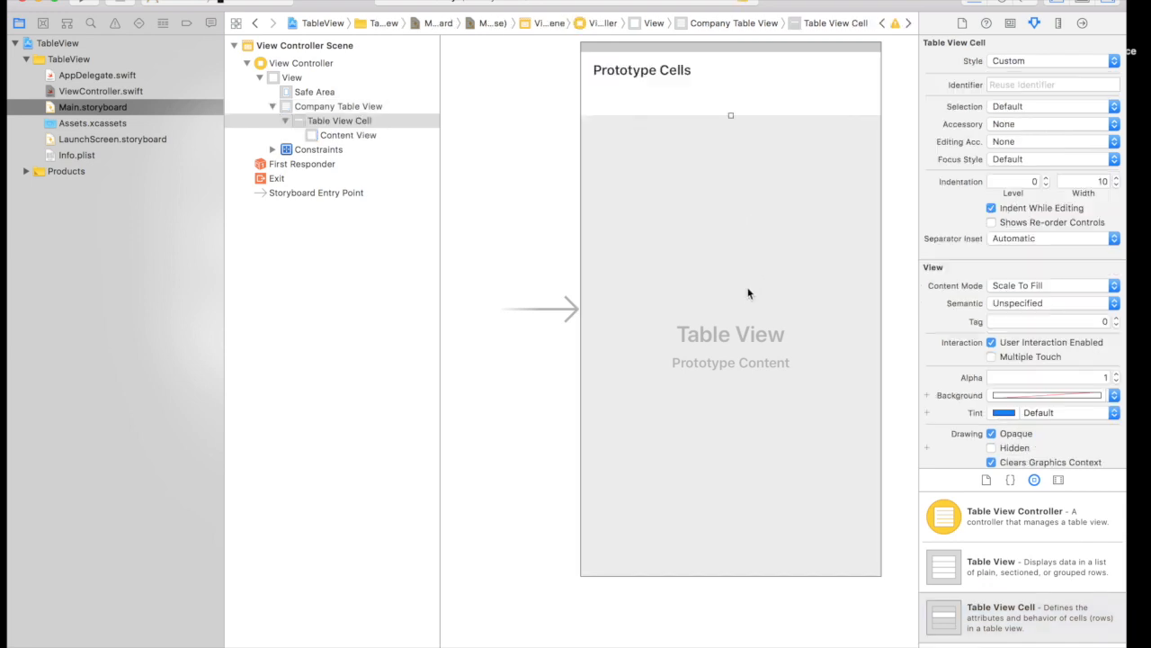
{"action": "left_click", "coordinate": [349, 135]}
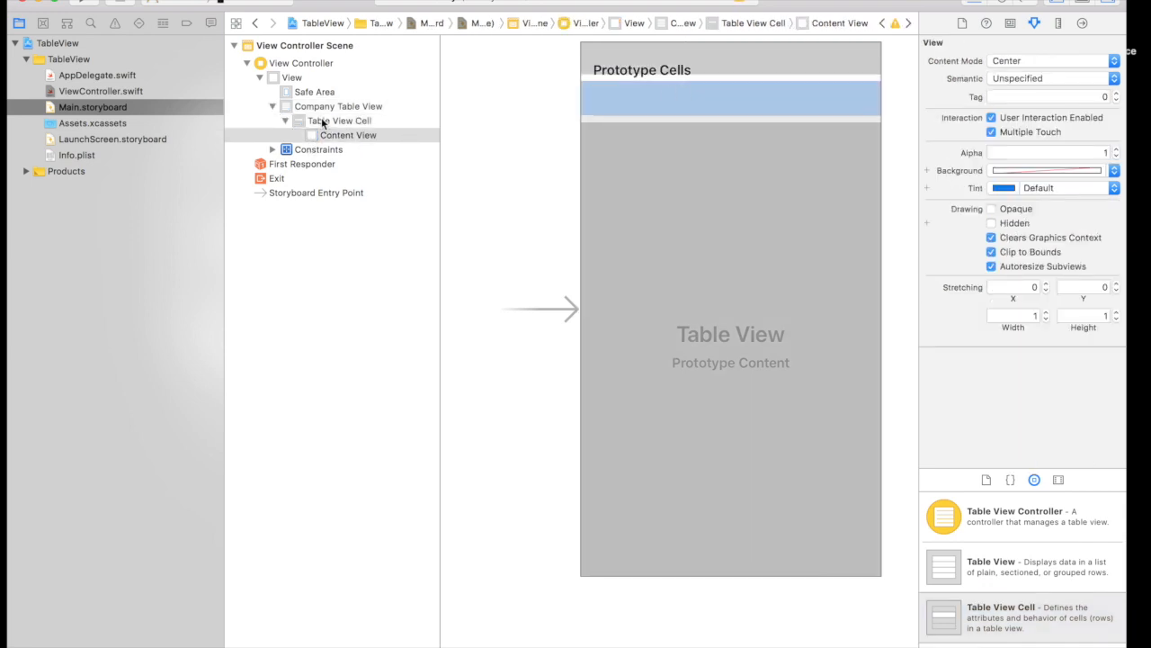
{"action": "left_click", "coordinate": [339, 119]}
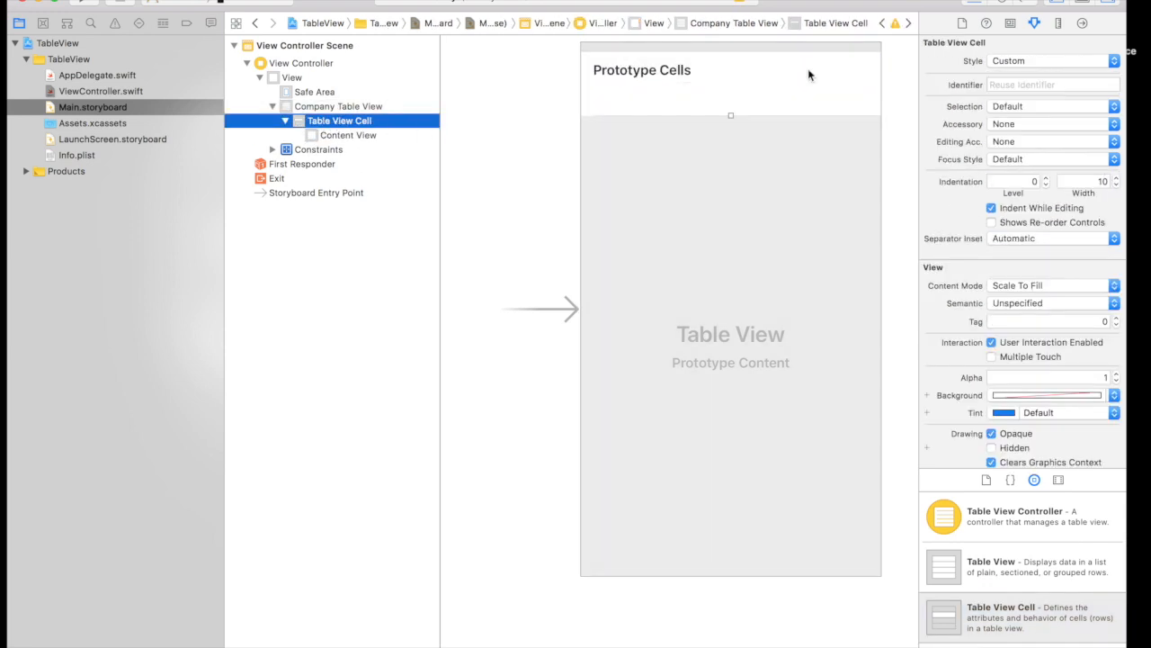
Give the prototype cell the Right Detail style and reuse identifier 'cell', then return to ViewController.swift.
{"action": "left_click", "coordinate": [1052, 60]}
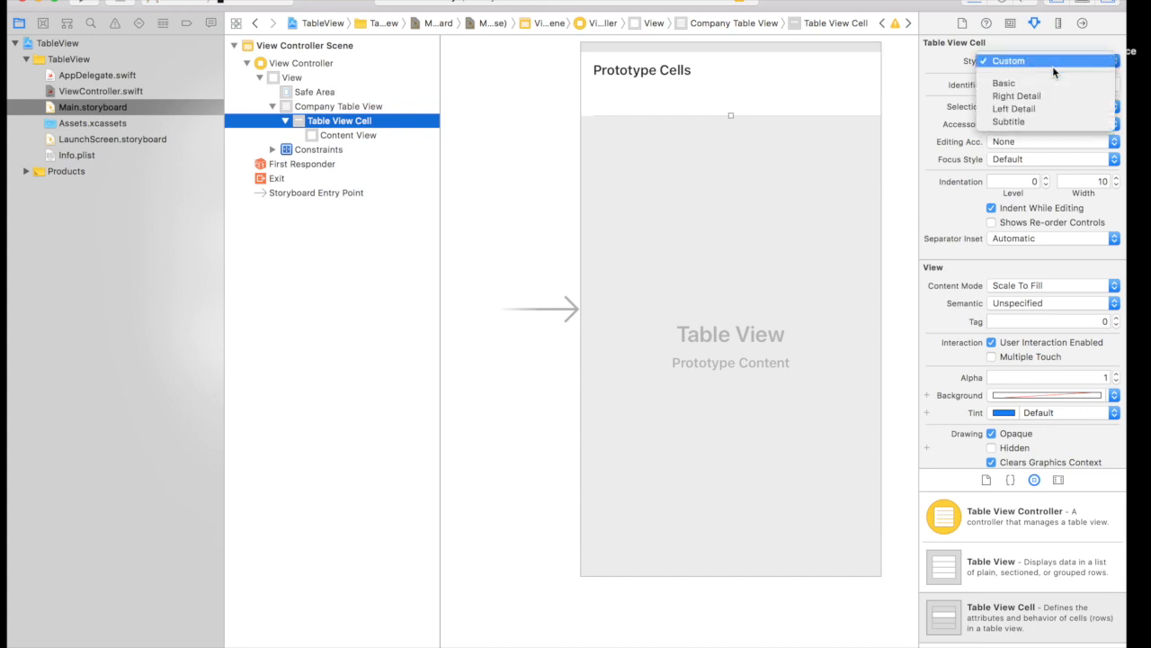
{"action": "left_click", "coordinate": [1017, 95]}
{"action": "type", "text": "c"}
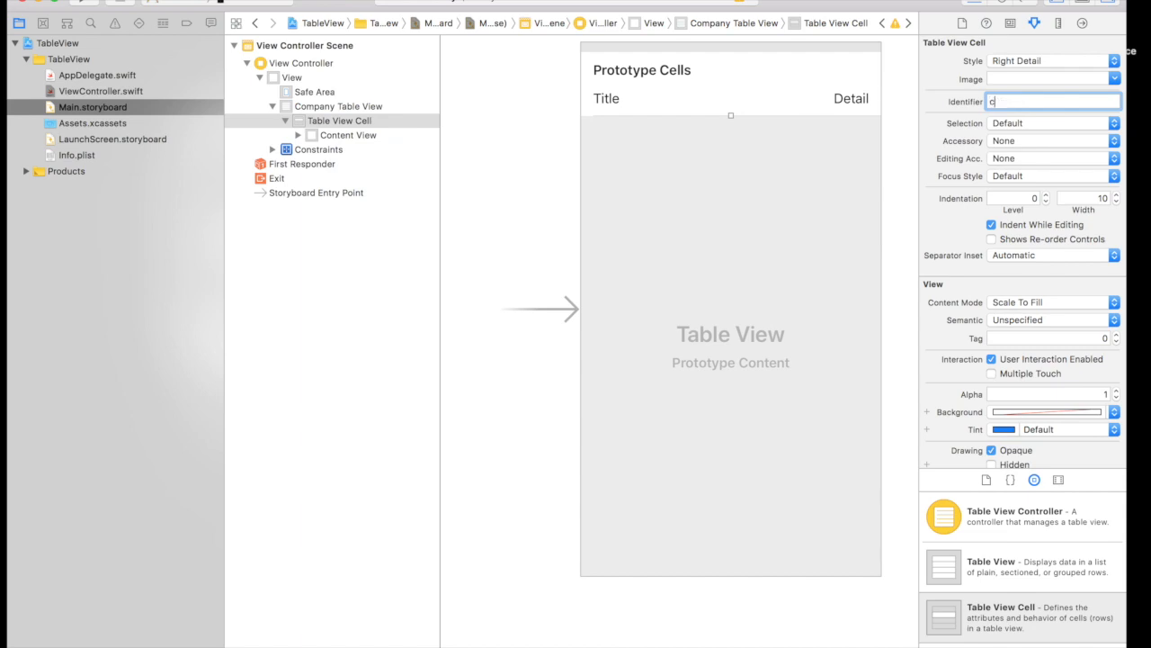
{"action": "type", "text": "ell"}
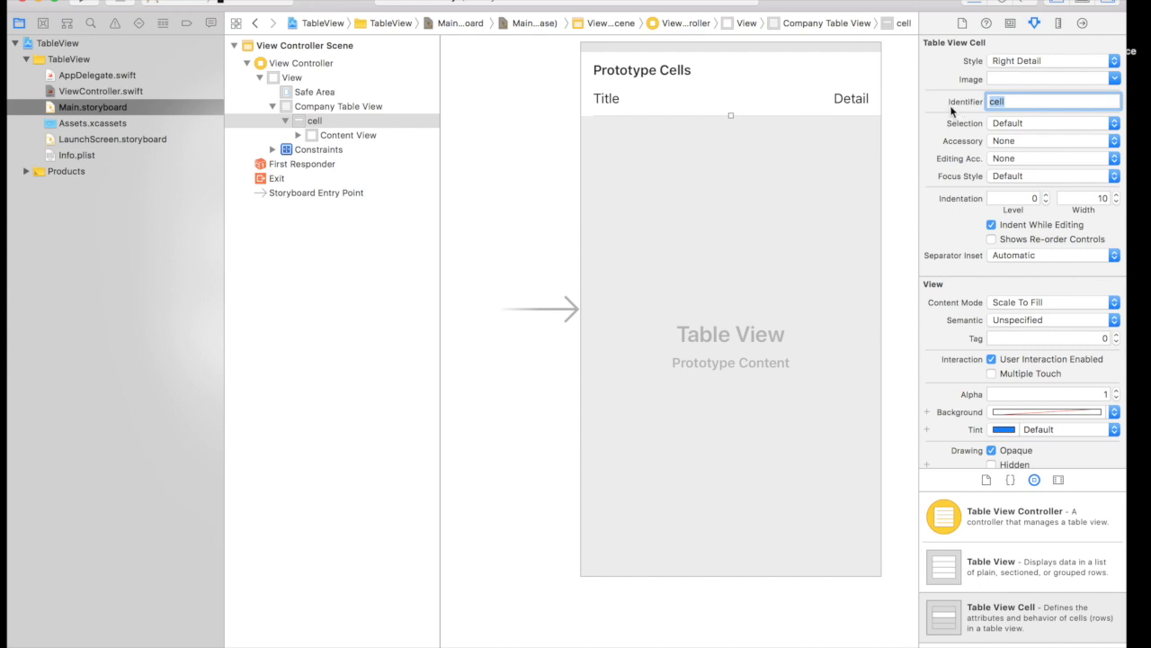
{"action": "mouse_move", "coordinate": [954, 112]}
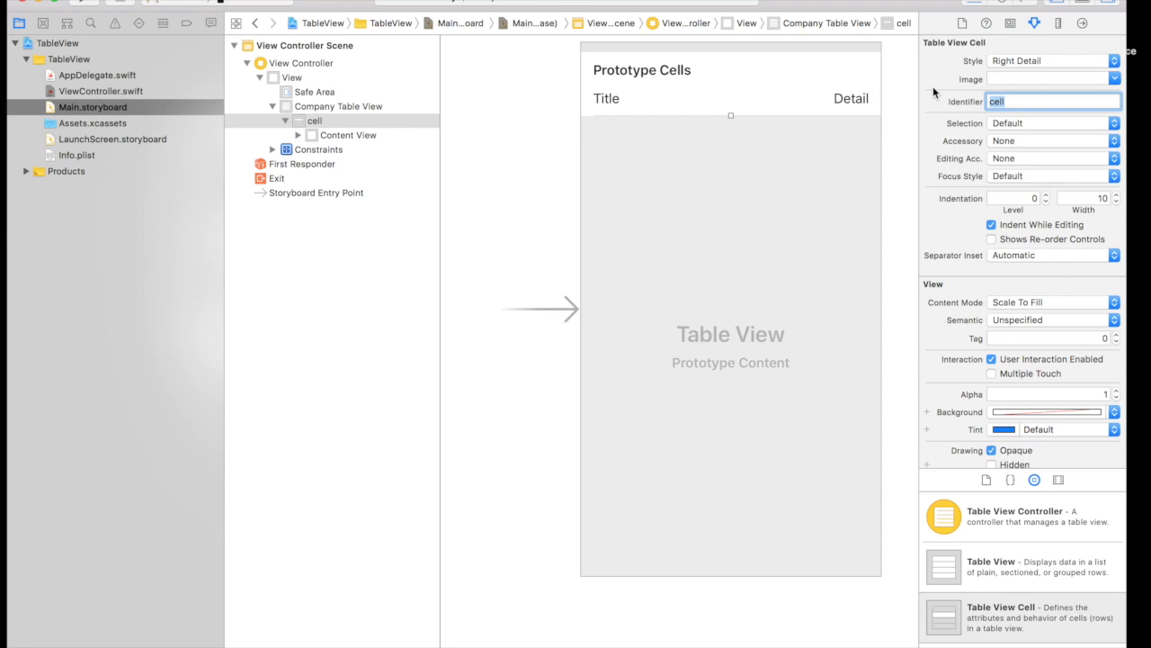
{"action": "mouse_move", "coordinate": [881, 68]}
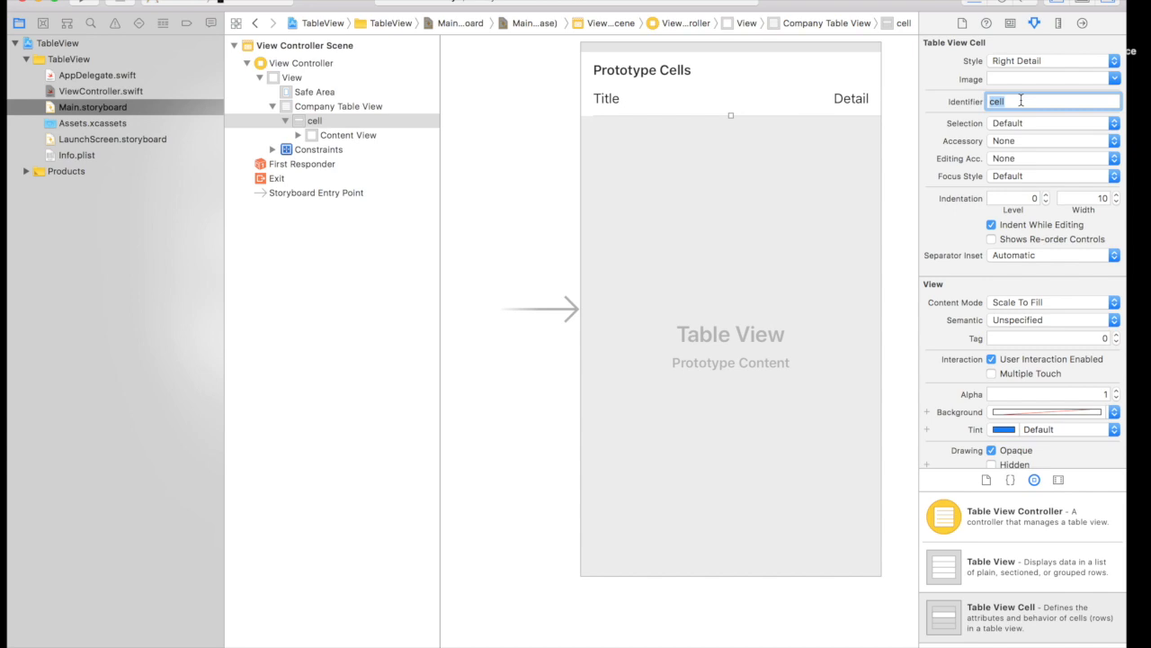
{"action": "mouse_move", "coordinate": [607, 276]}
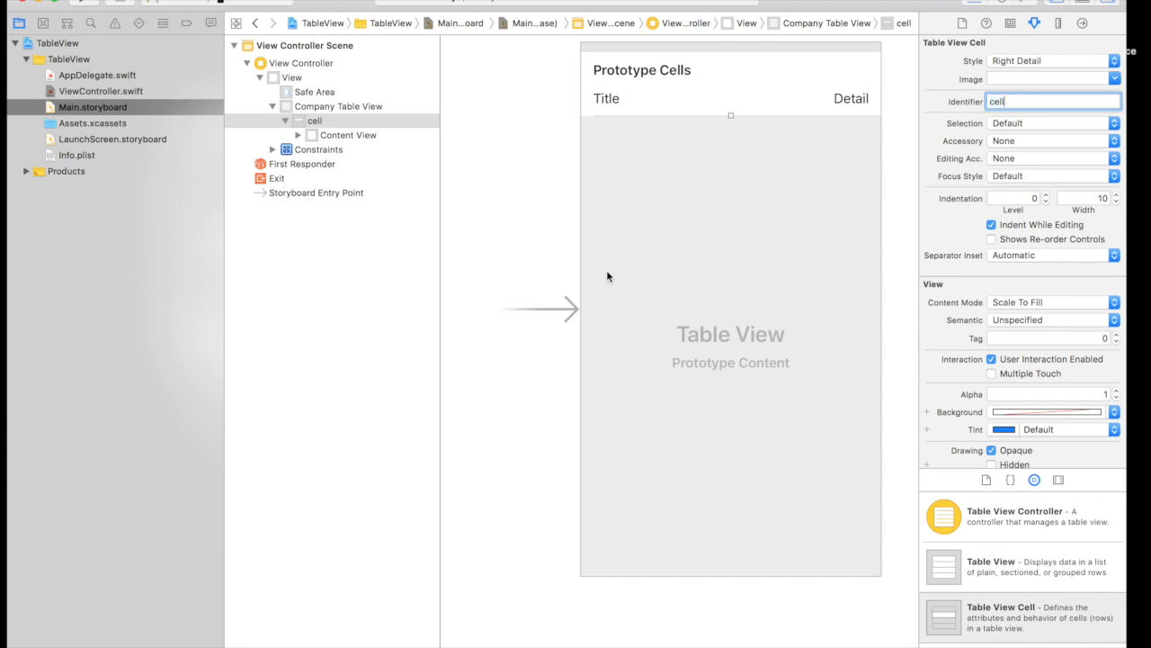
{"action": "left_click", "coordinate": [100, 91]}
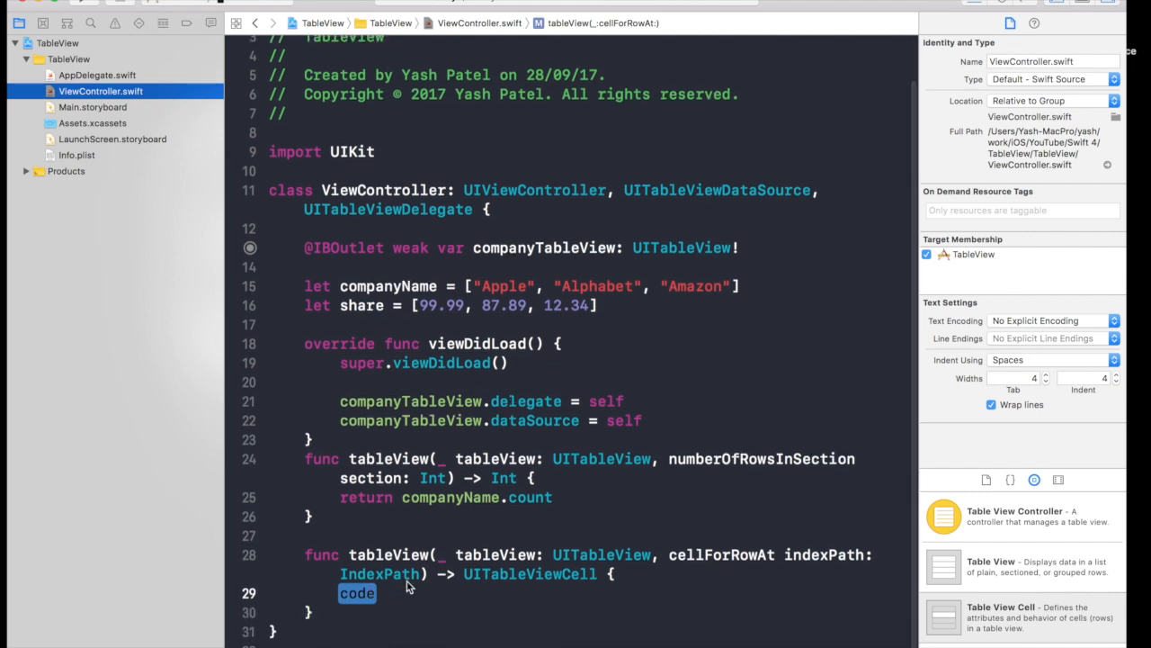
Remove the code placeholder, keeping the file, and begin the 'let cell' constant.
{"action": "left_click", "coordinate": [100, 91]}
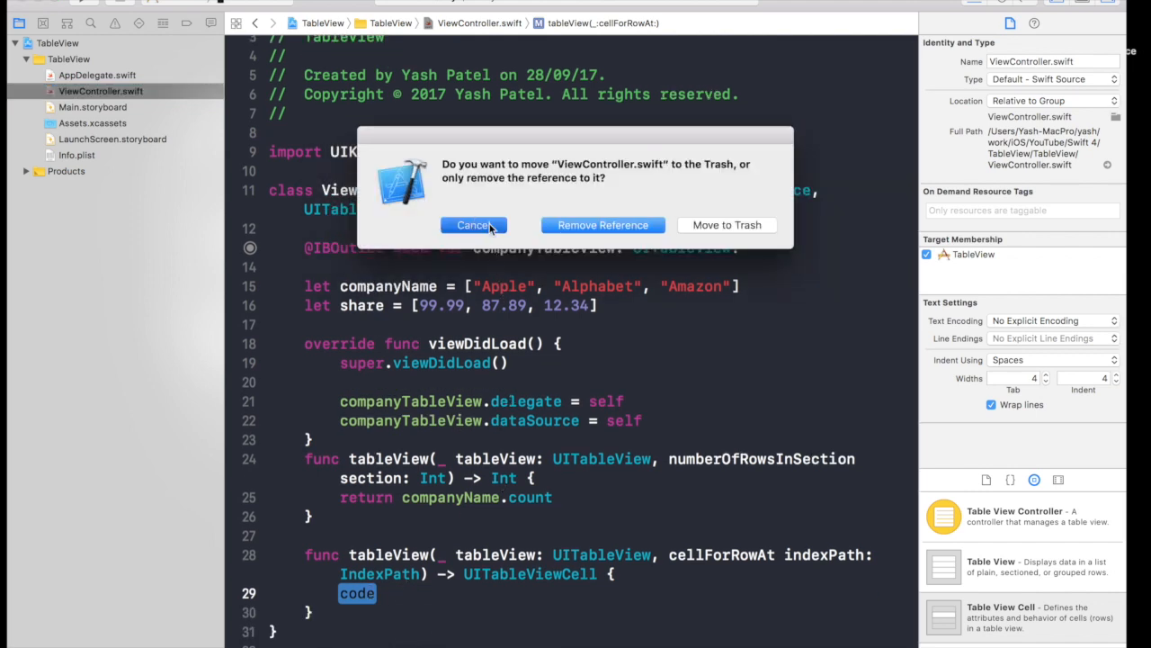
{"action": "left_click", "coordinate": [473, 225]}
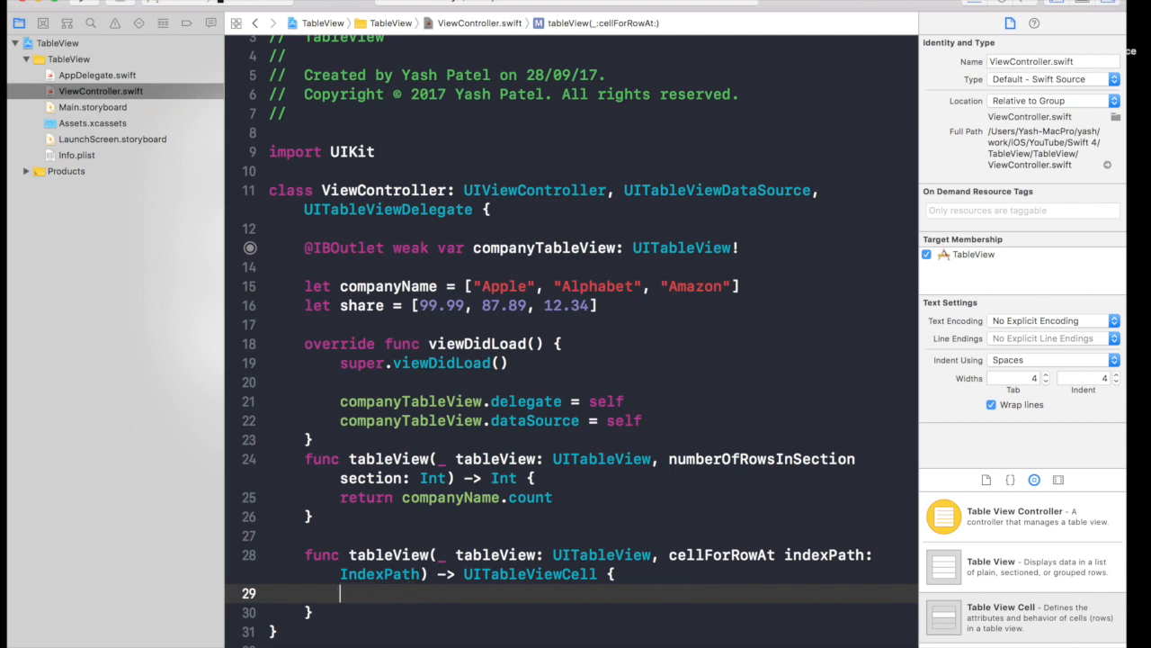
{"action": "type", "text": "let ce31"}
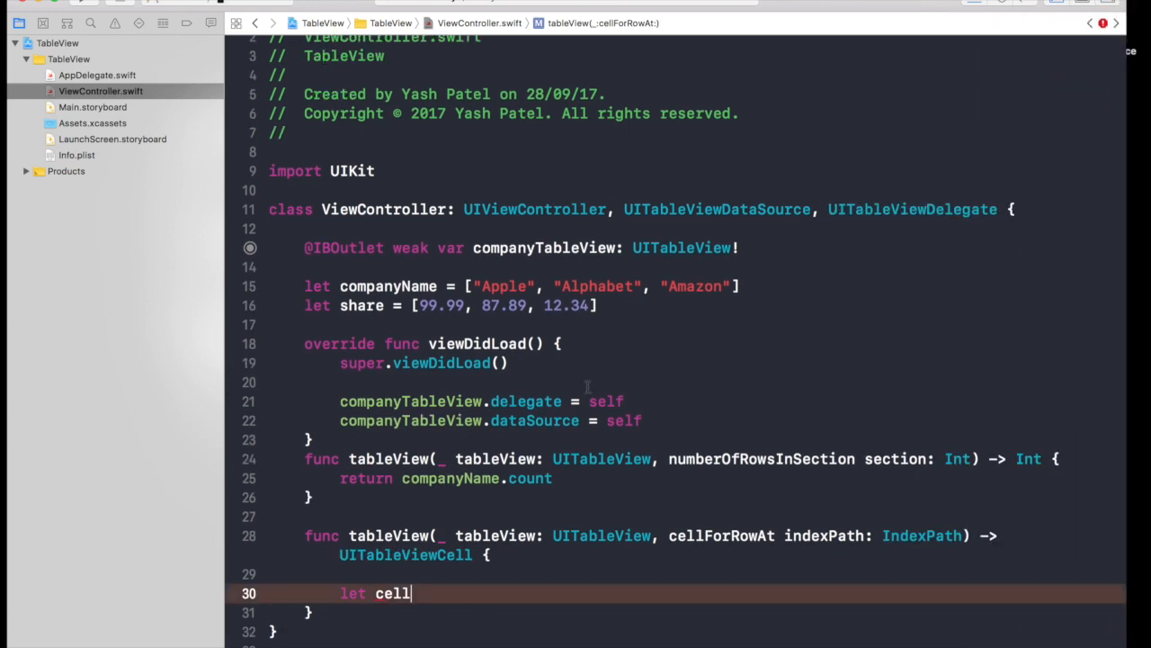
{"action": "left_click", "coordinate": [1010, 22]}
{"action": "type", "text": " ="}
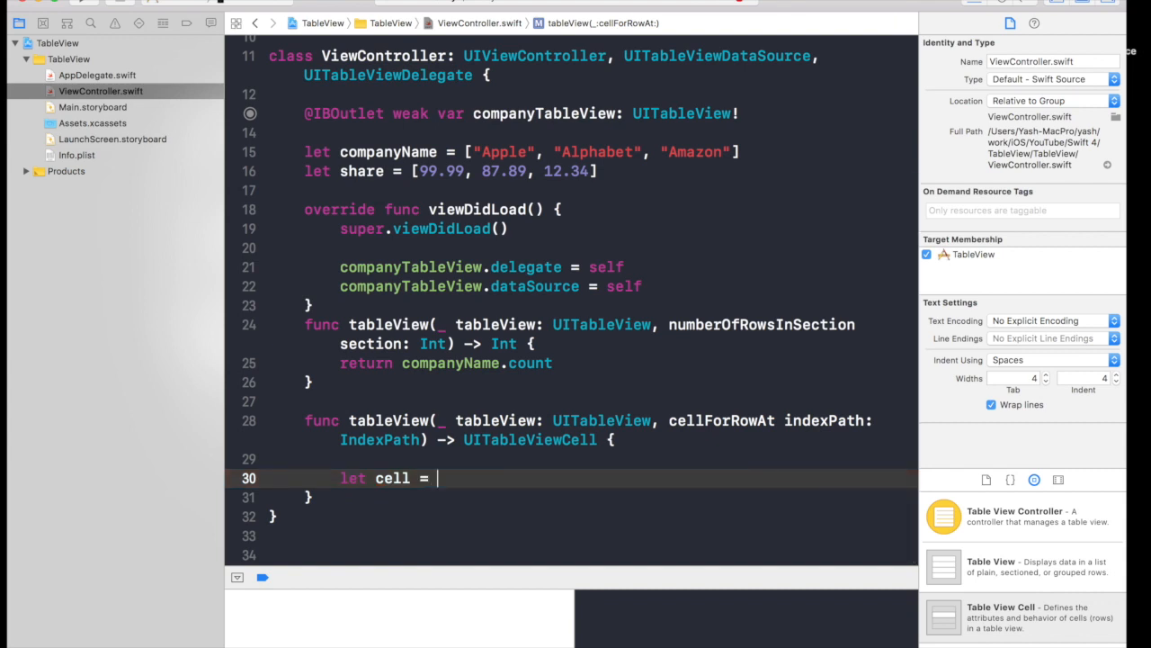
Complete let cell = companyTableView.dequeueReusableCell(withIdentifier: "cell") via autocomplete.
{"action": "type", "text": "c"}
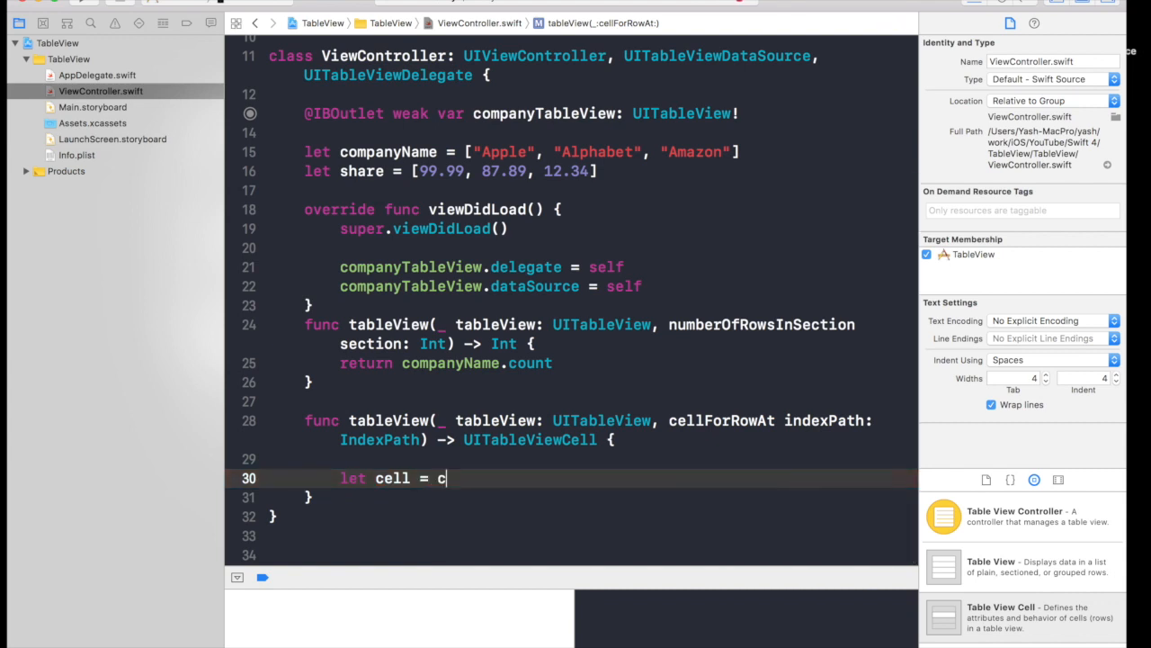
{"action": "type", "text": "op"}
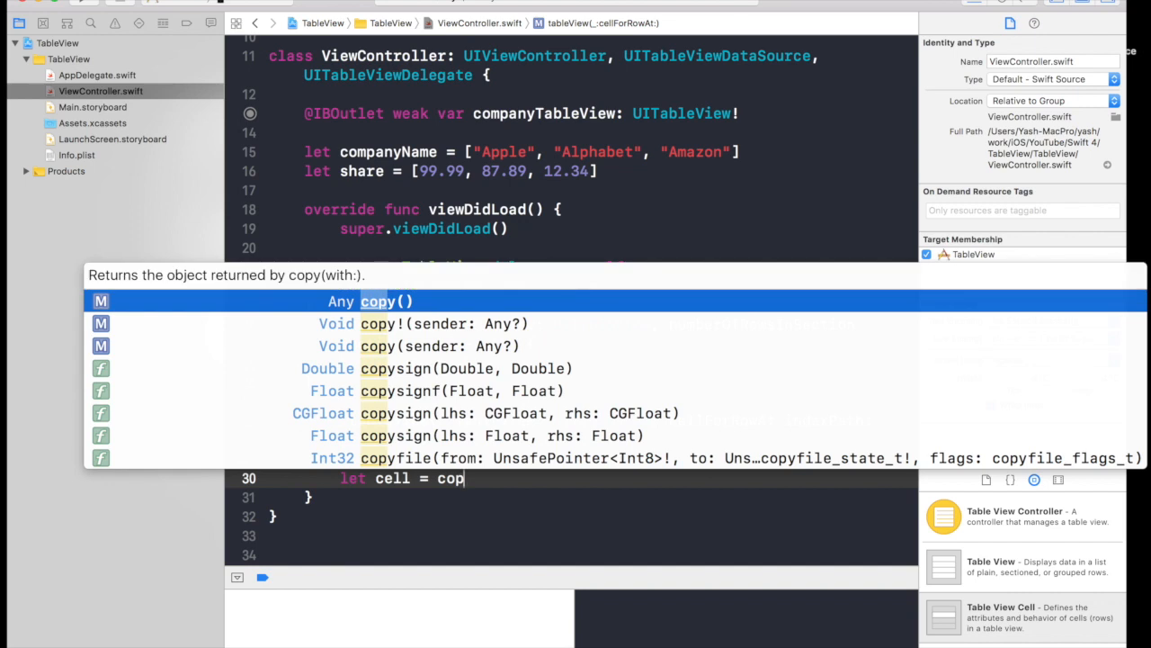
{"action": "type", "text": "panyTableView.de"}
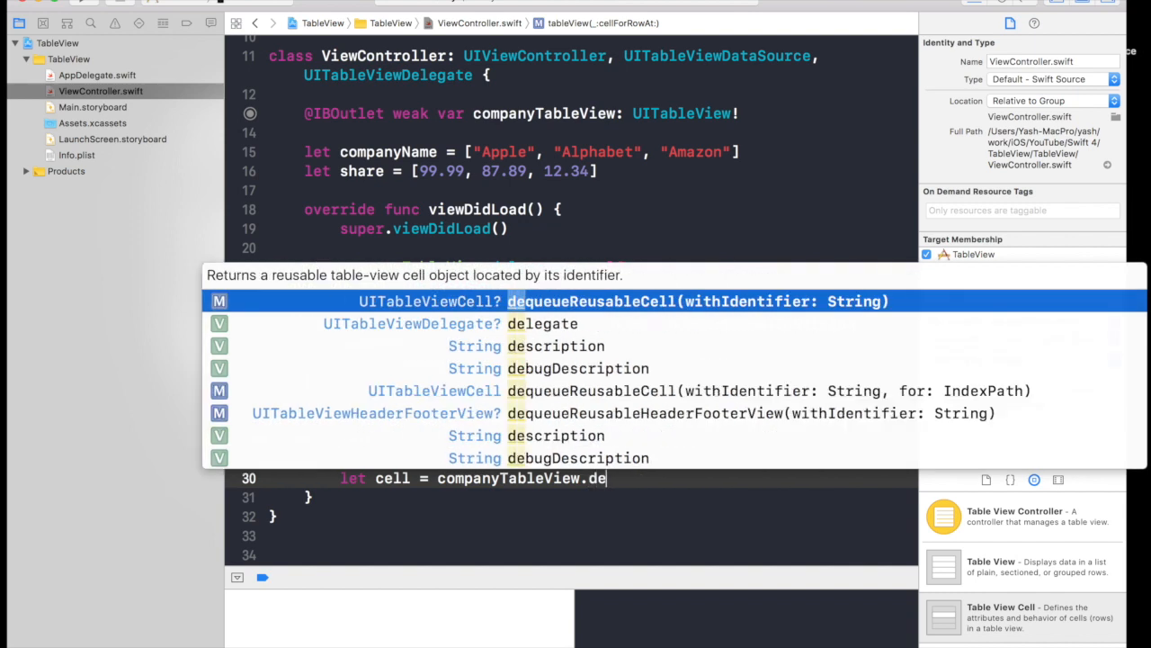
{"action": "type", "text": "qu"}
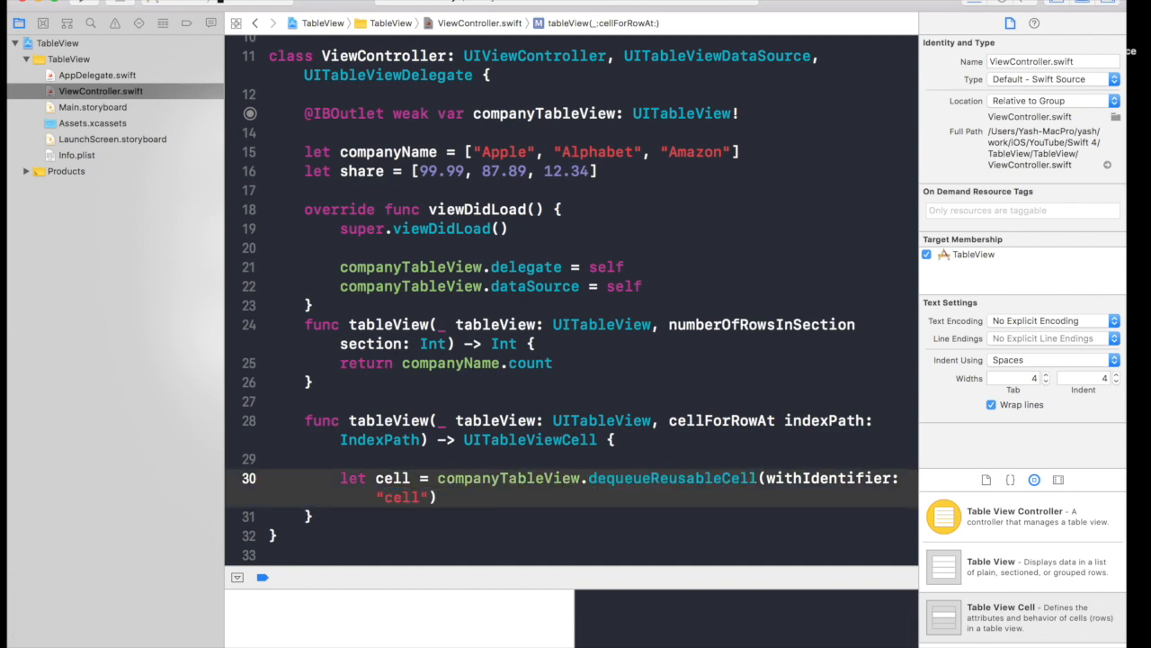
Reopen Main.storyboard and select the Company Table View's prototype cell to check its attributes.
{"action": "left_click", "coordinate": [93, 106]}
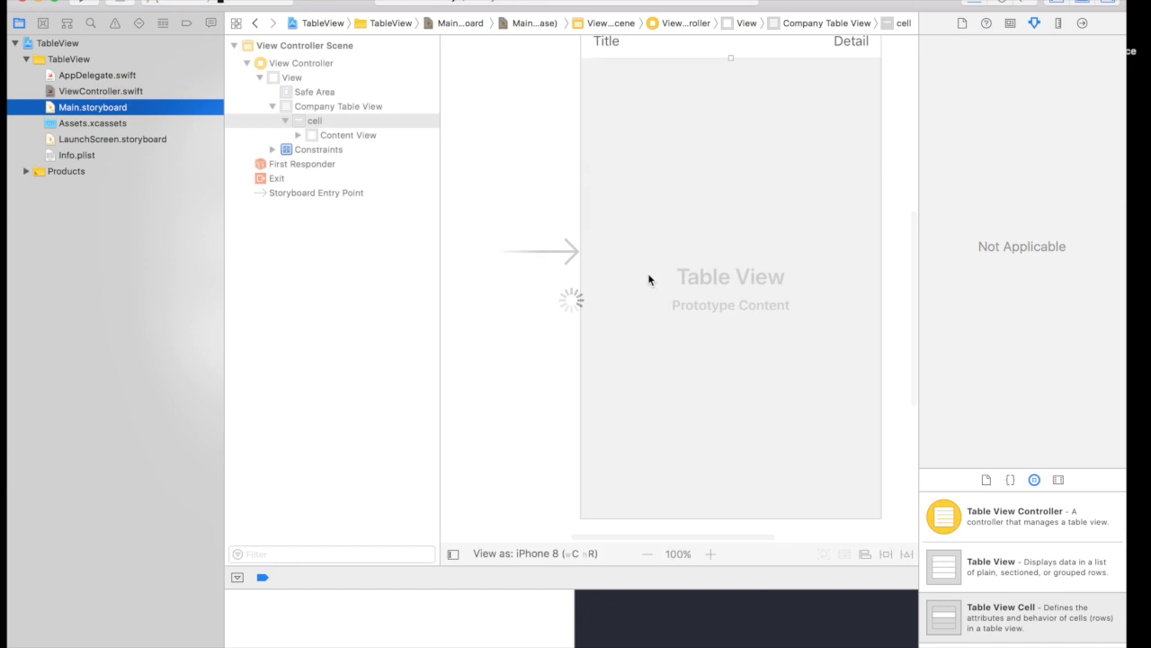
{"action": "left_click", "coordinate": [337, 107]}
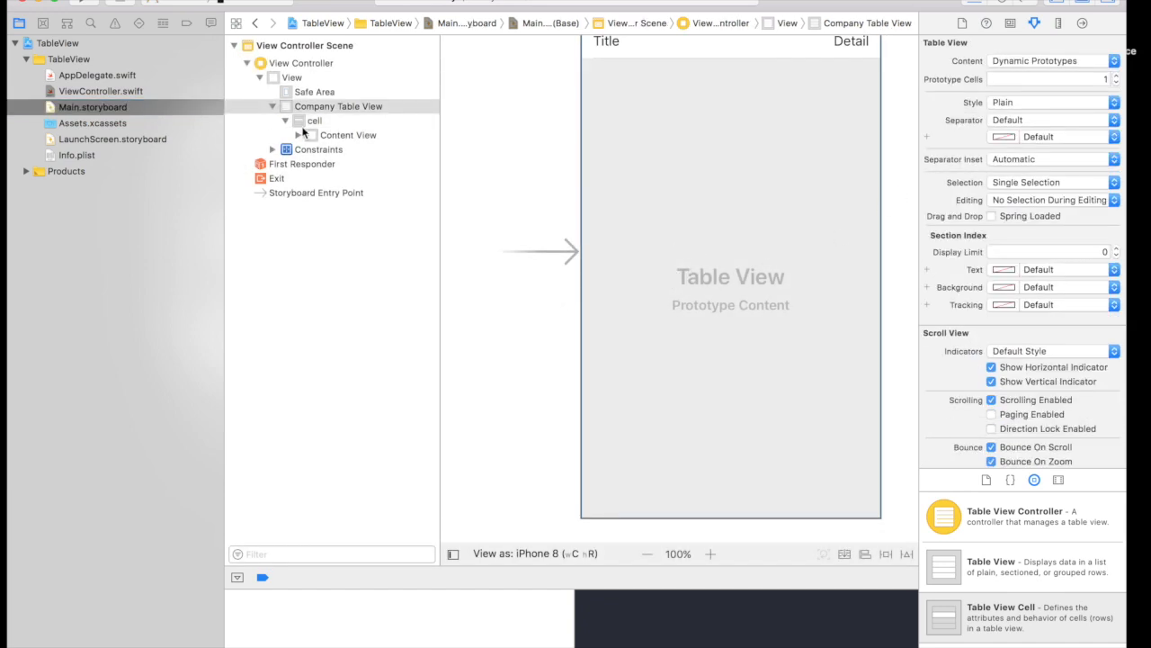
{"action": "left_click", "coordinate": [315, 120]}
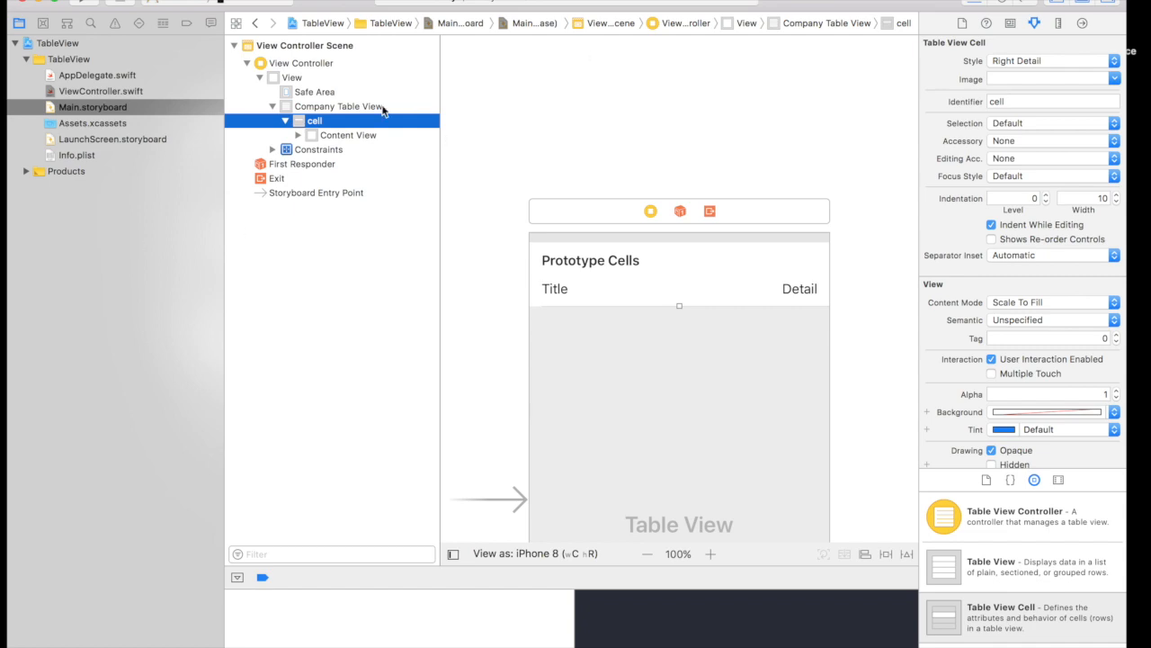
{"action": "mouse_move", "coordinate": [557, 102]}
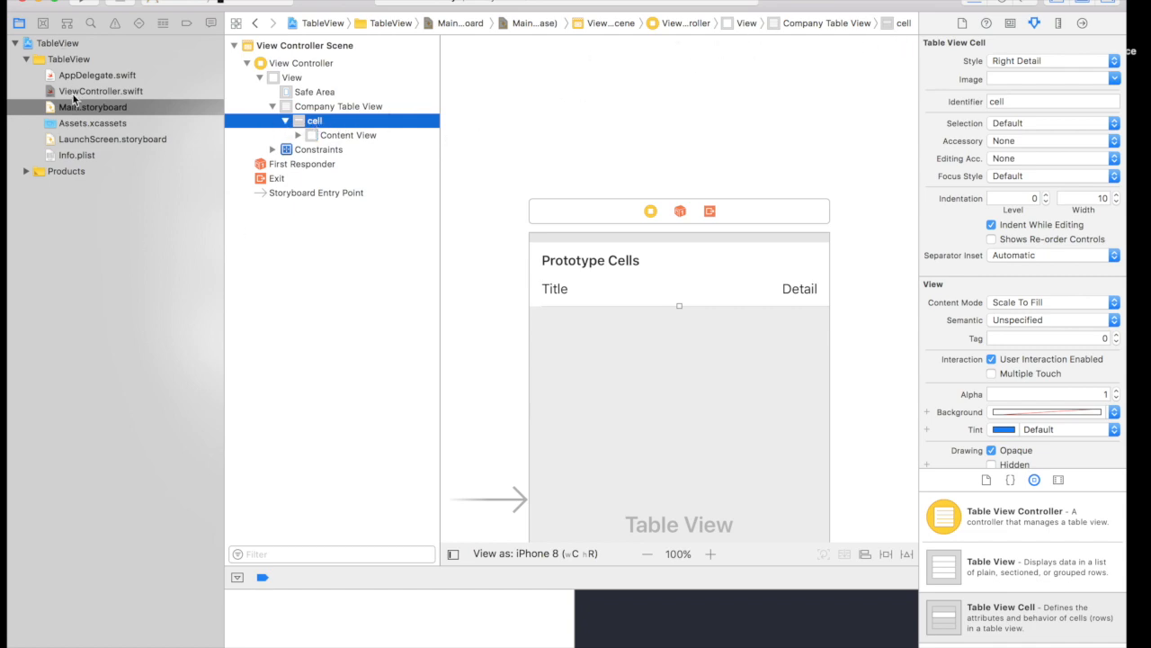
Add cell?.textLabel?.text = companyName[indexPath.row] below the dequeue line.
{"action": "left_click", "coordinate": [100, 91]}
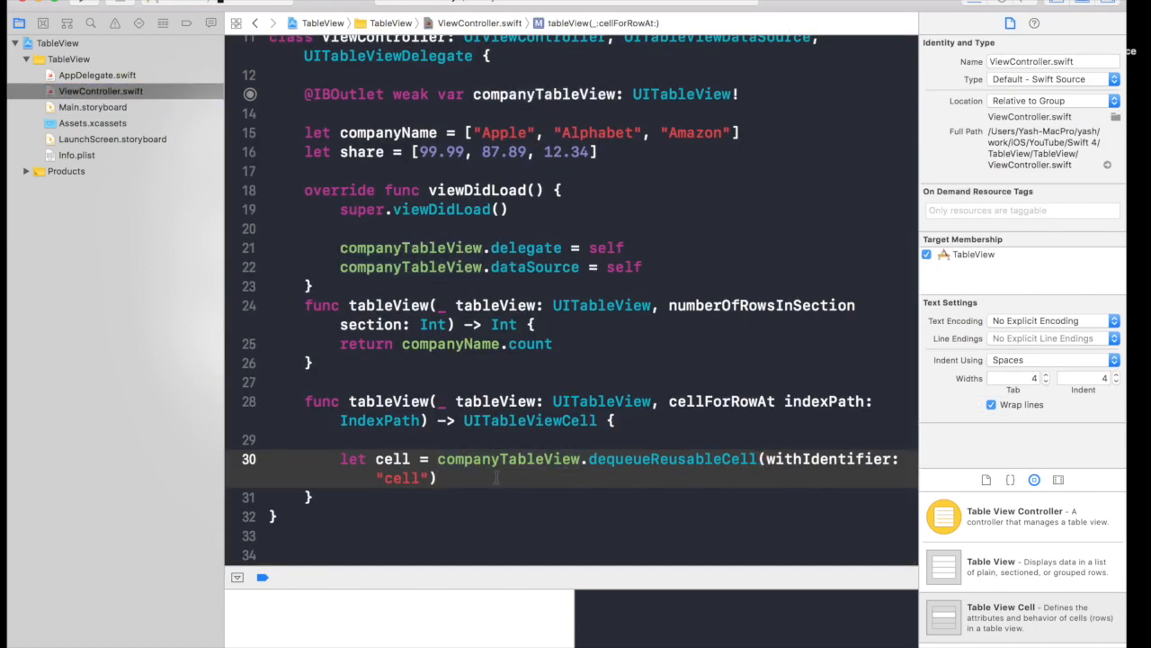
{"action": "type", "text": "cell"}
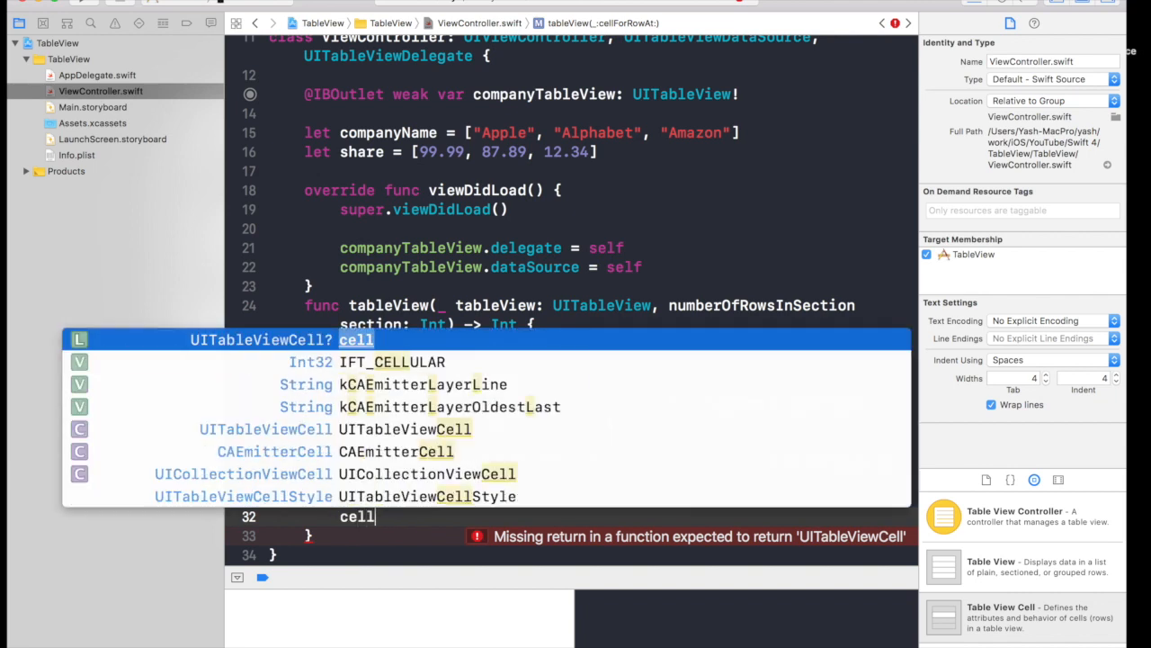
{"action": "type", "text": ".textLabel"}
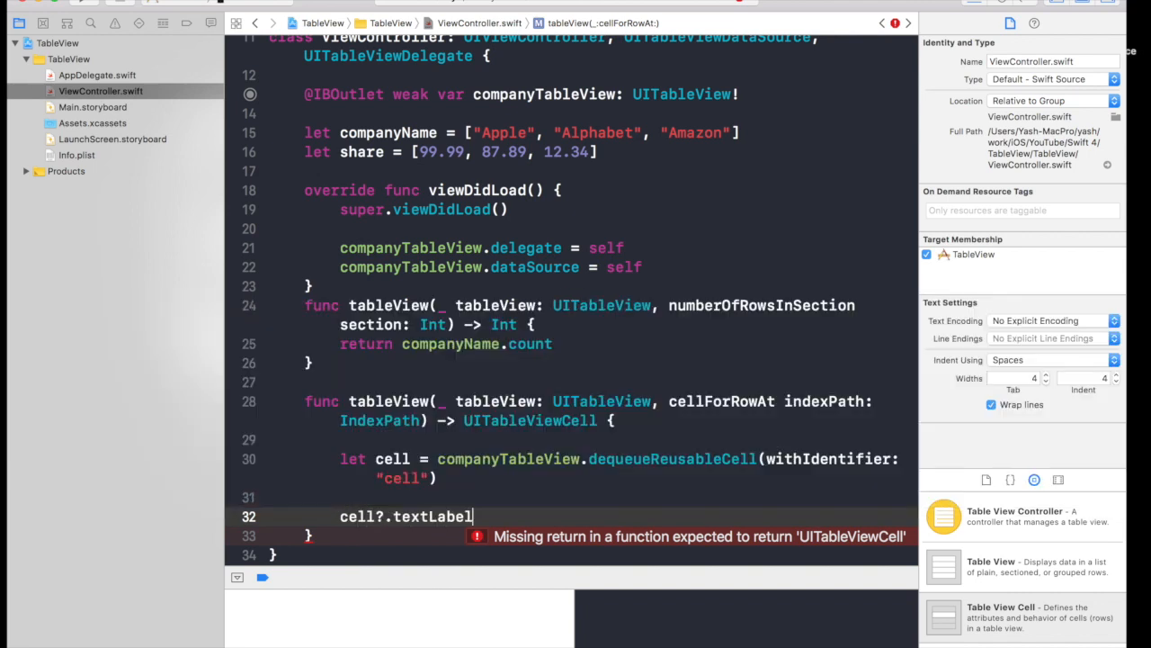
{"action": "type", "text": "?.text"}
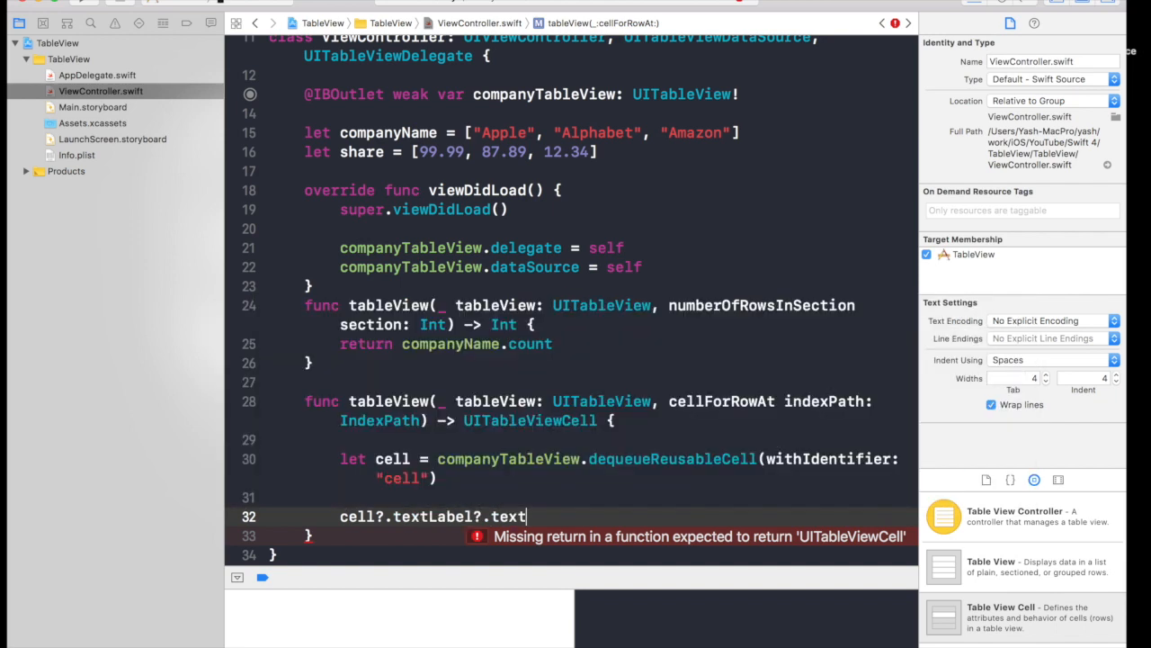
{"action": "type", "text": "= companyName"}
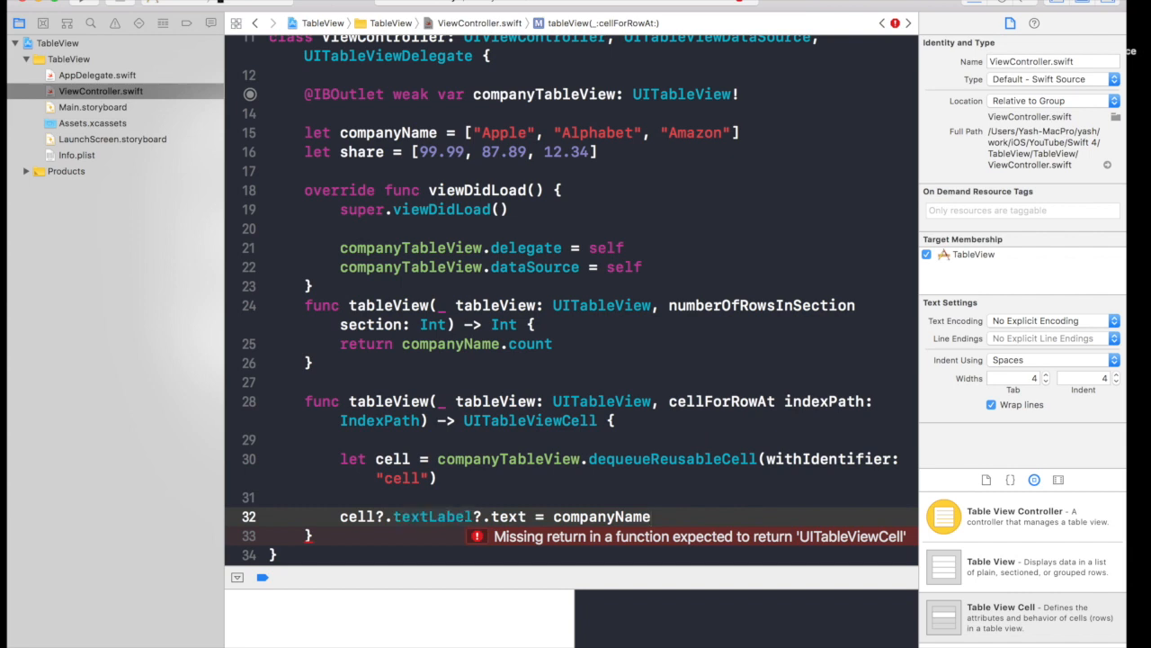
{"action": "type", "text": "[indexPath.row"}
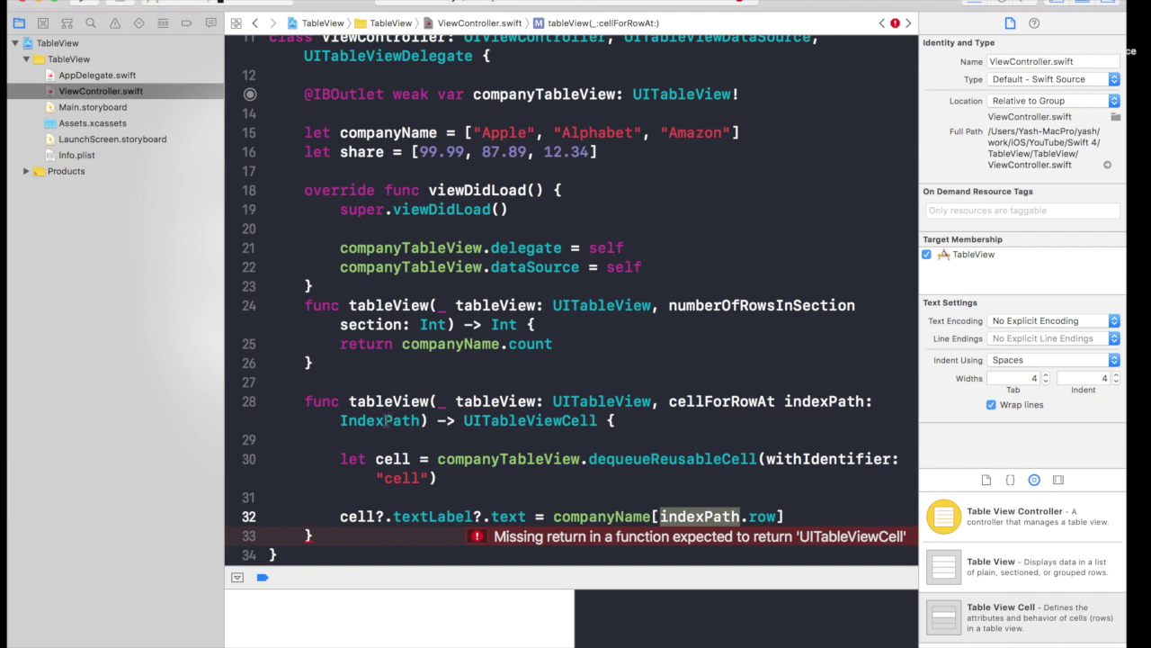
Add cell?.detailTextLabel?.text = "\(share[indexPath.row])" for the row's share value.
{"action": "double_click", "coordinate": [380, 420]}
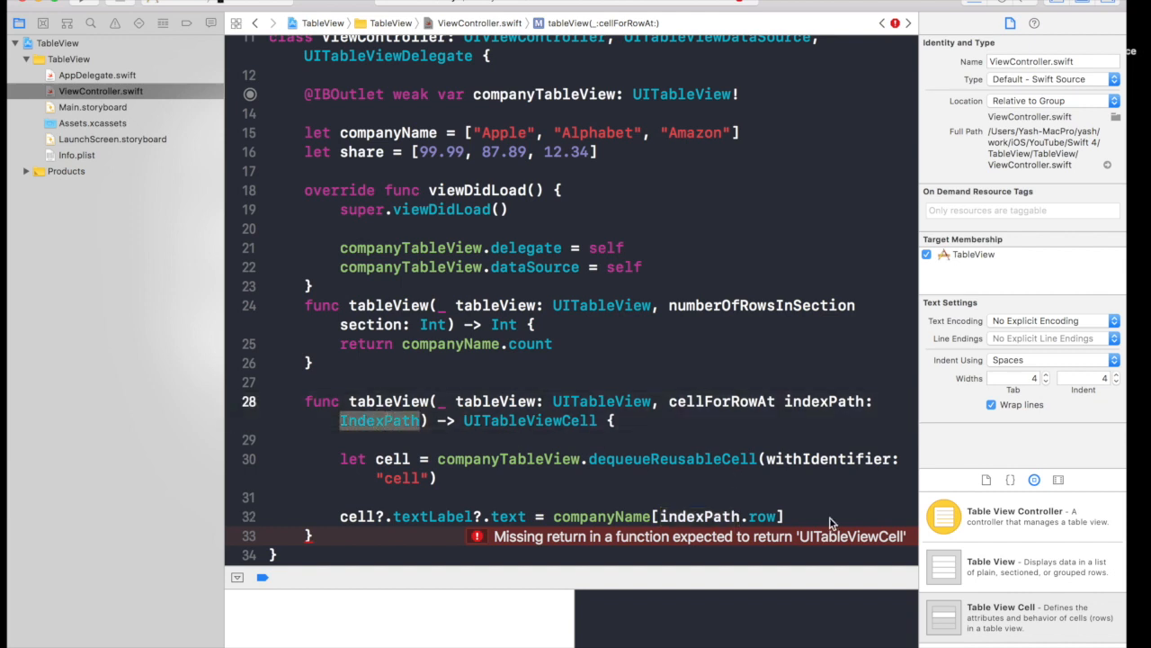
{"action": "type", "text": "c"}
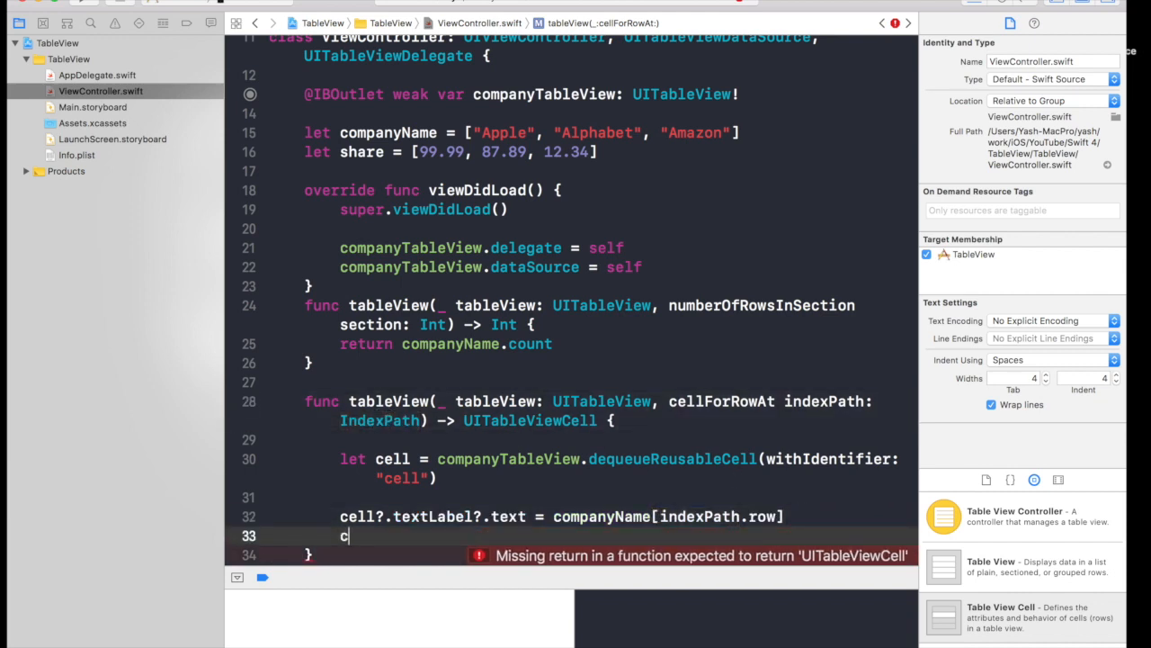
{"action": "type", "text": "ell"}
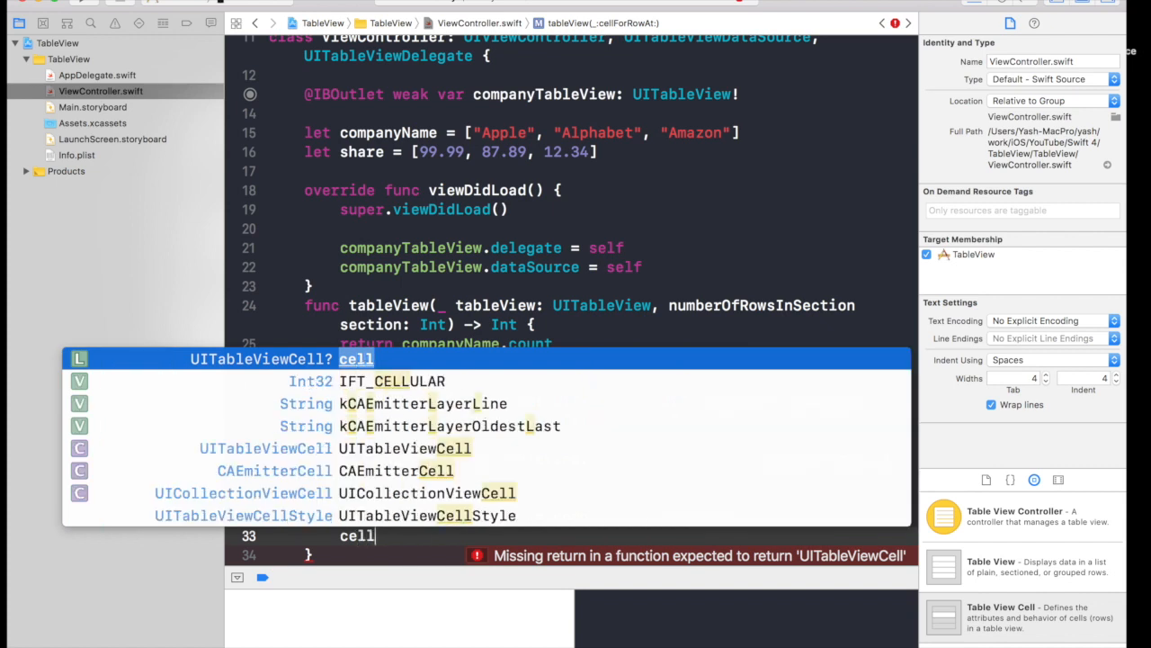
{"action": "type", "text": ".lab"}
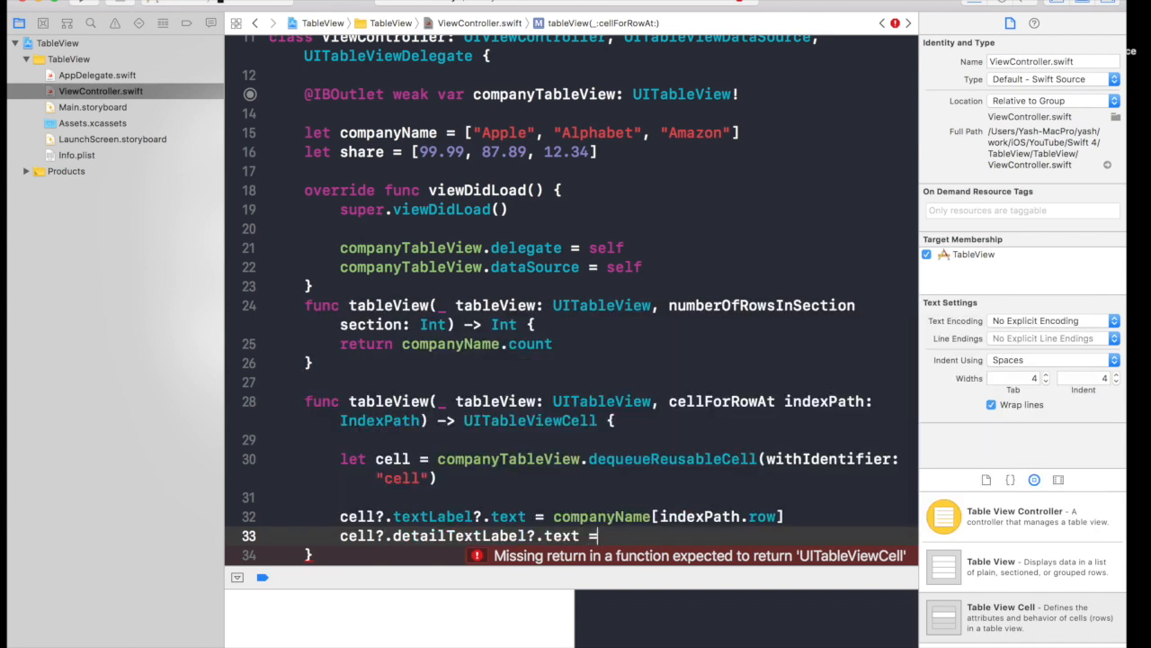
{"action": "type", "text": "\"\""}
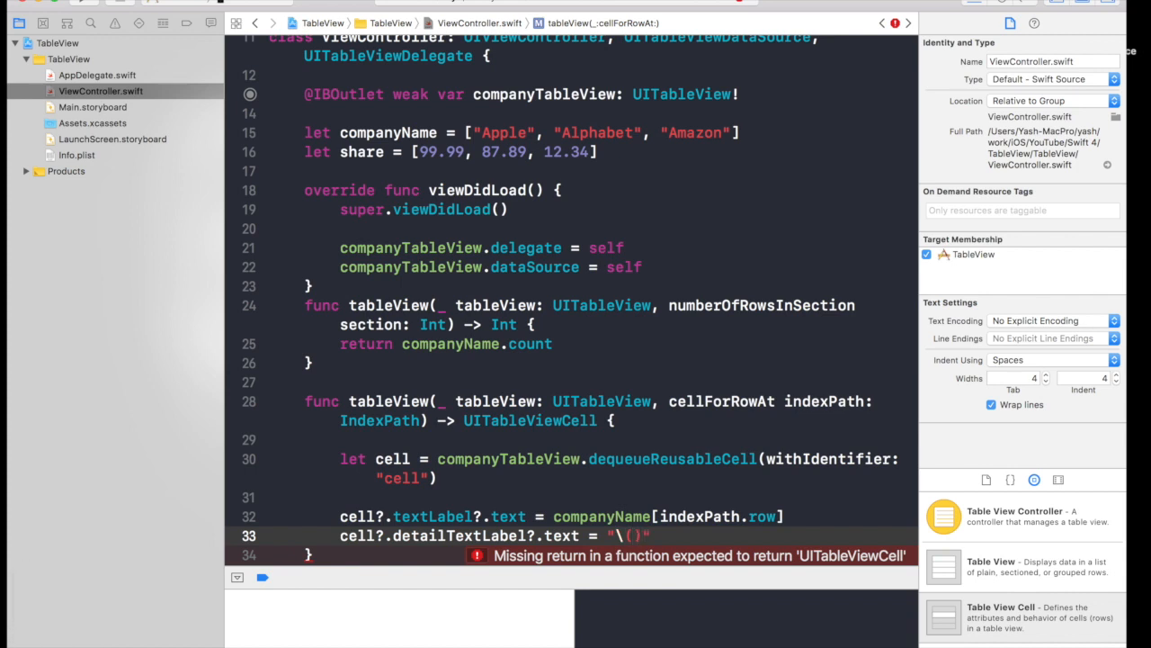
{"action": "type", "text": "share"}
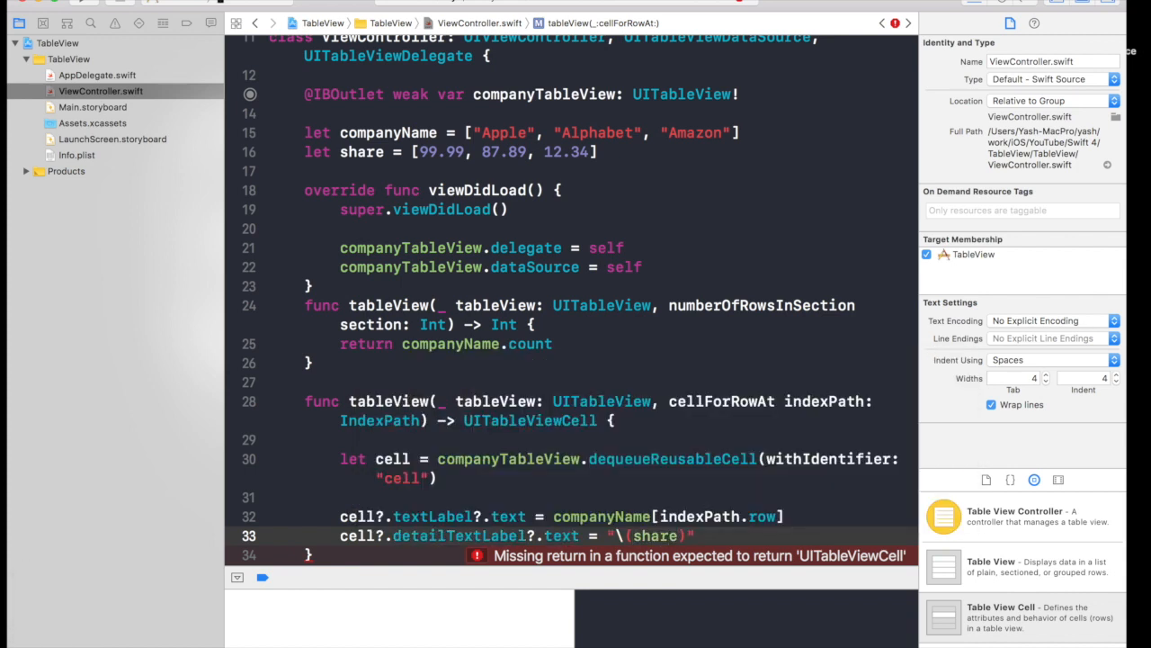
{"action": "type", "text": "[=]"}
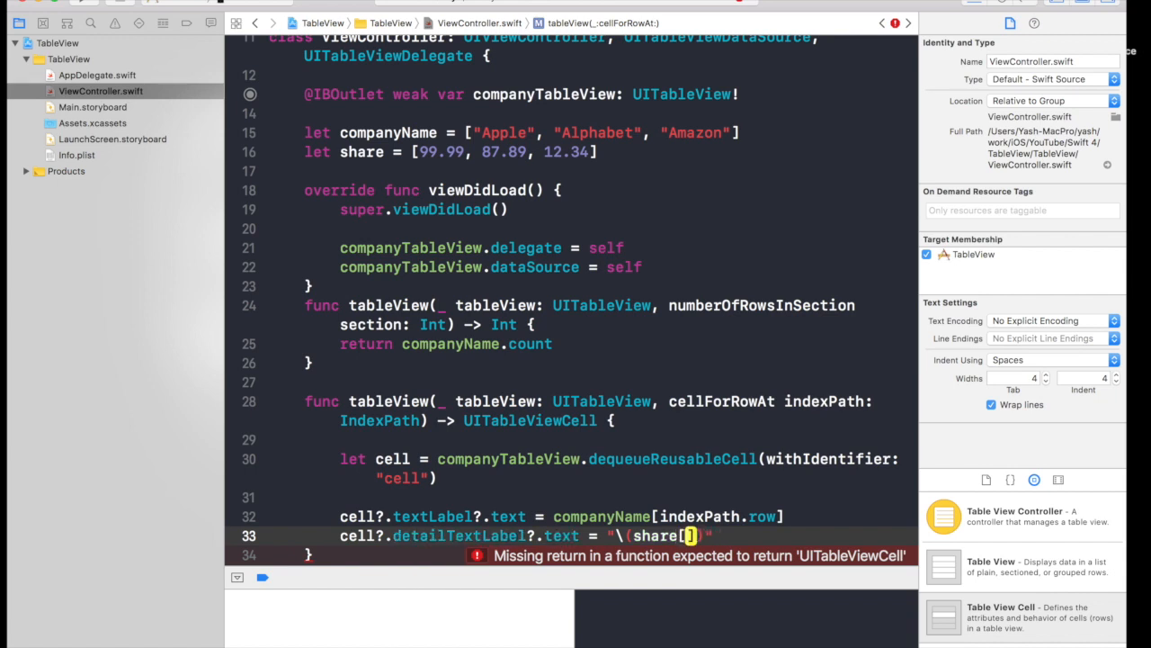
{"action": "type", "text": "indexPath."}
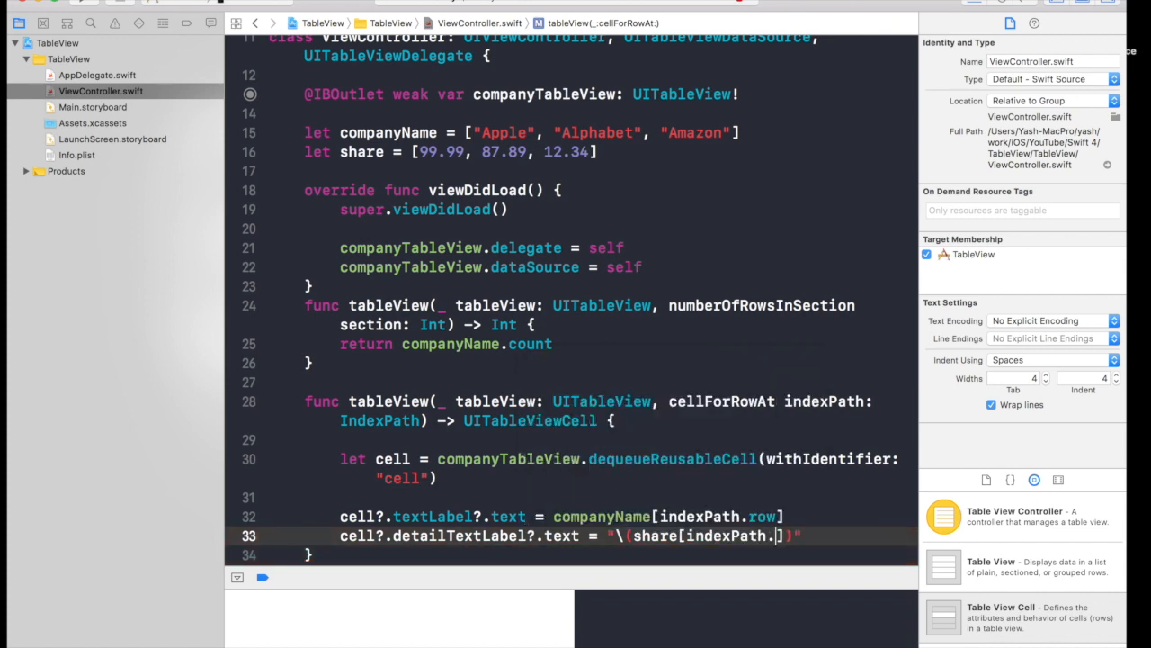
{"action": "type", "text": "row"}
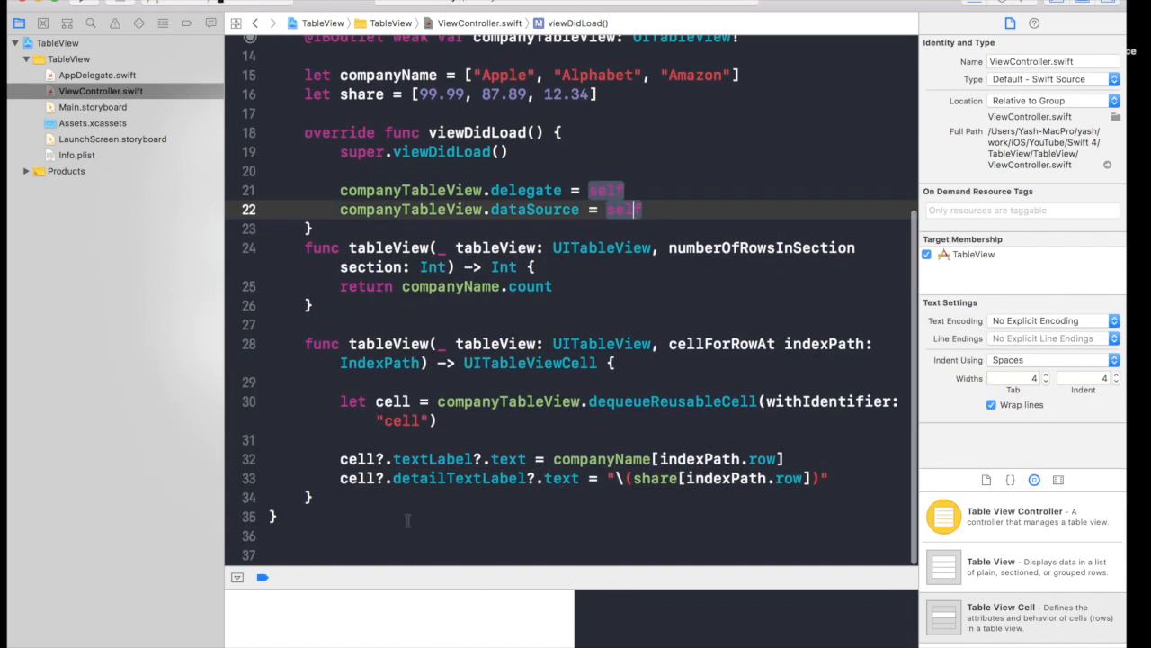
{"action": "scroll", "scroll_direction": "up", "scroll_amount": 3}
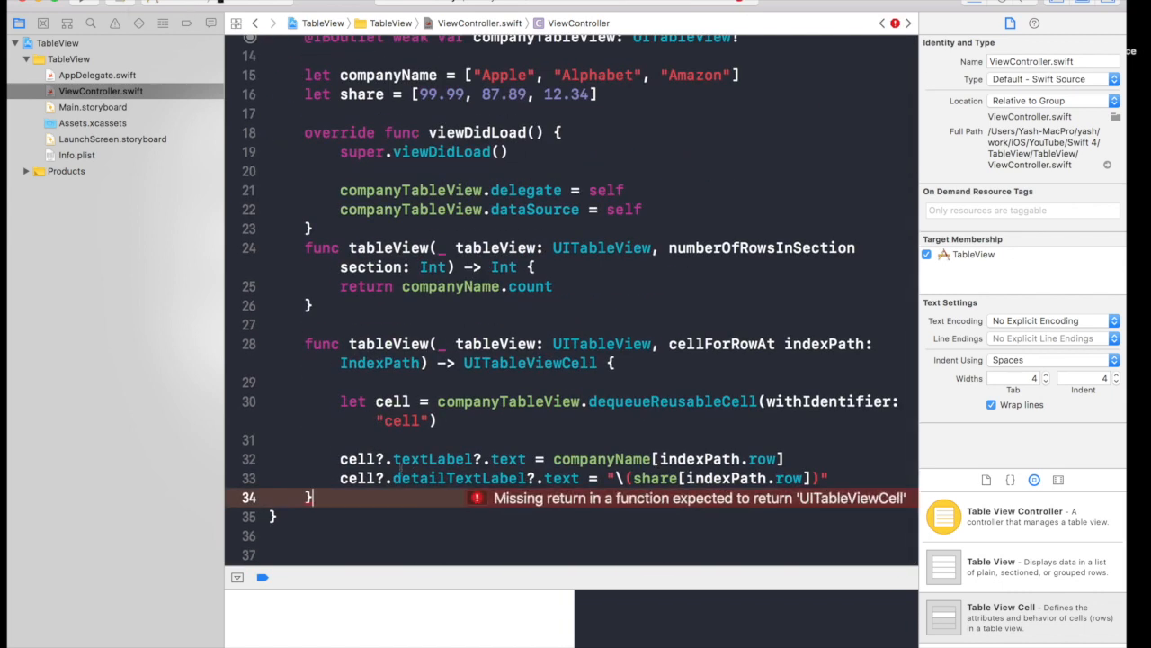
End the method with 'return cell!', force-unwrapping to clear the optional error.
{"action": "left_click", "coordinate": [823, 478]}
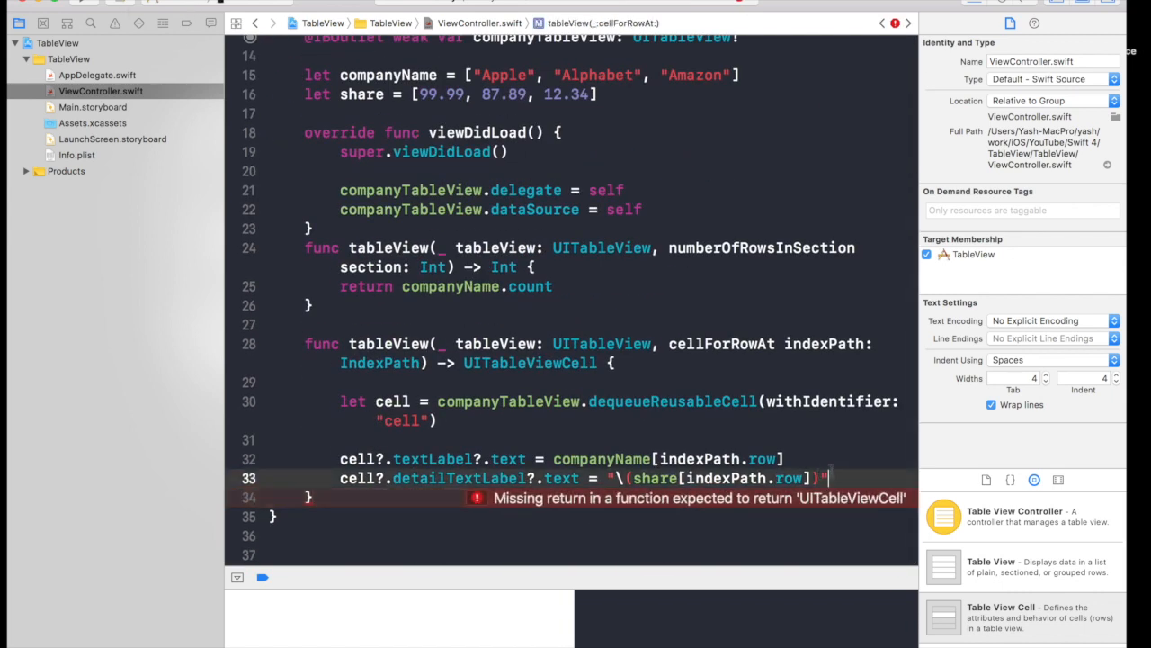
{"action": "type", "text": "ret"}
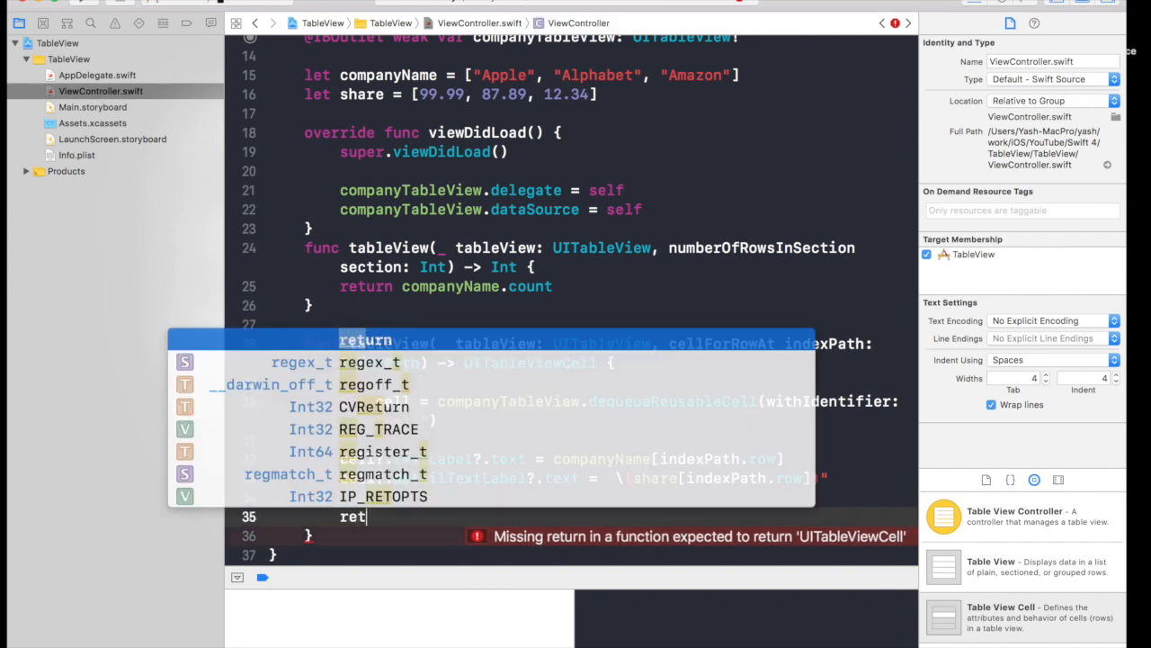
{"action": "type", "text": "cell"}
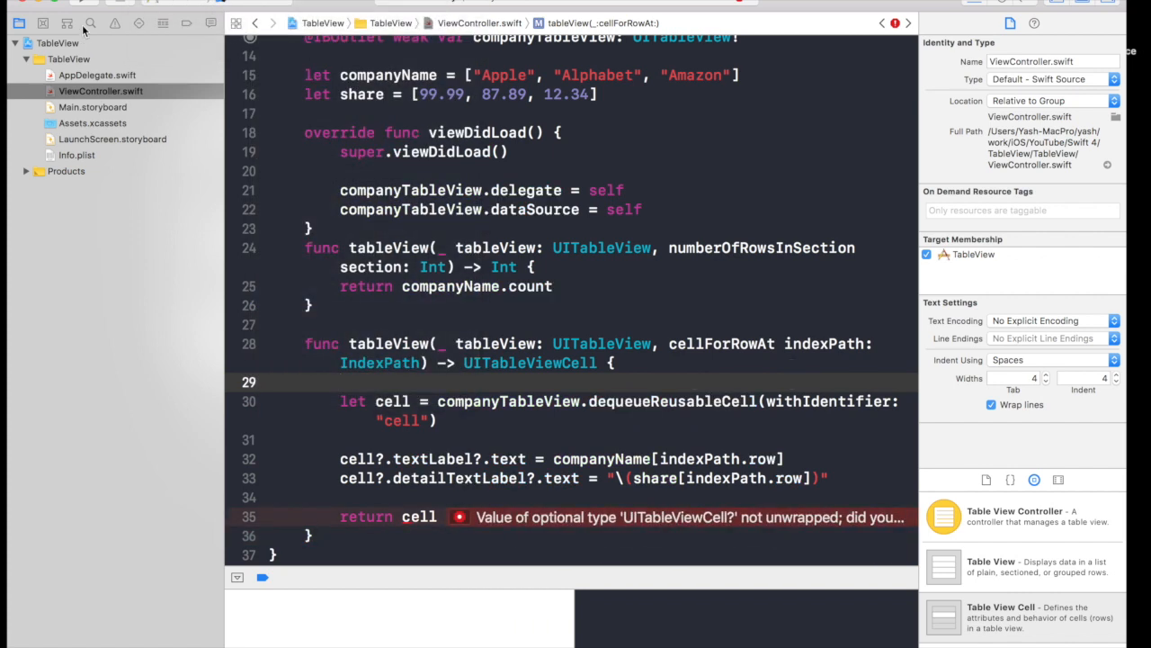
{"action": "left_click", "coordinate": [458, 516]}
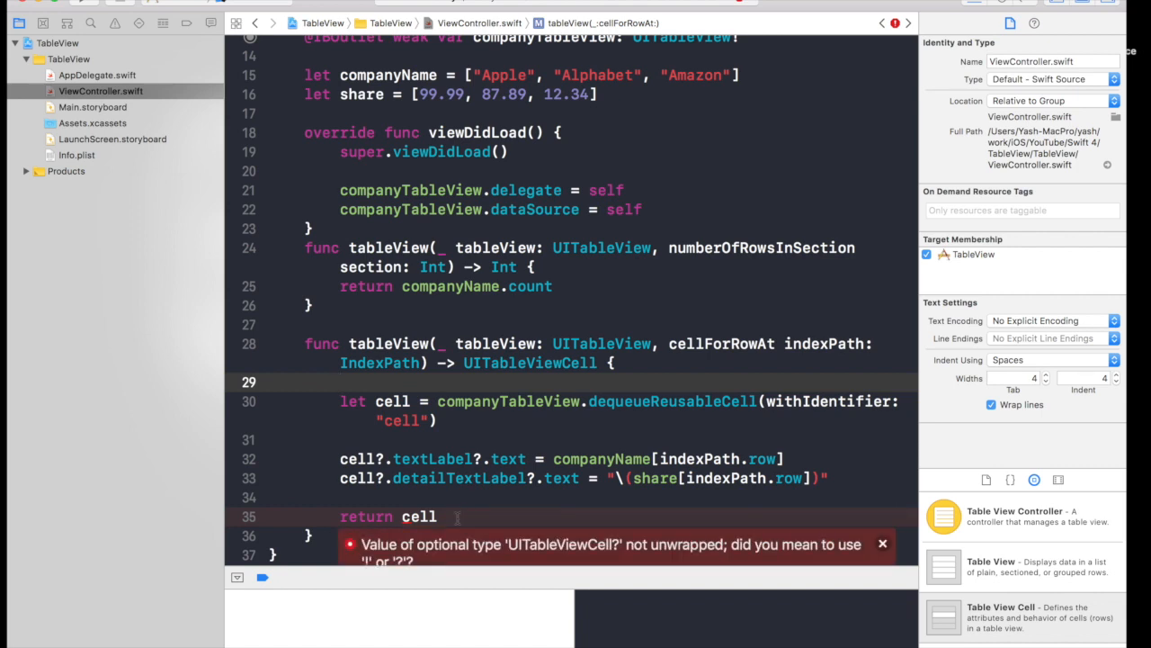
{"action": "type", "text": "!"}
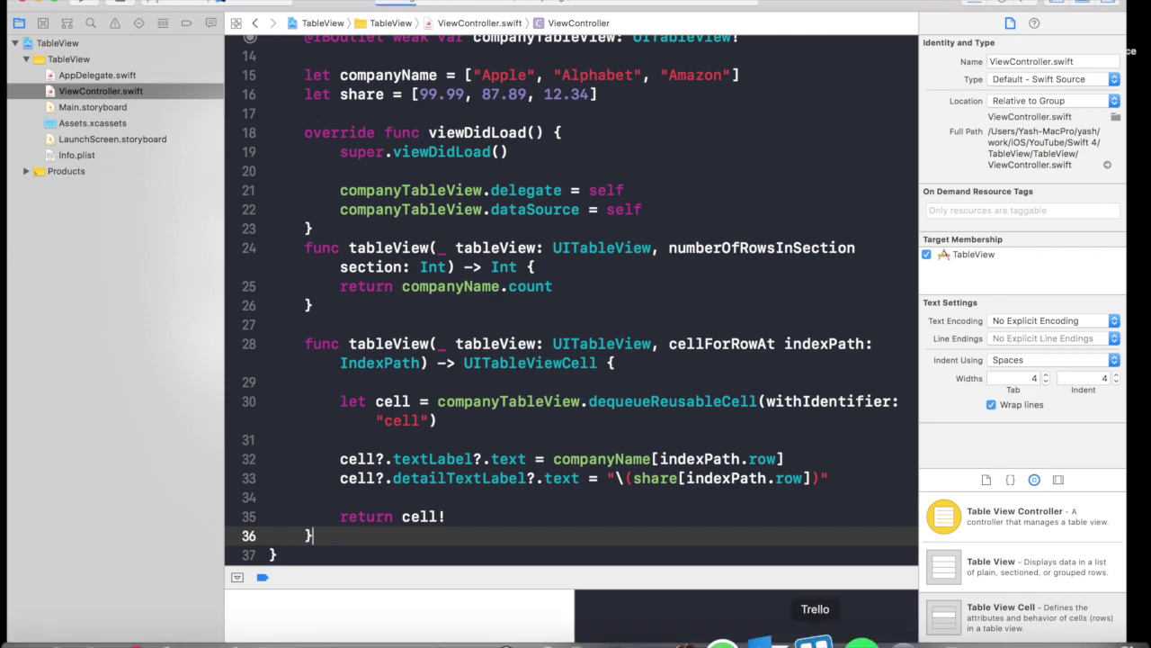
{"action": "mouse_move", "coordinate": [880, 621]}
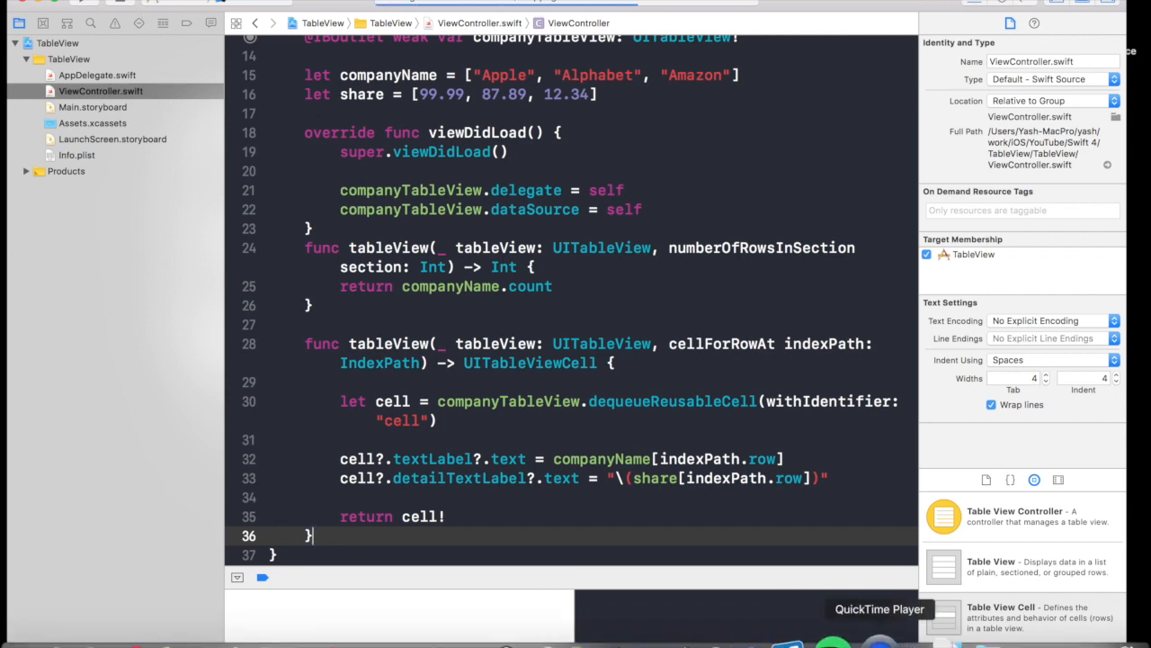
Build and run the TableView app on the iPhone 7 Plus simulator.
{"action": "key", "text": "cmd+b"}
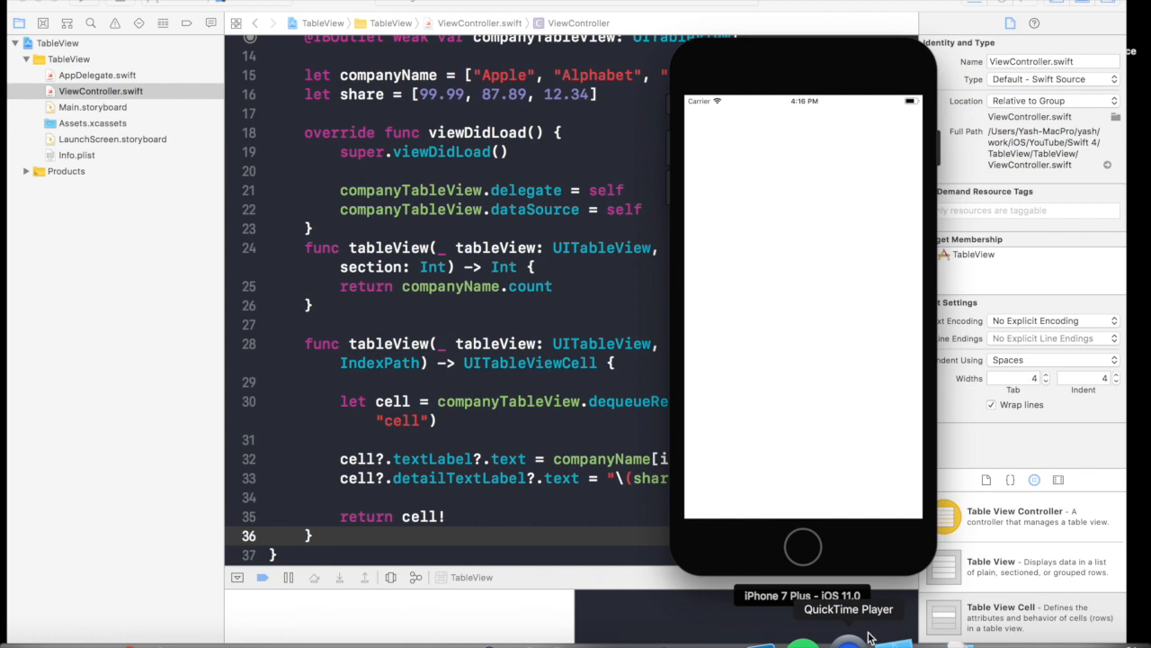
{"action": "mouse_move", "coordinate": [850, 638]}
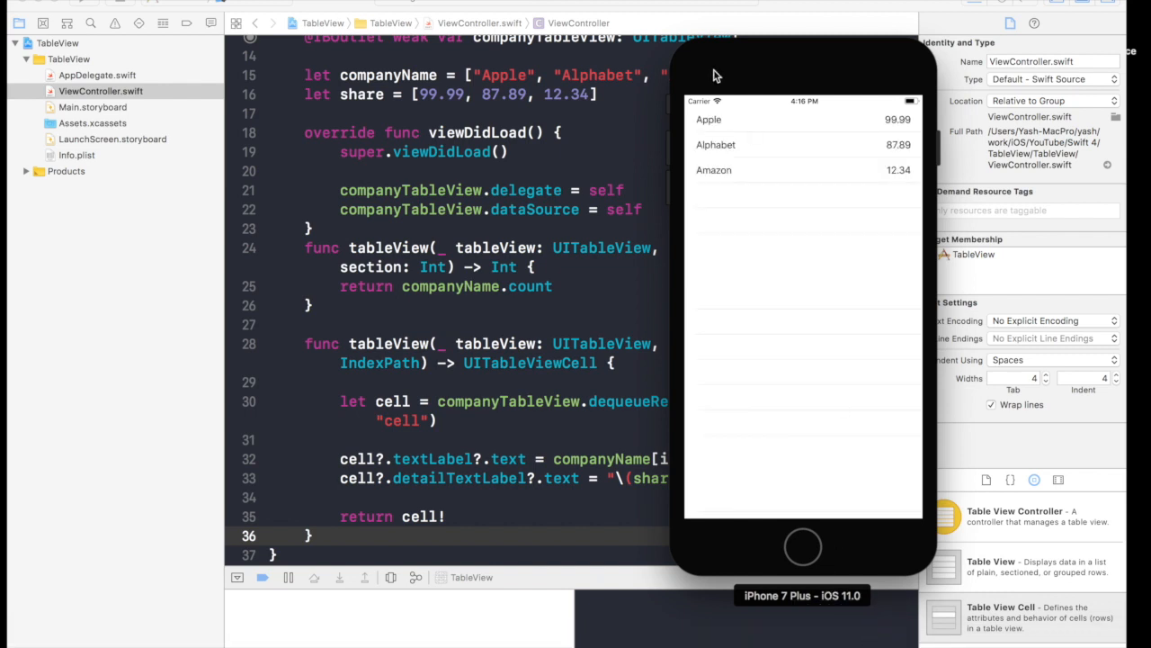
{"action": "mouse_move", "coordinate": [742, 131]}
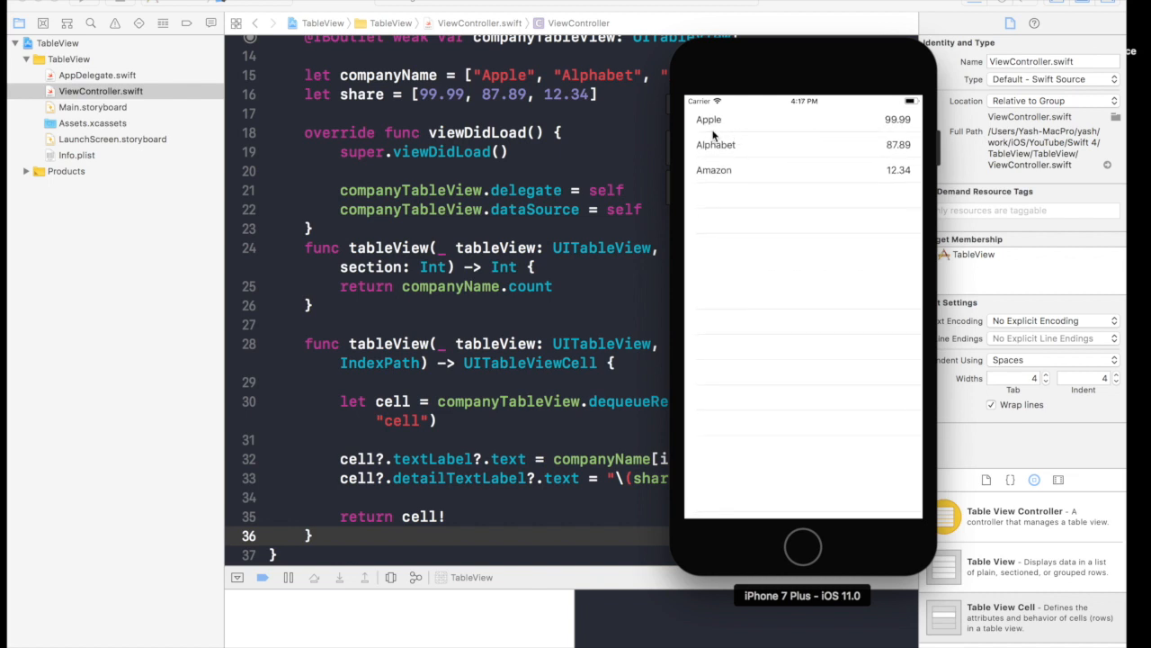
{"action": "mouse_move", "coordinate": [820, 123]}
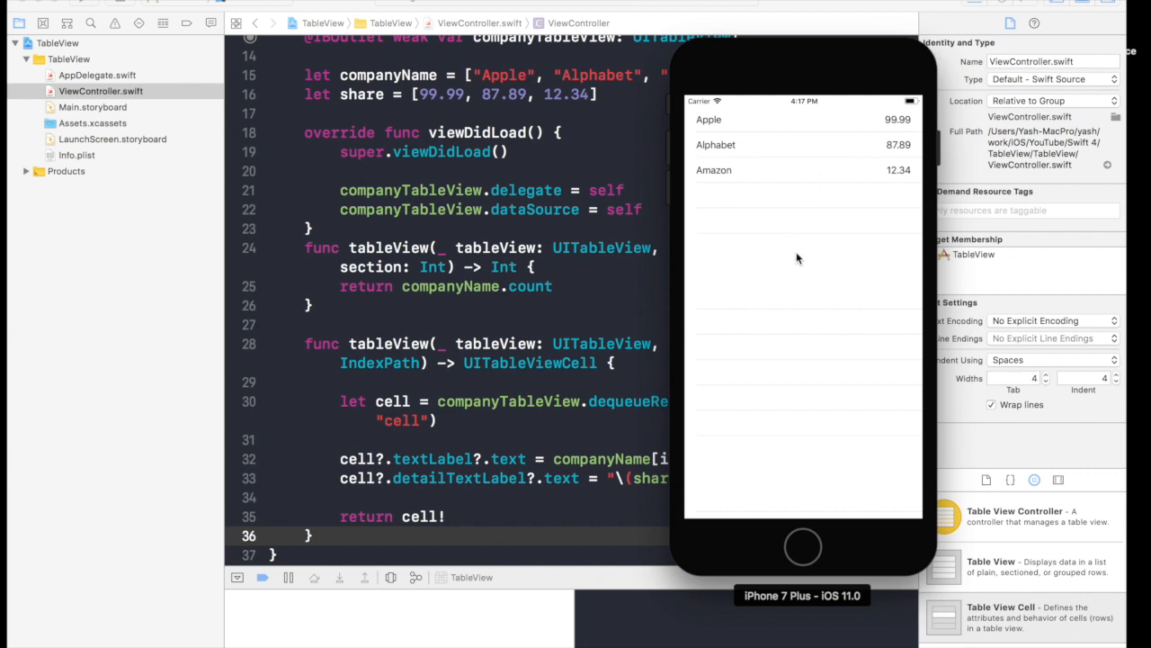
{"action": "mouse_move", "coordinate": [795, 250]}
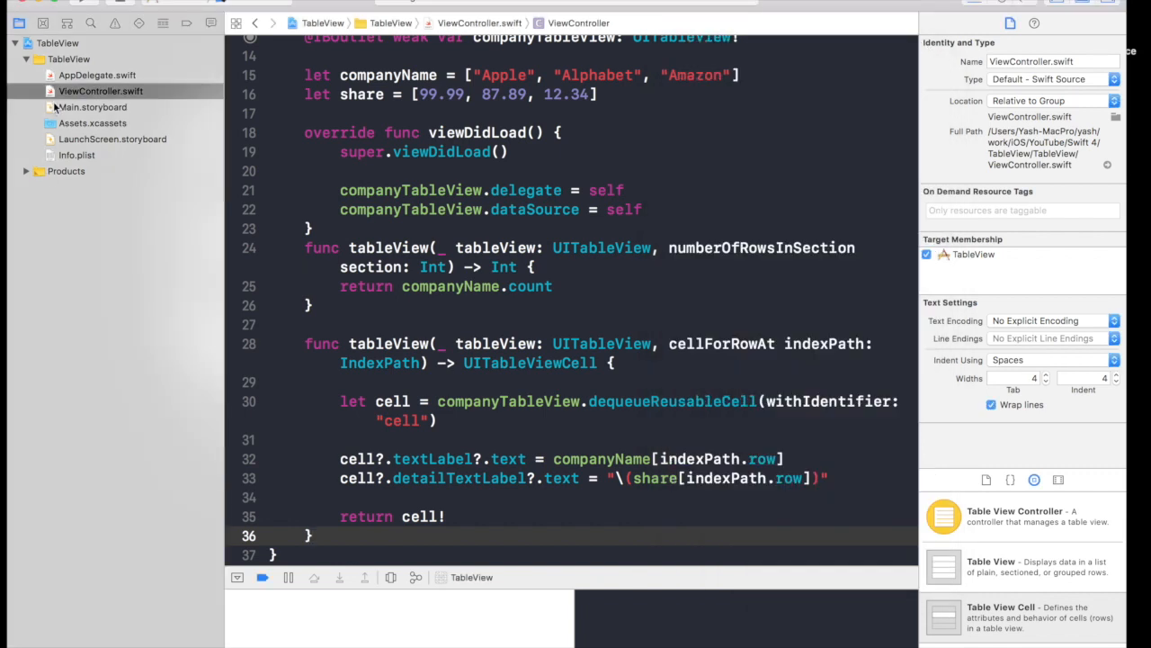
Reopen Main.storyboard and inspect the prototype cell's content view.
{"action": "left_click", "coordinate": [93, 107]}
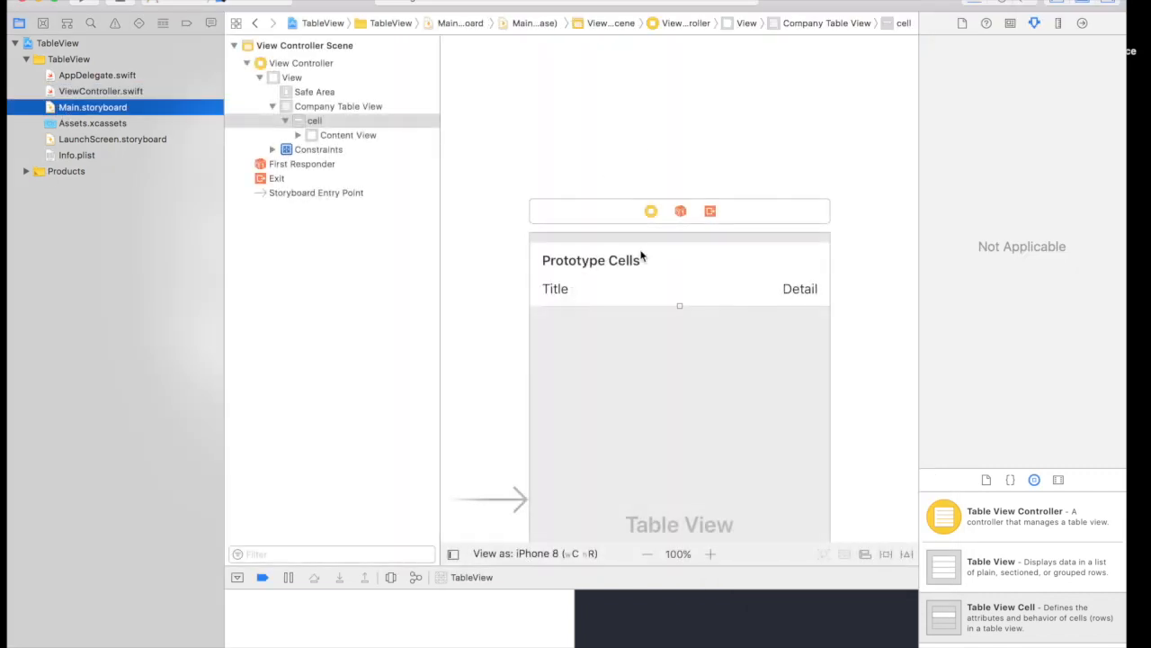
{"action": "left_click", "coordinate": [347, 135]}
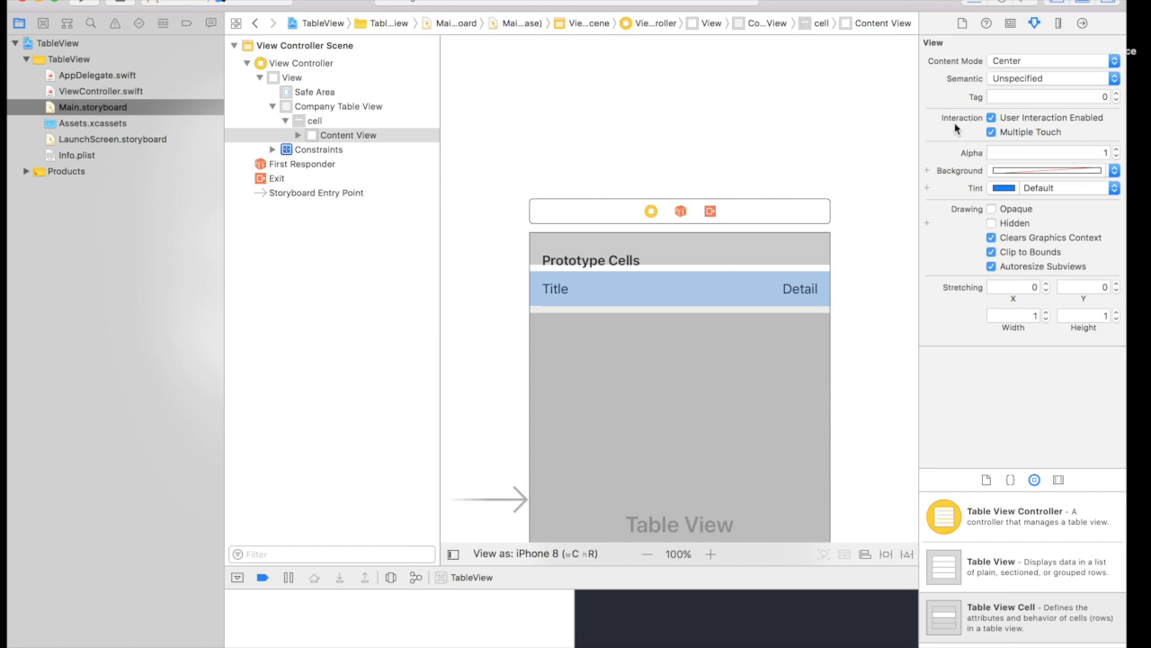
{"action": "mouse_move", "coordinate": [767, 344]}
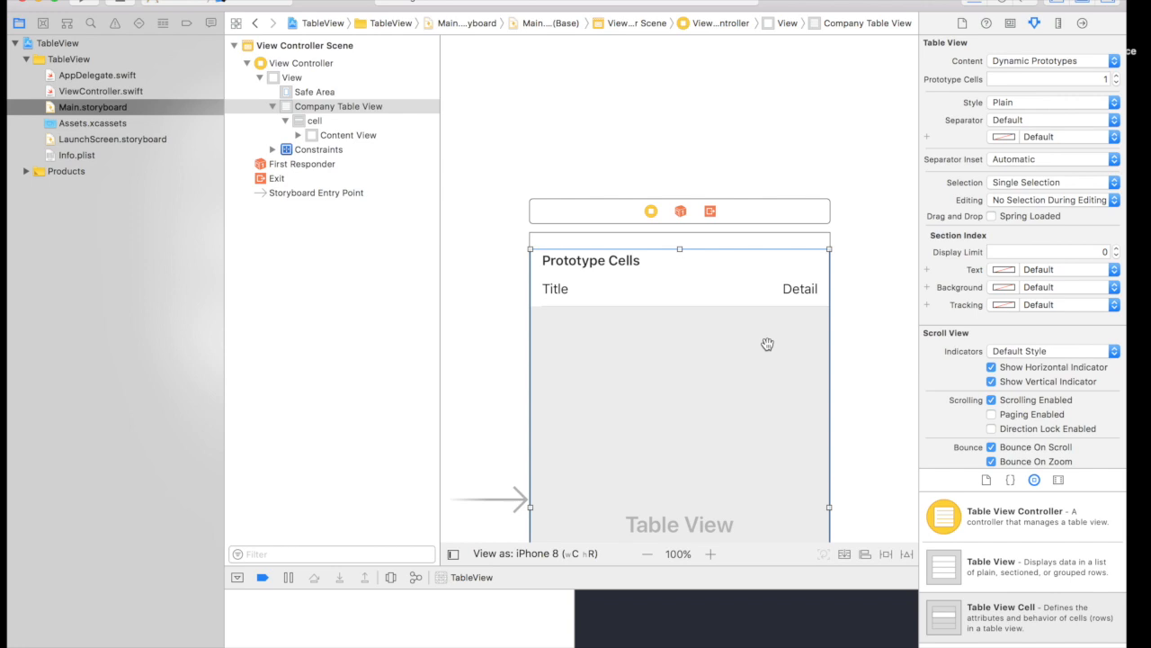
{"action": "mouse_move", "coordinate": [1028, 586]}
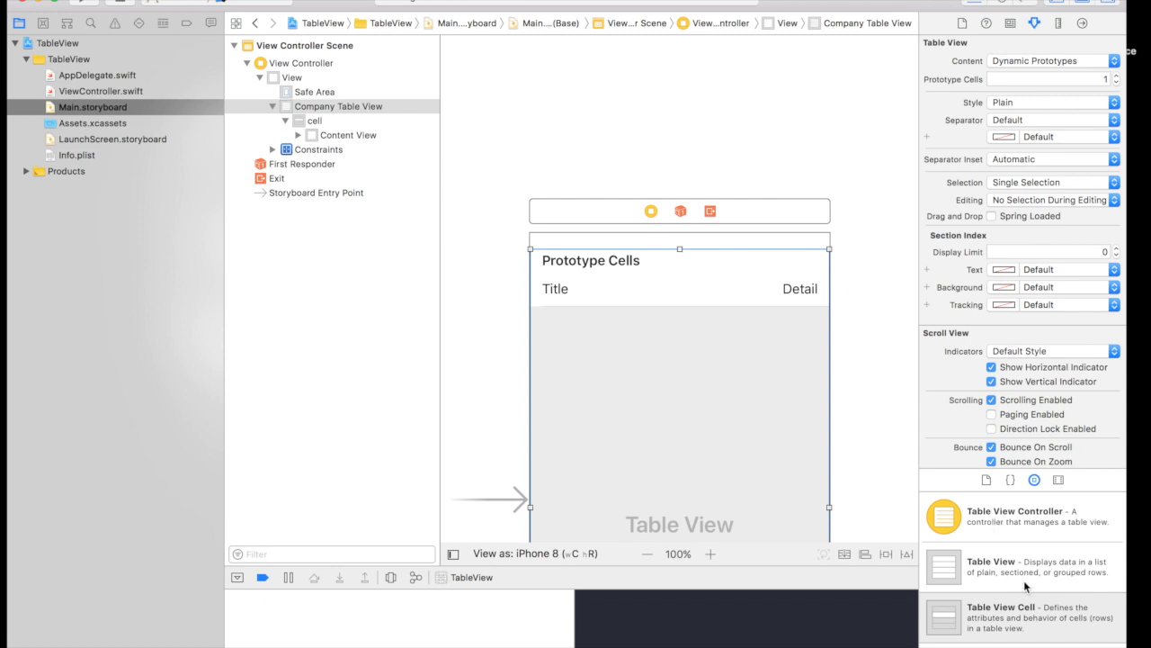
{"action": "mouse_move", "coordinate": [868, 552]}
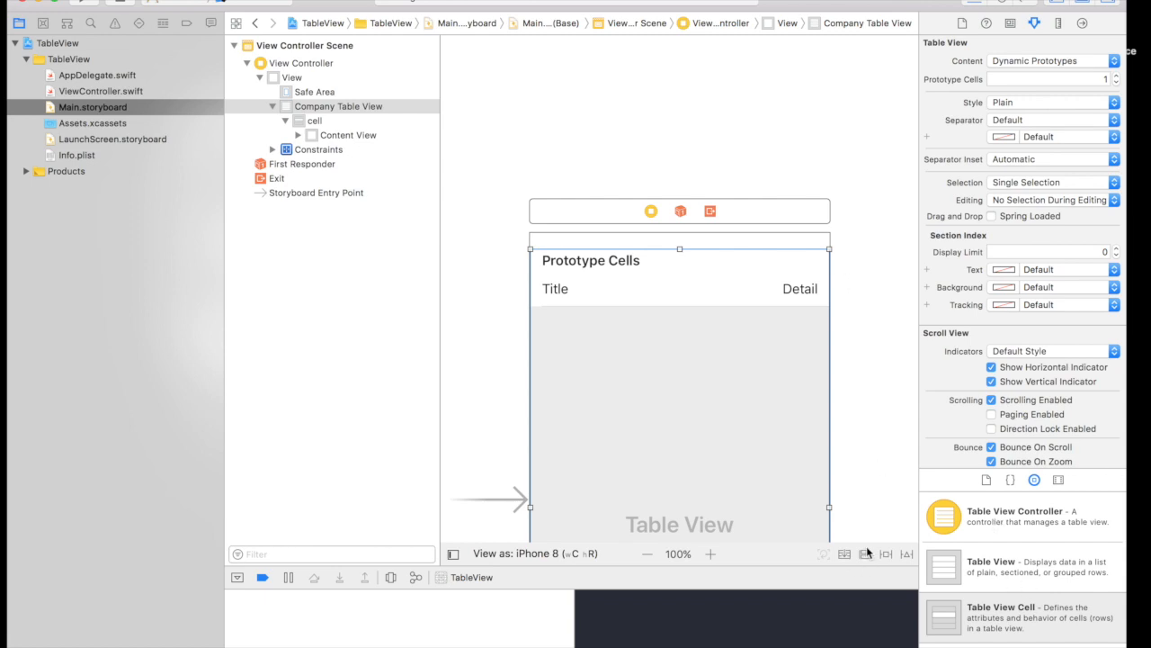
{"action": "mouse_move", "coordinate": [866, 553]}
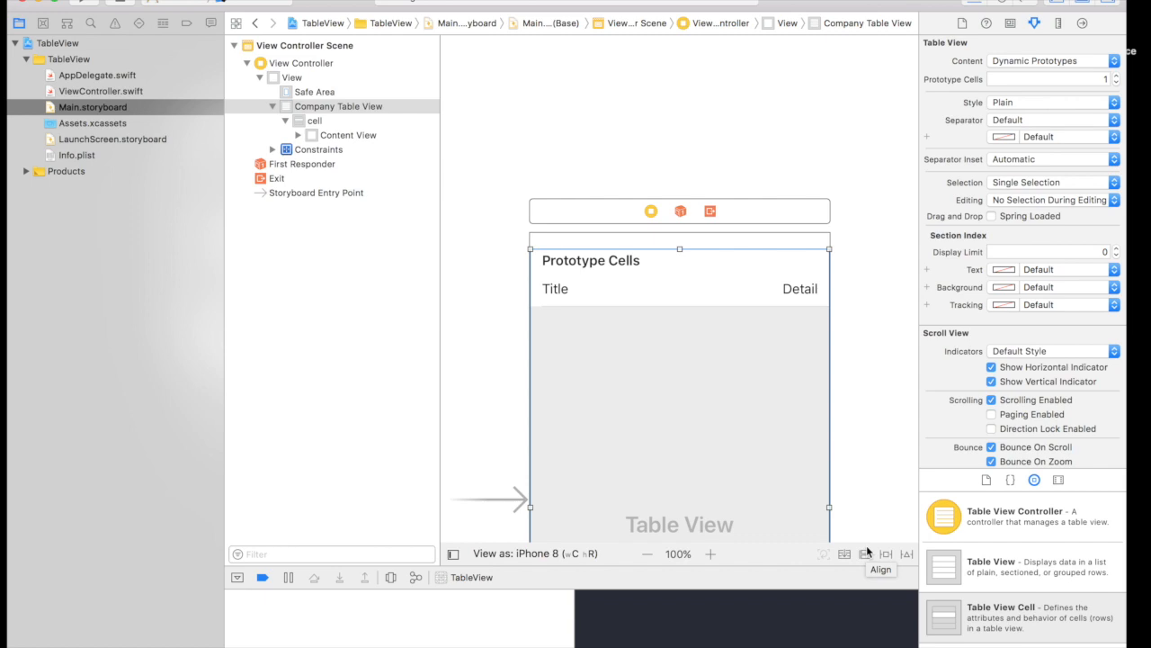
{"action": "mouse_move", "coordinate": [881, 526]}
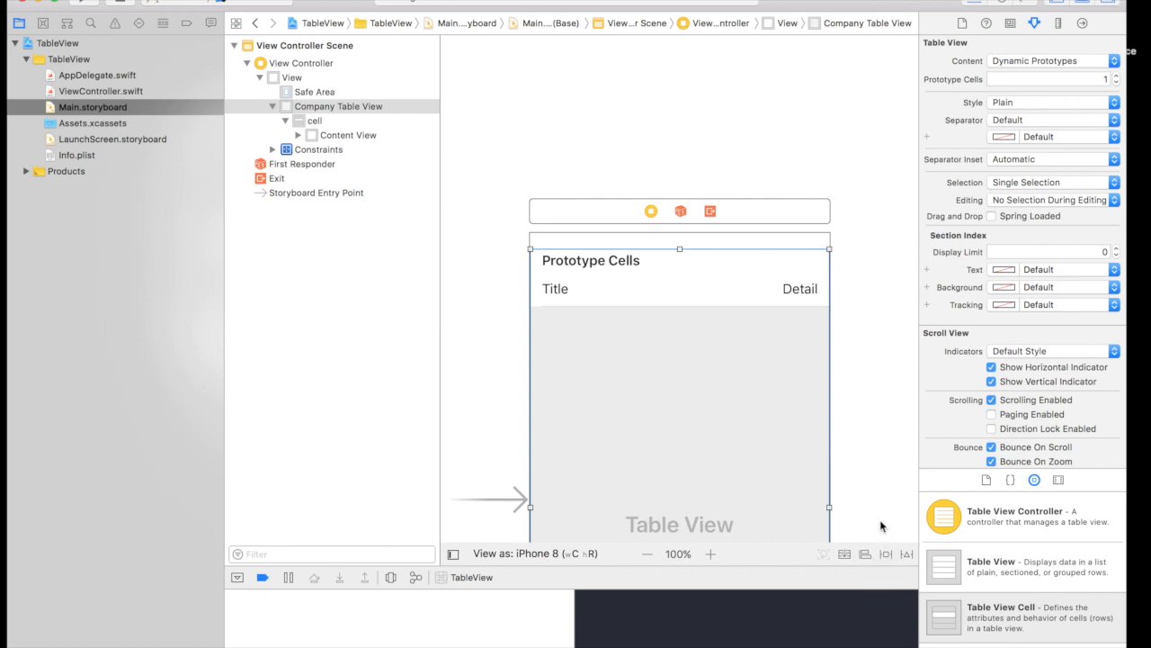
{"action": "mouse_move", "coordinate": [882, 526]}
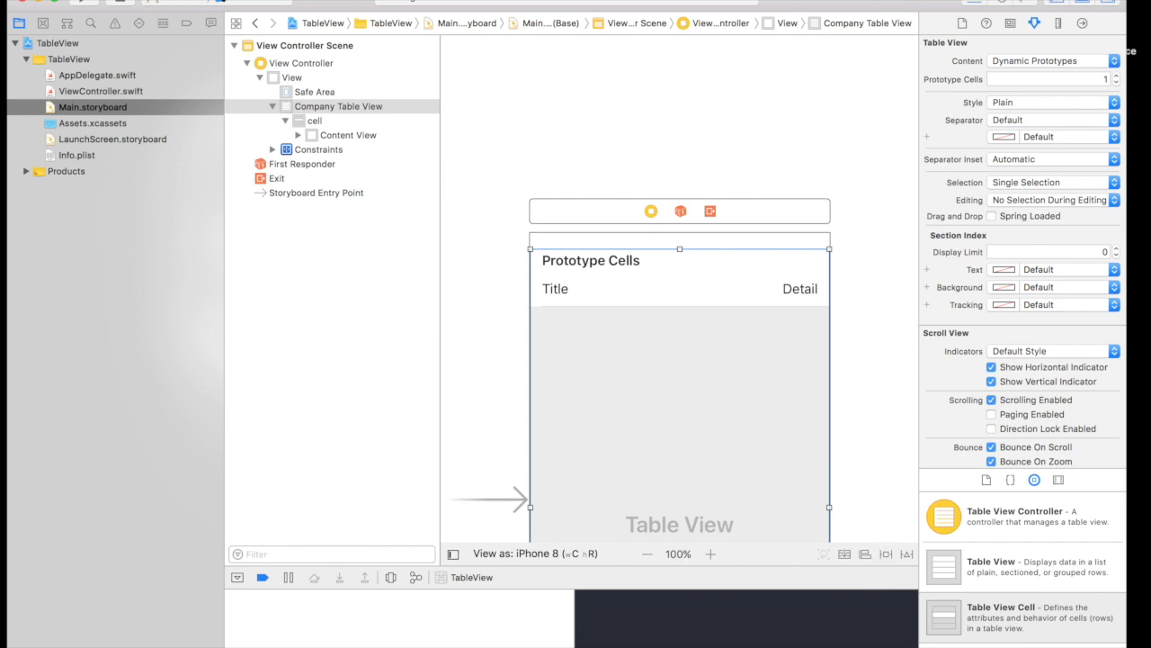